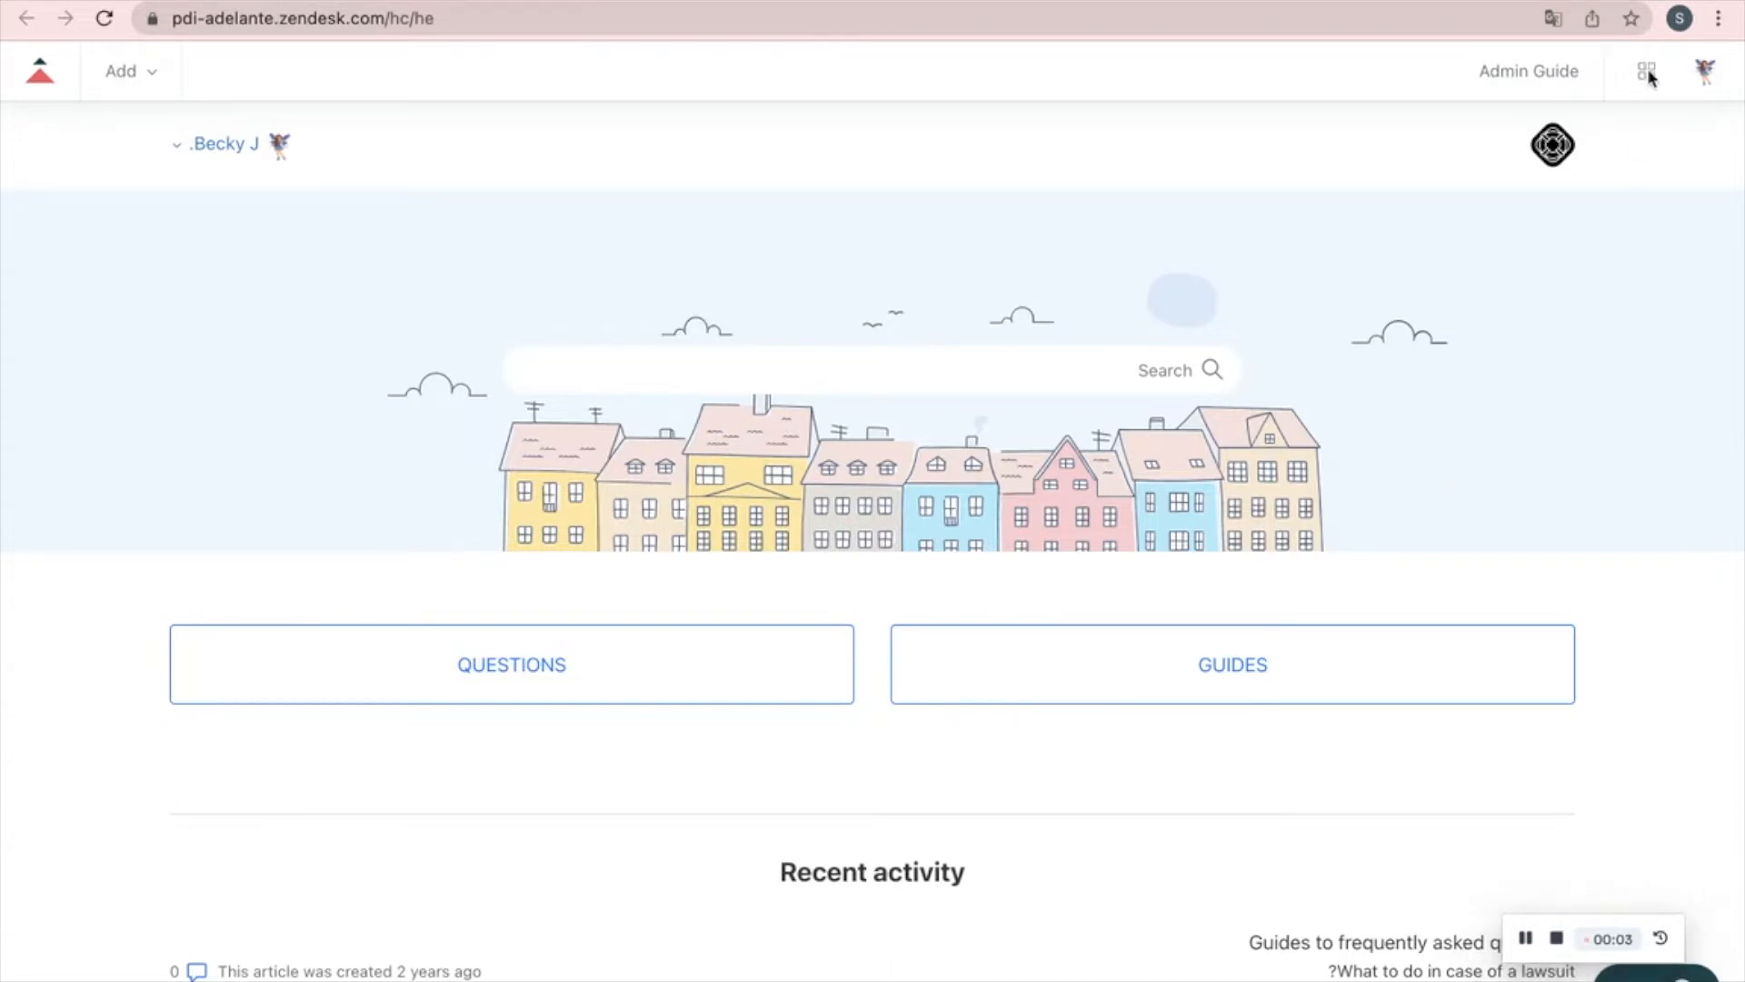
Browse the Zendesk product list and the Add menu to see available content types.
left_click(1646, 71)
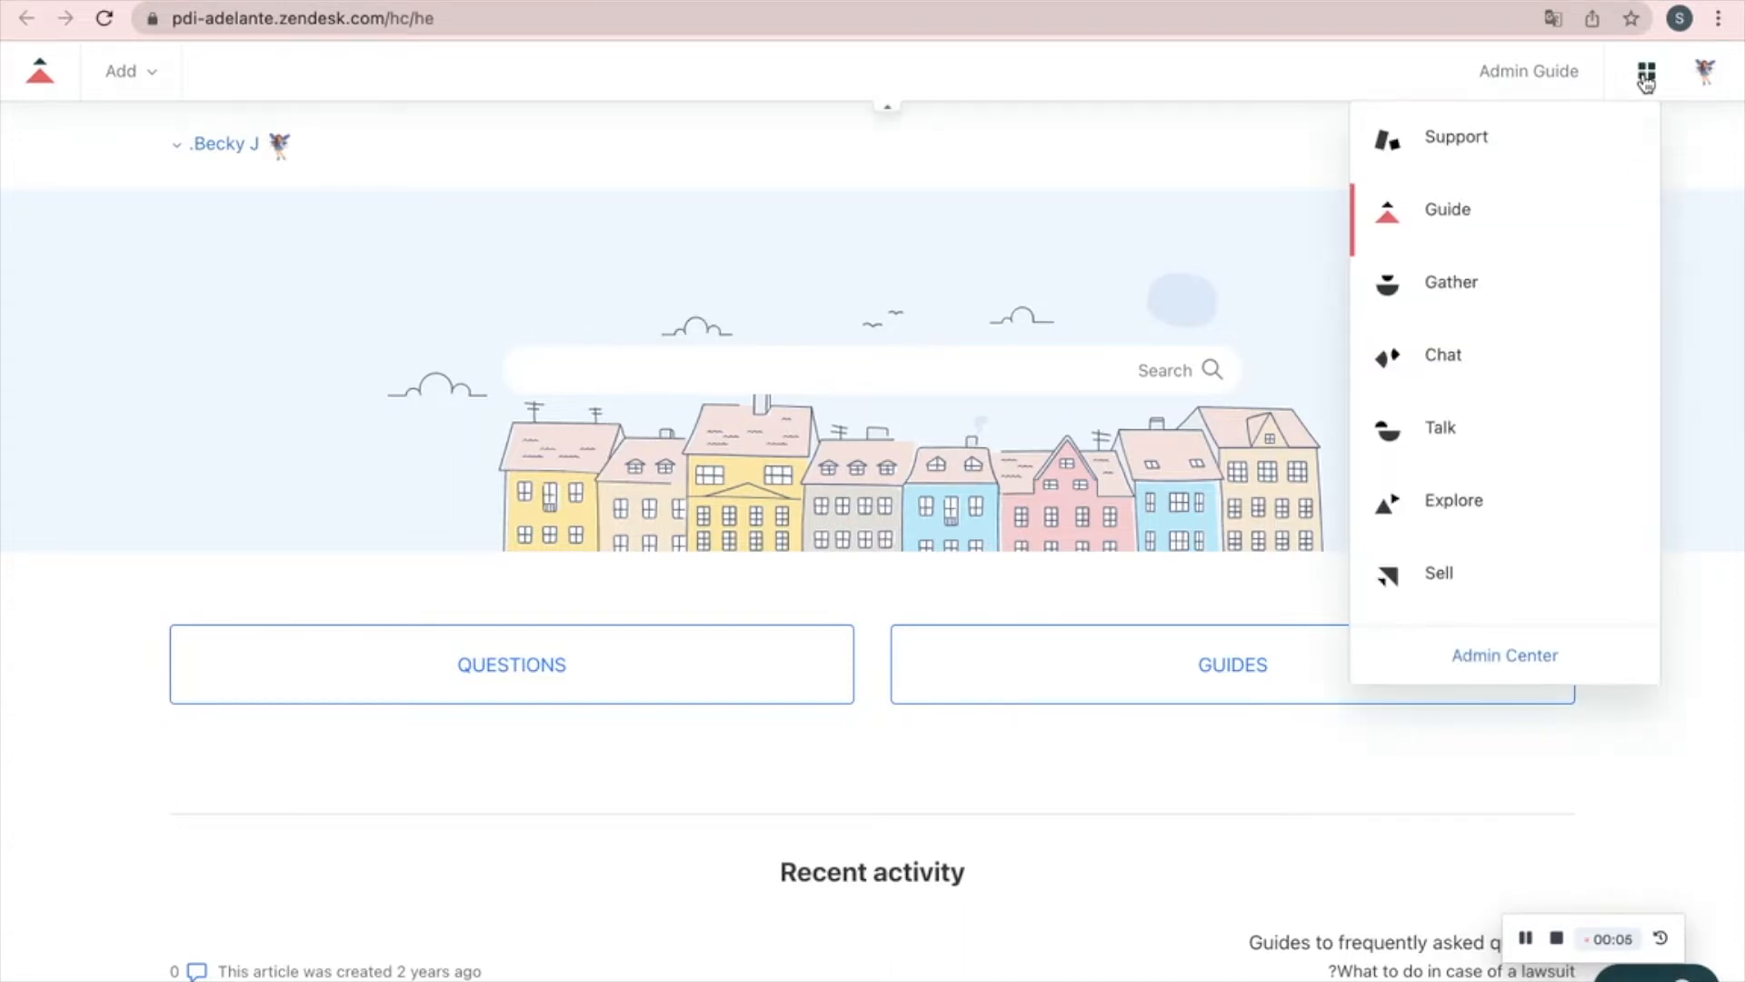
left_click(1646, 71)
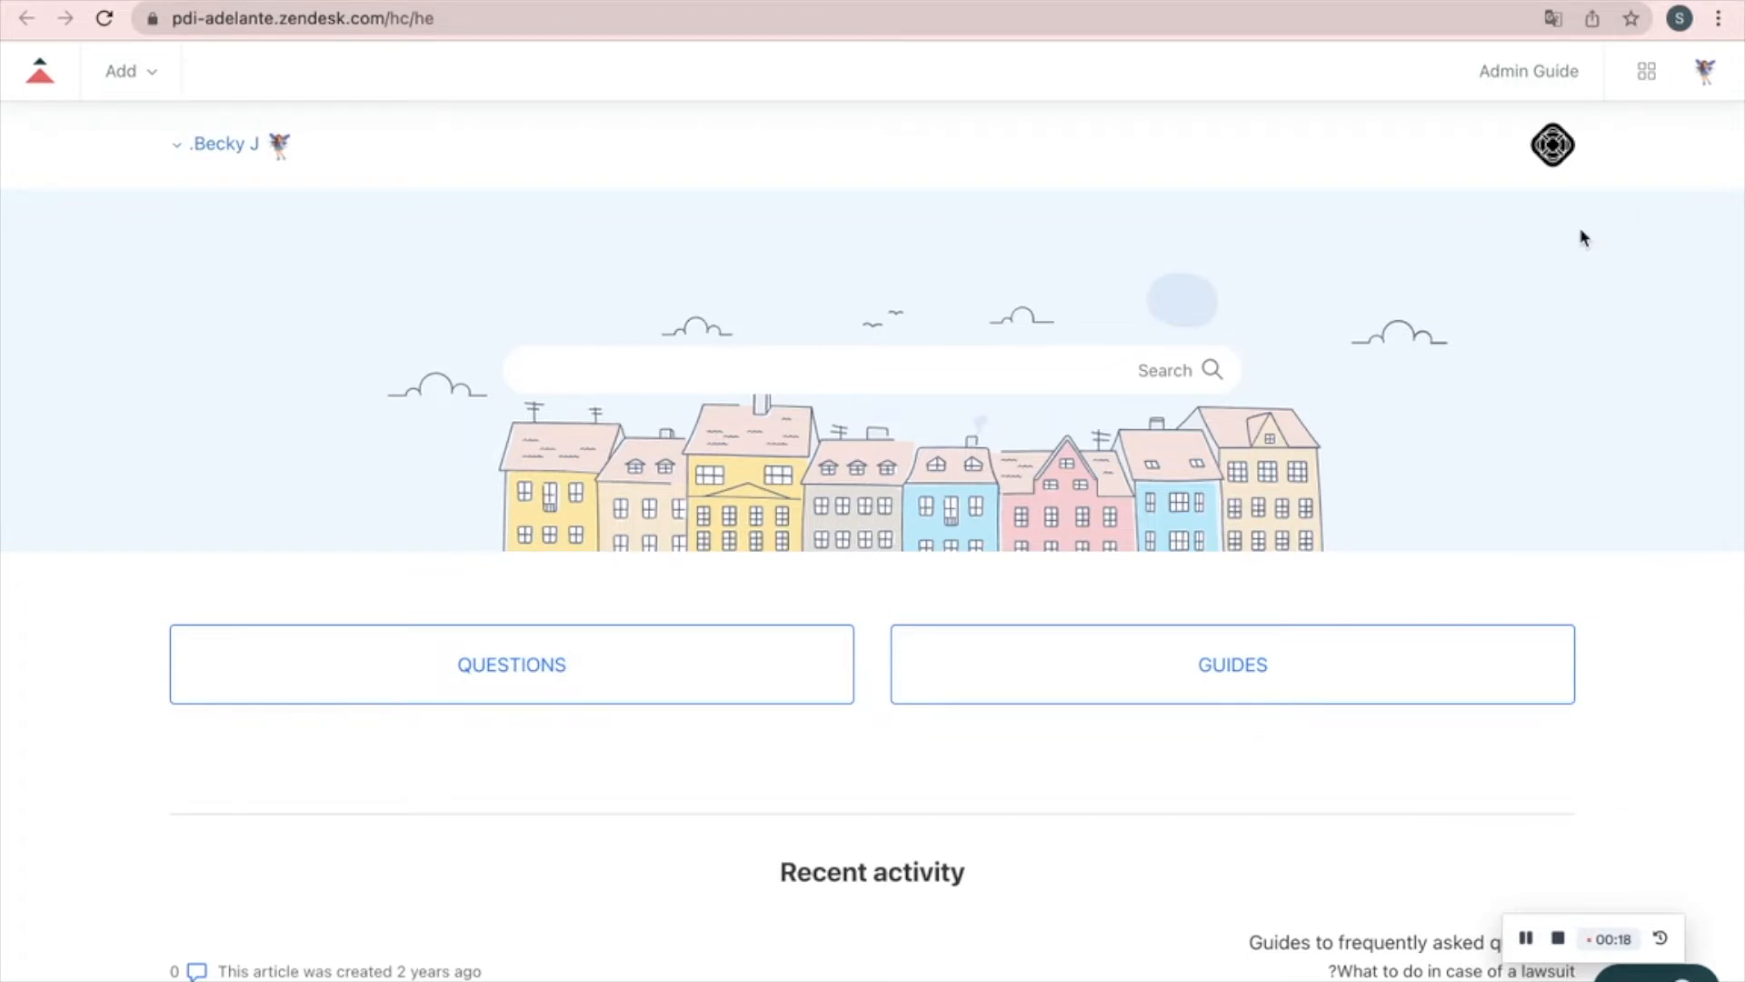
mouse_move(668, 659)
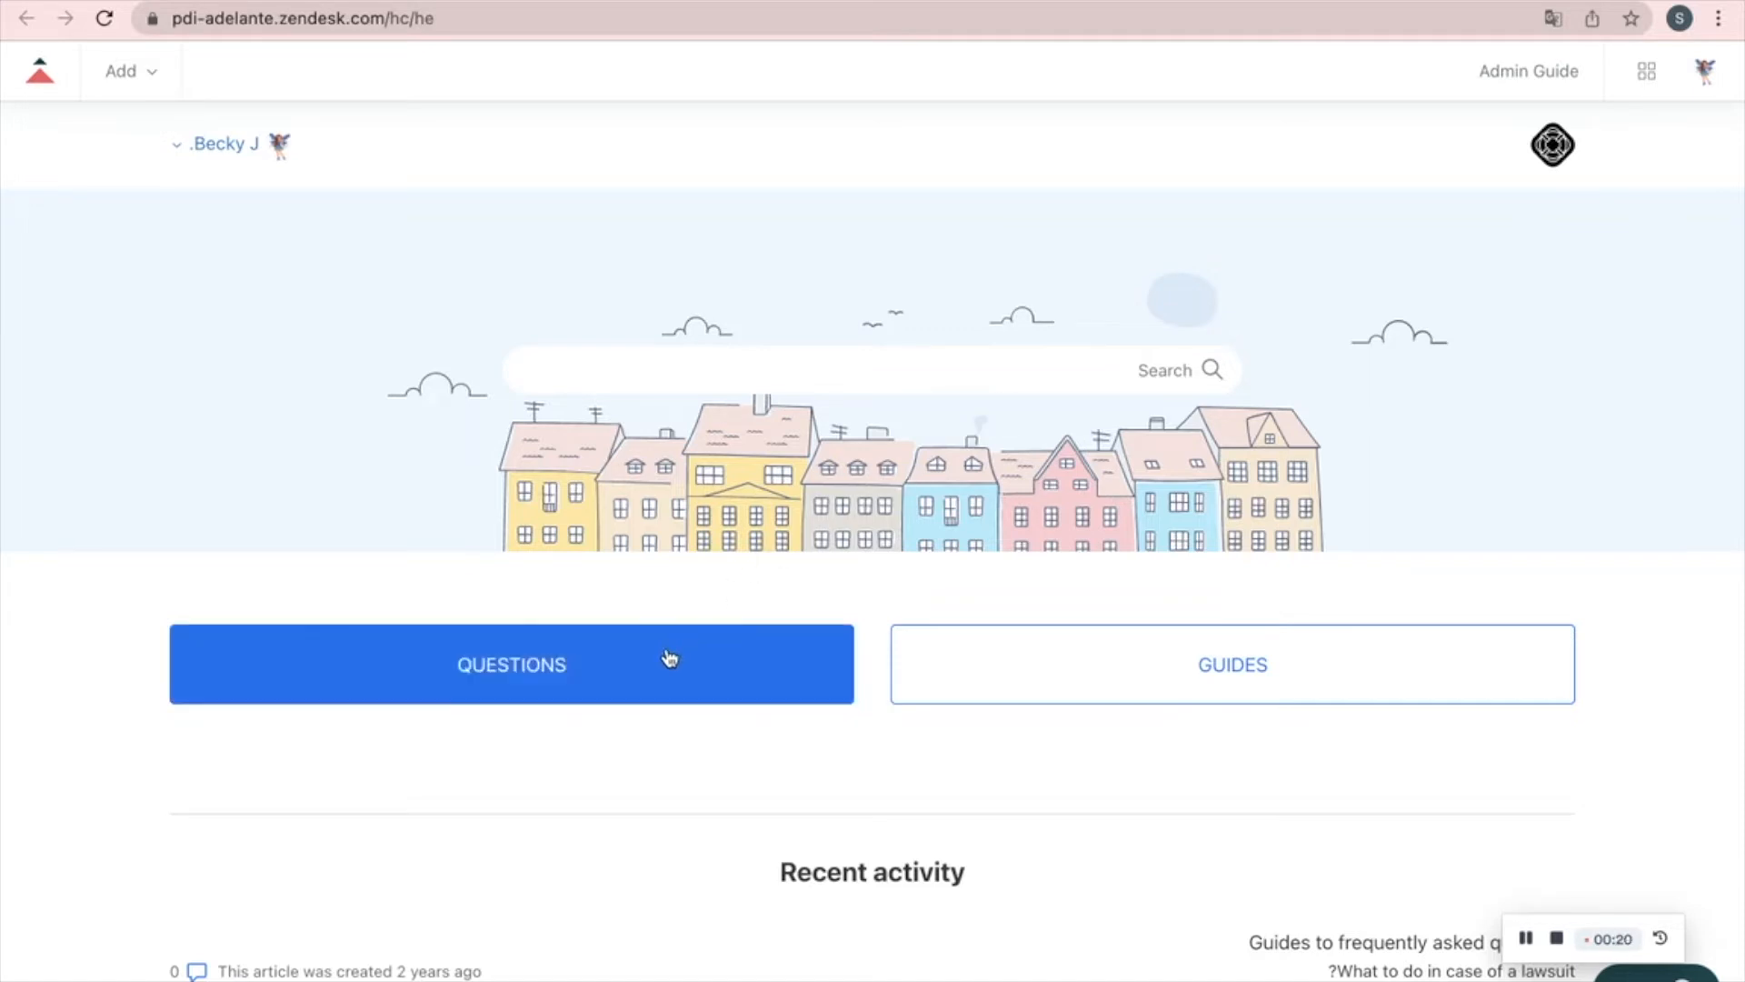
left_click(1233, 665)
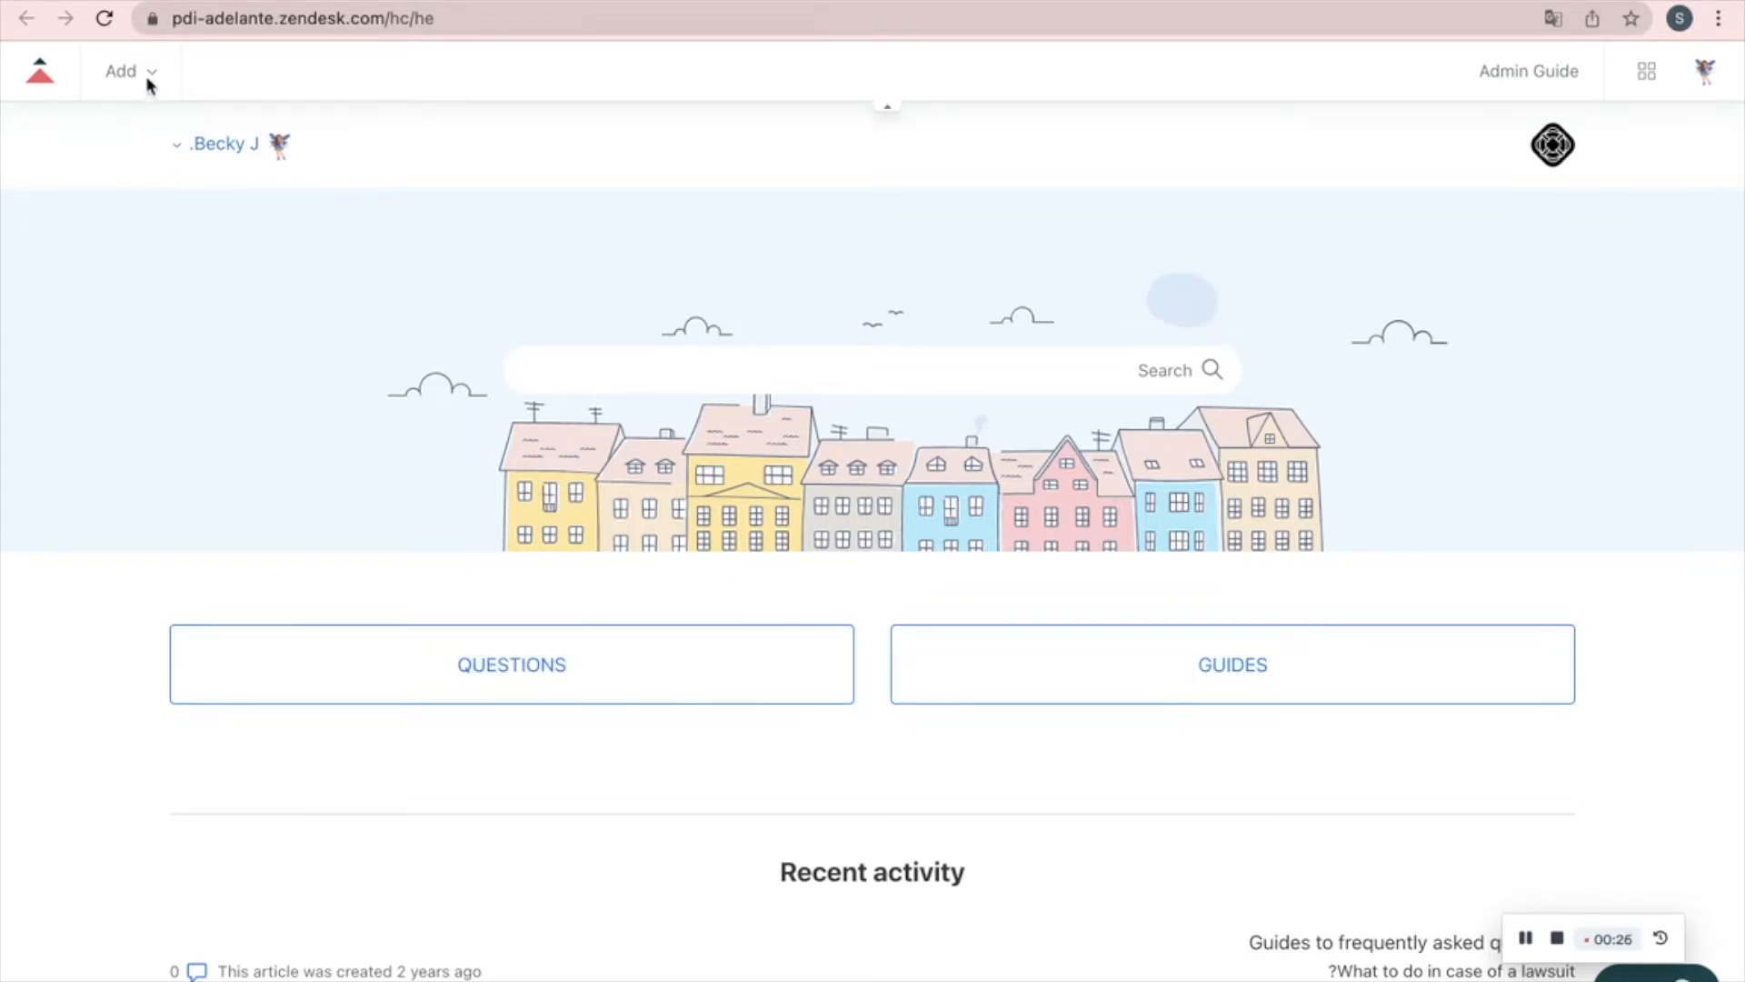
left_click(127, 71)
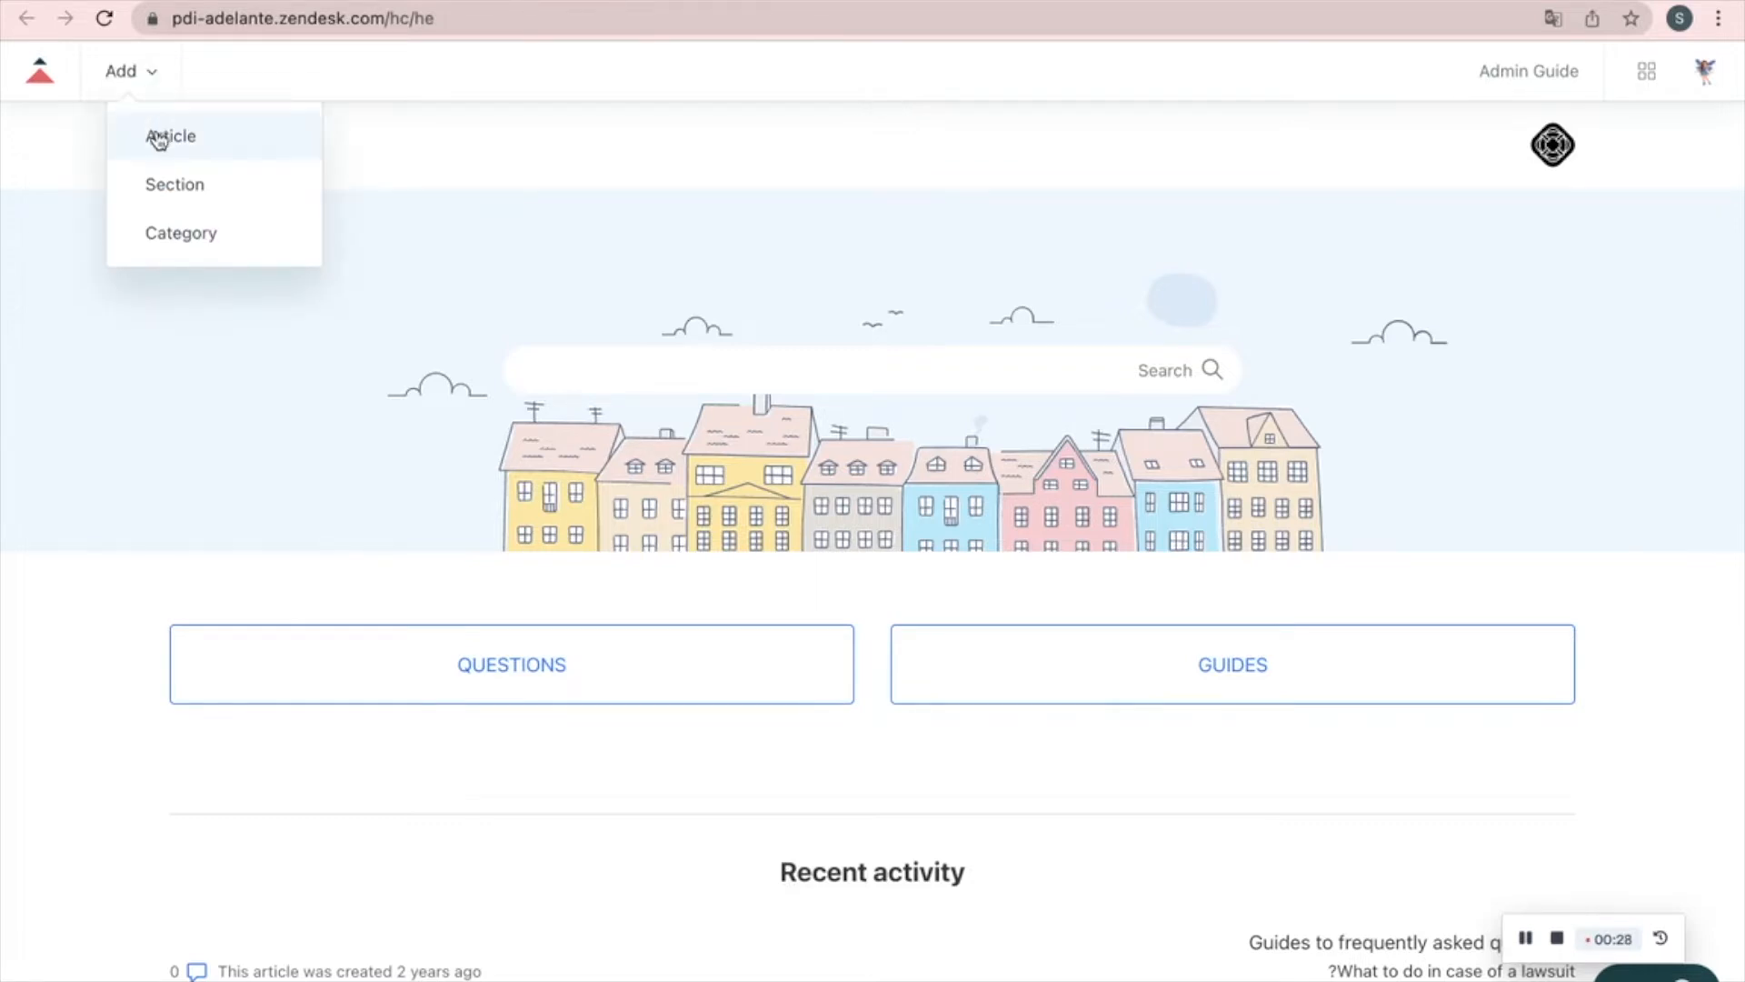
mouse_move(162, 242)
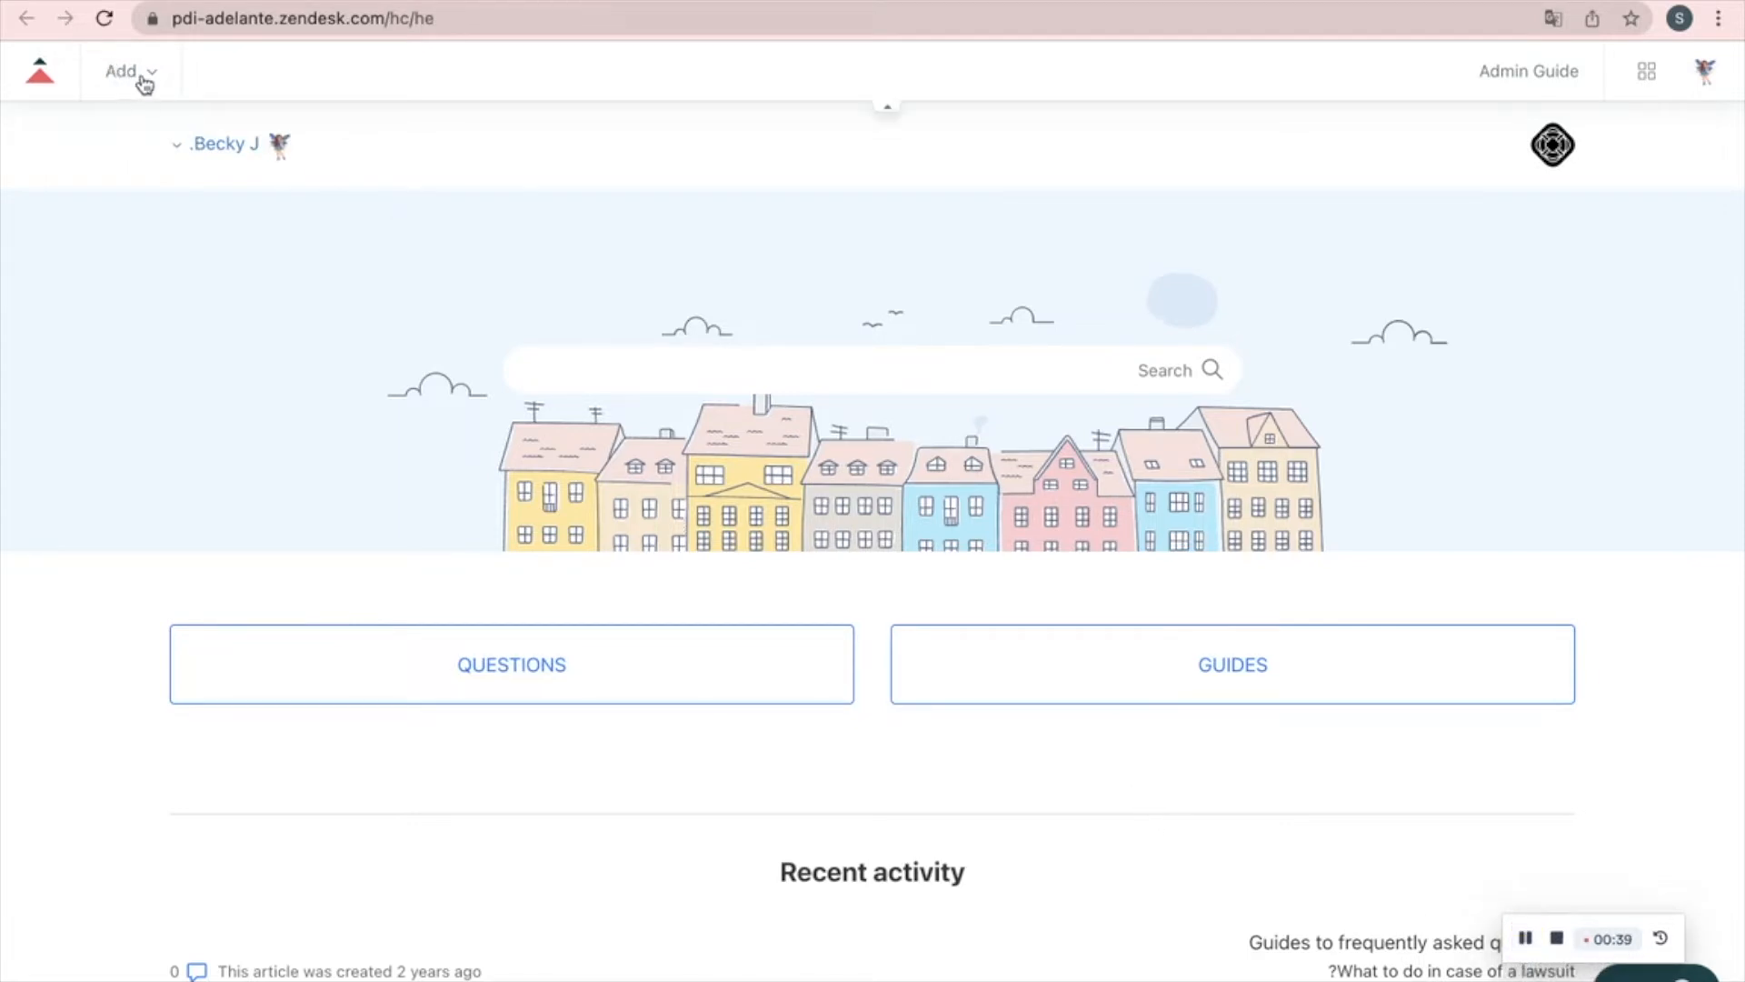
Create a new help center category named 'information'.
left_click(130, 71)
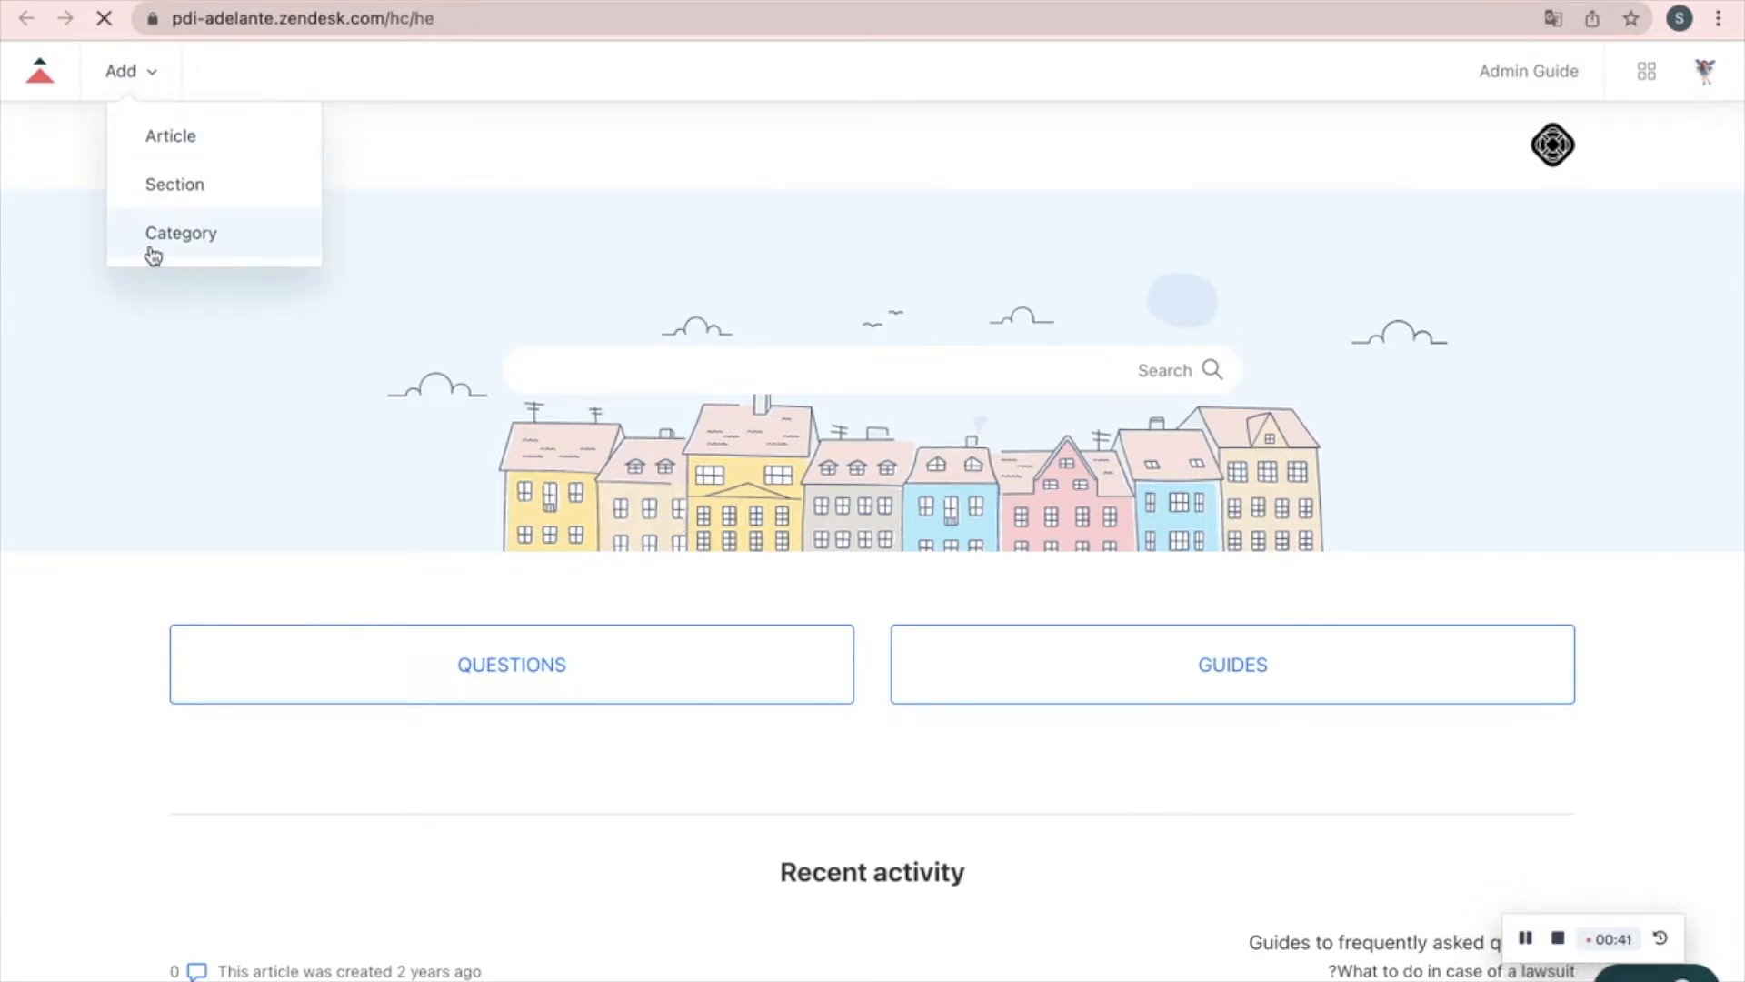
left_click(181, 233)
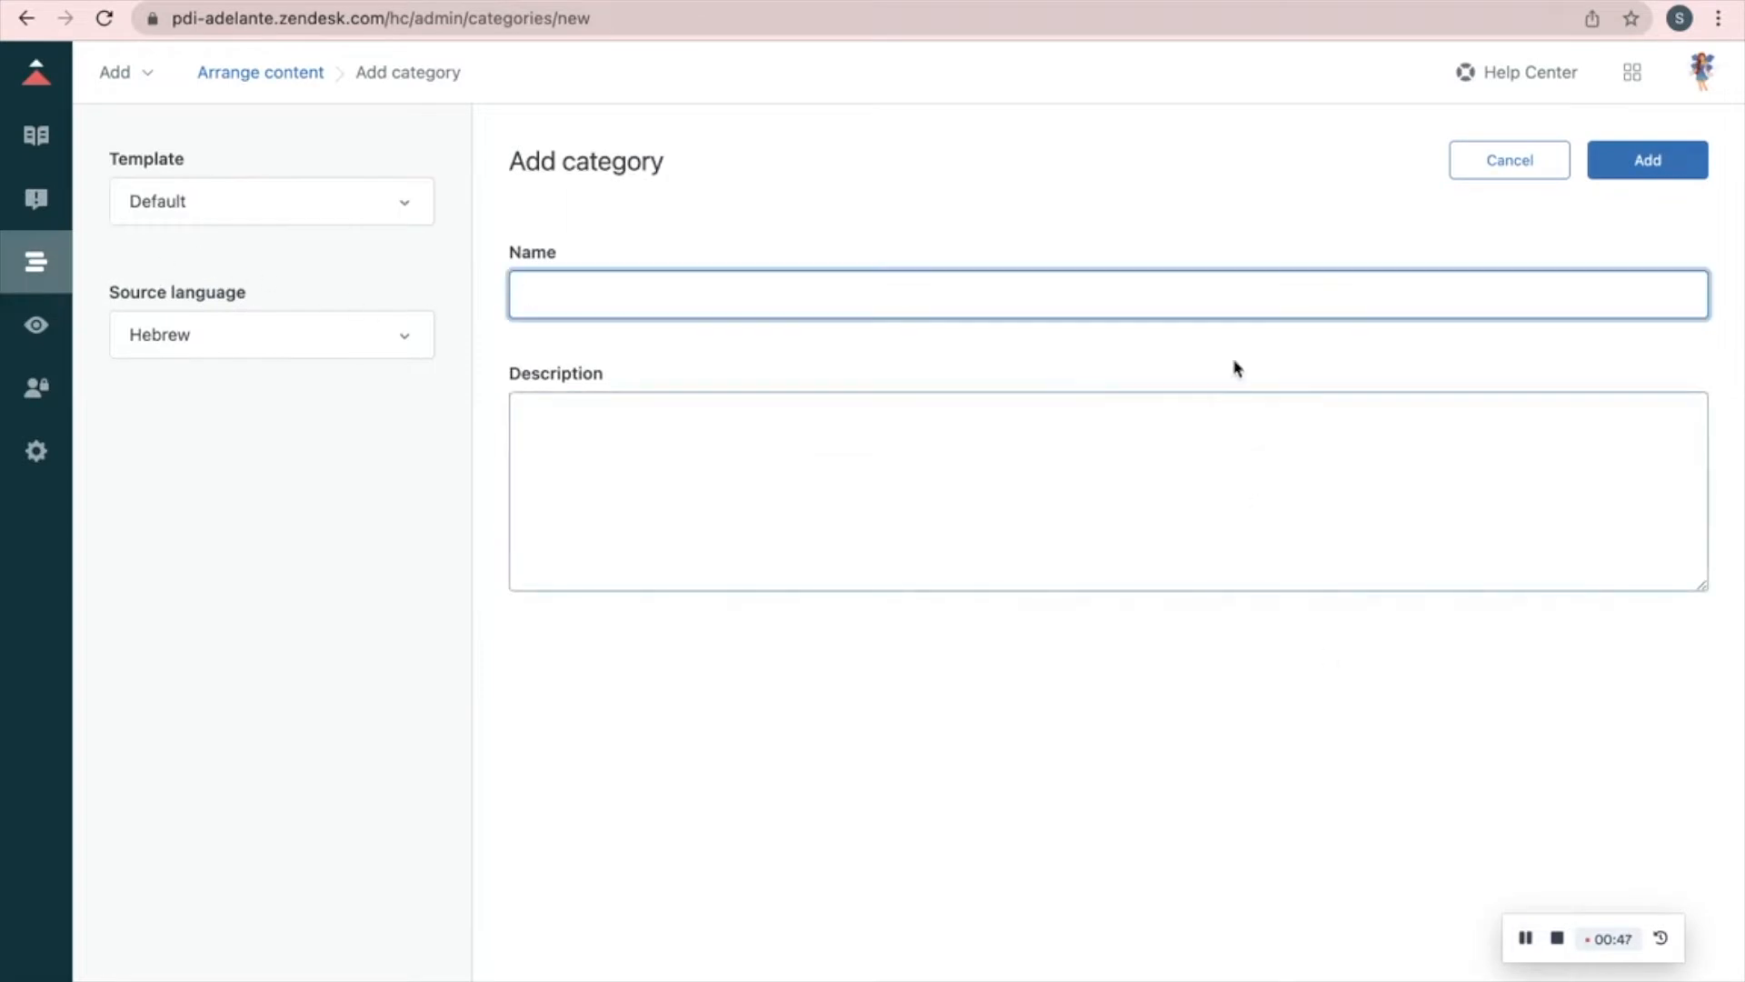
type("information")
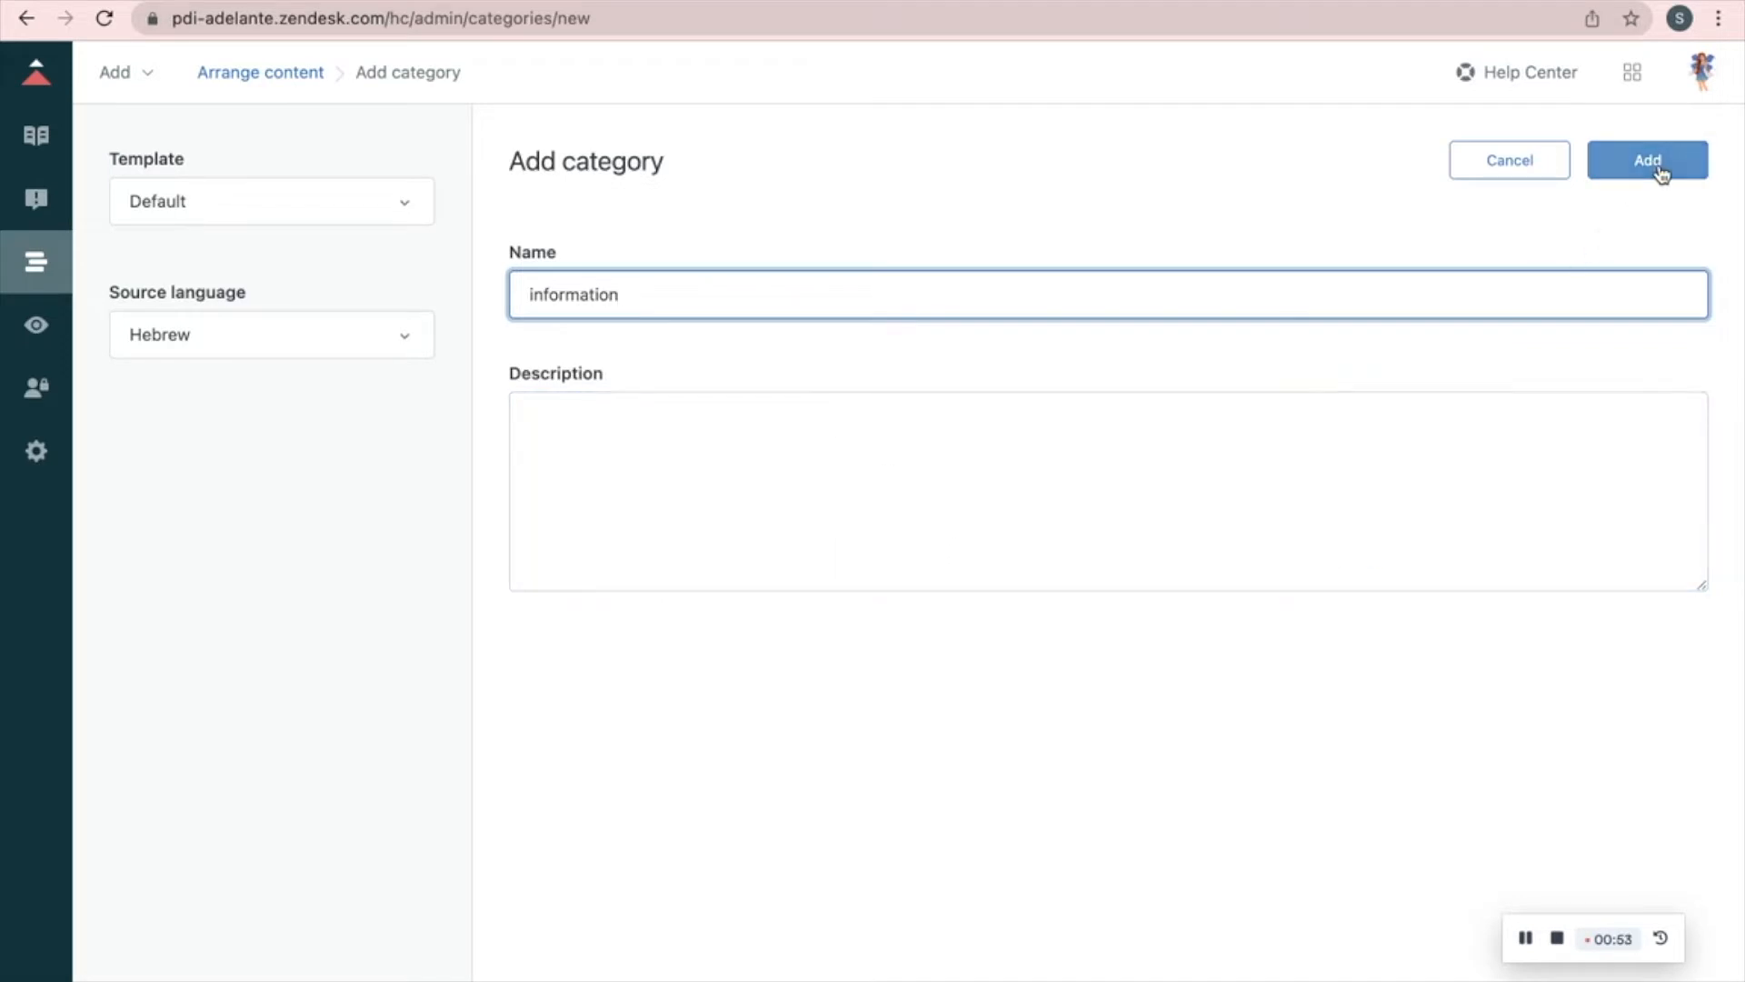
left_click(1648, 160)
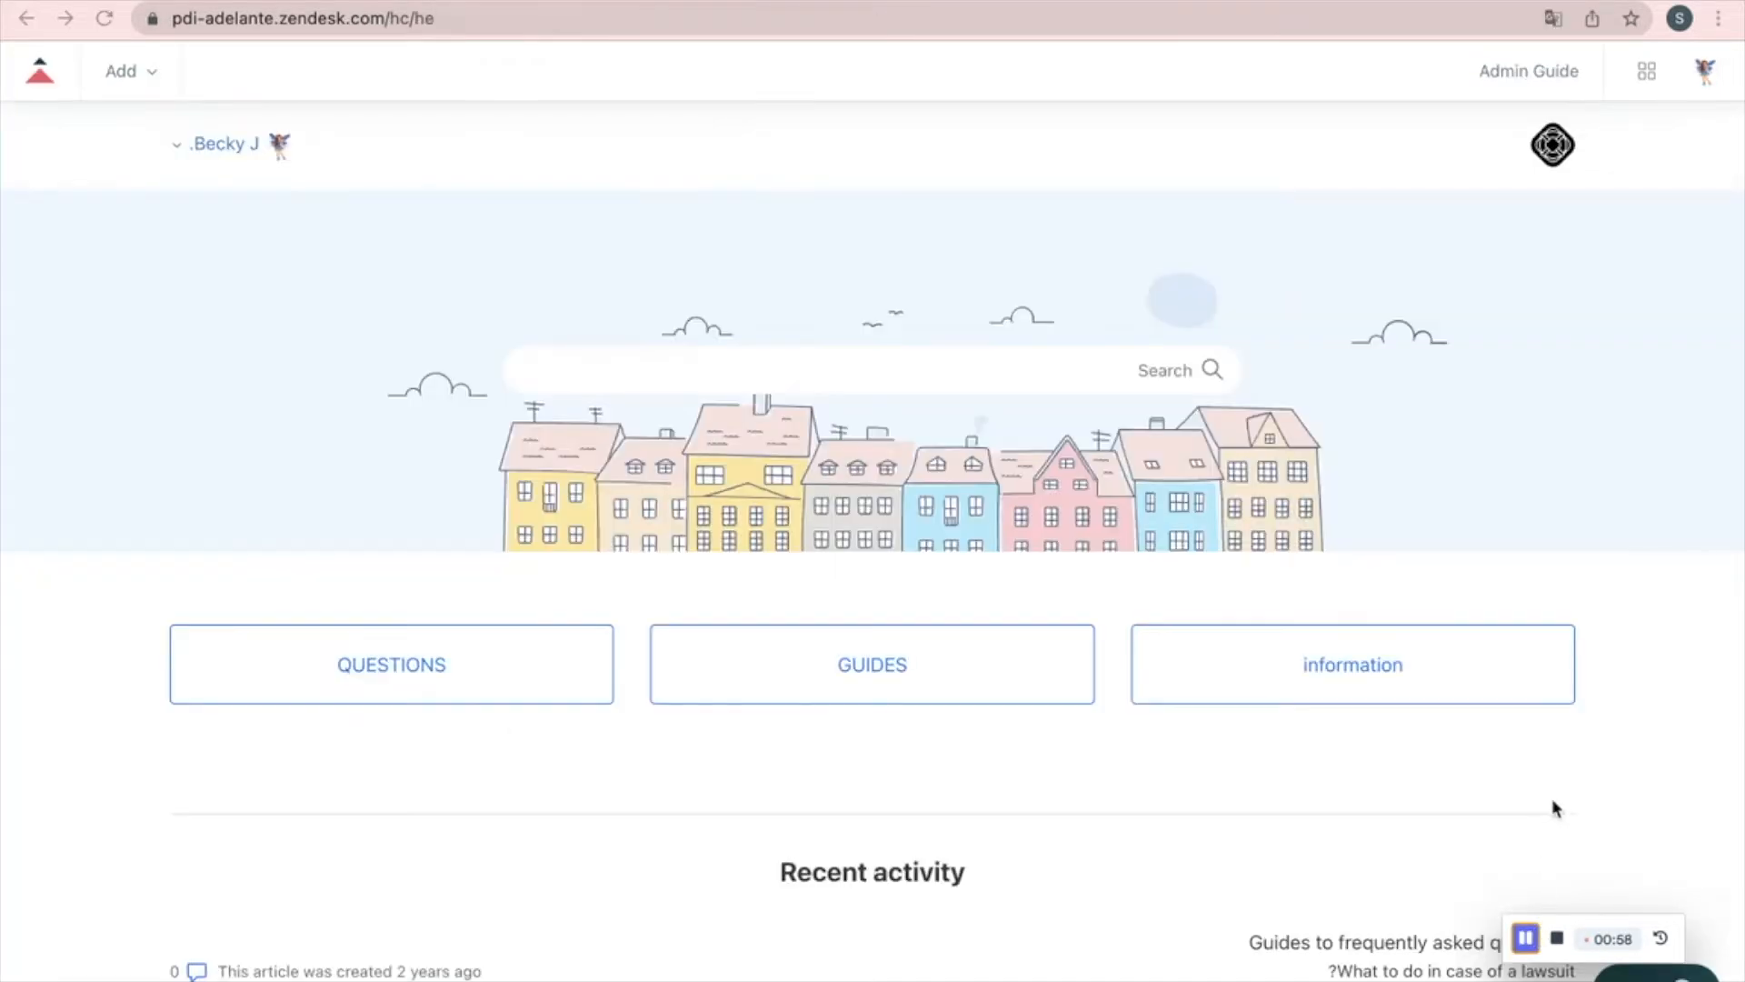
mouse_move(1524, 652)
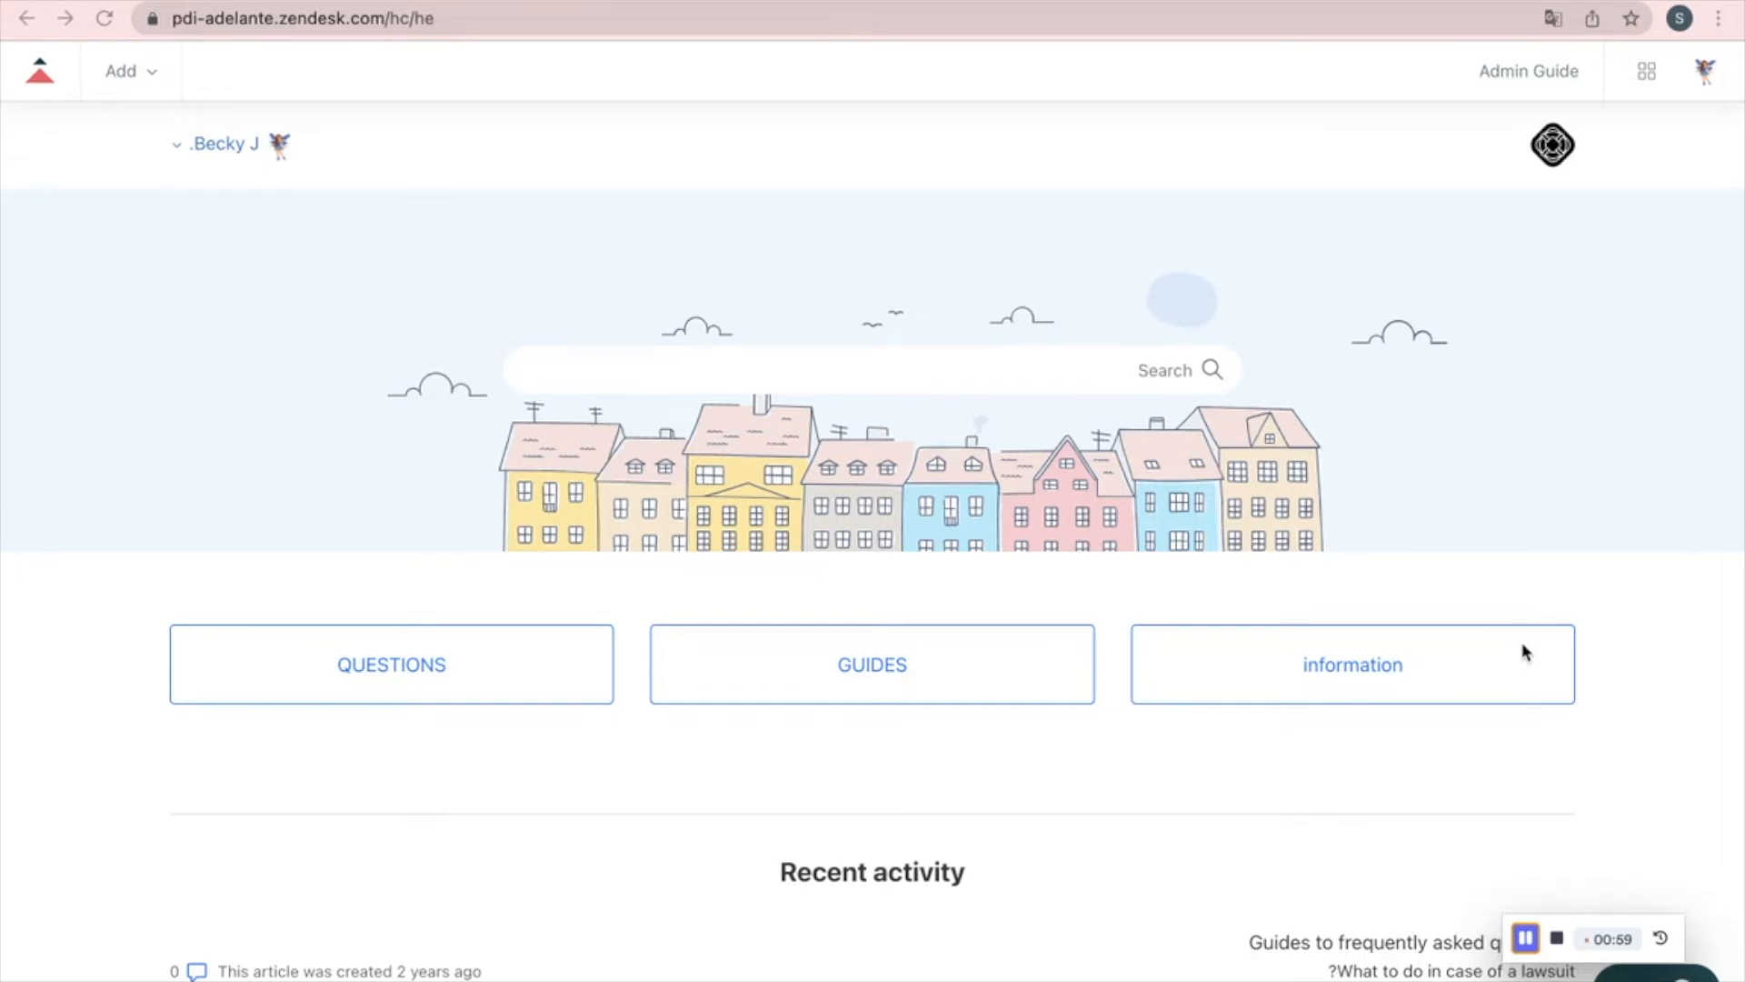
mouse_move(333, 413)
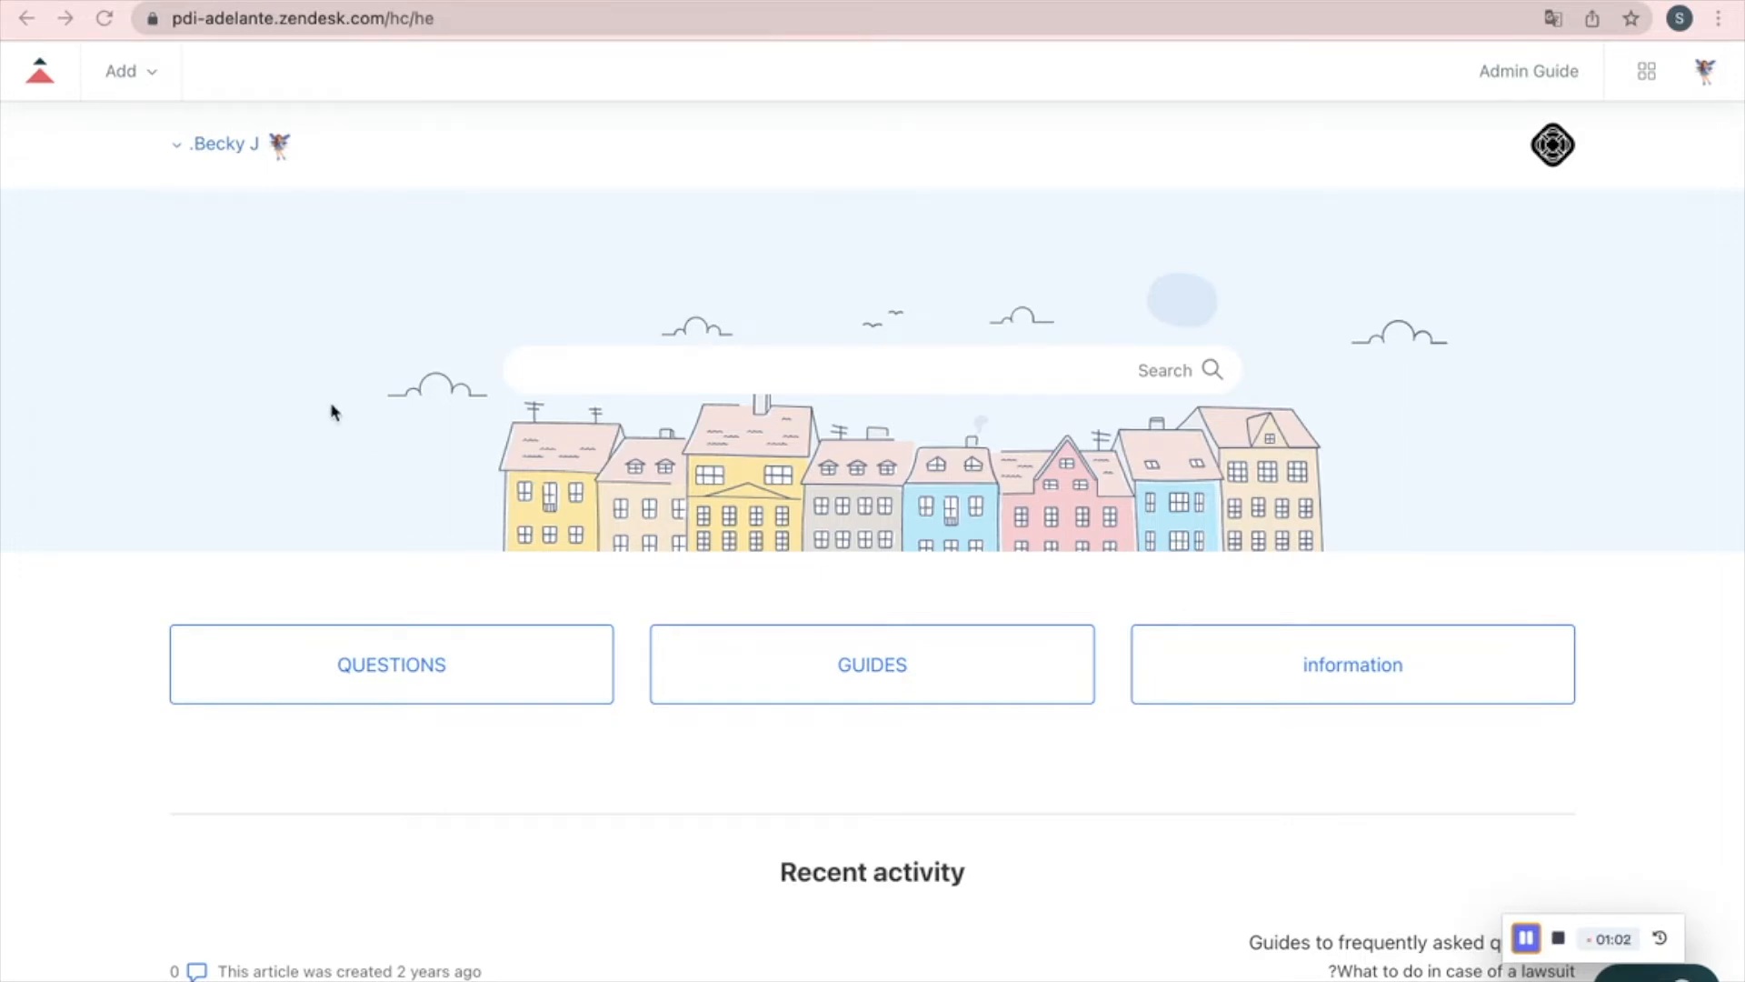
Start a new section named 'support' with subsections ordered manually.
left_click(128, 71)
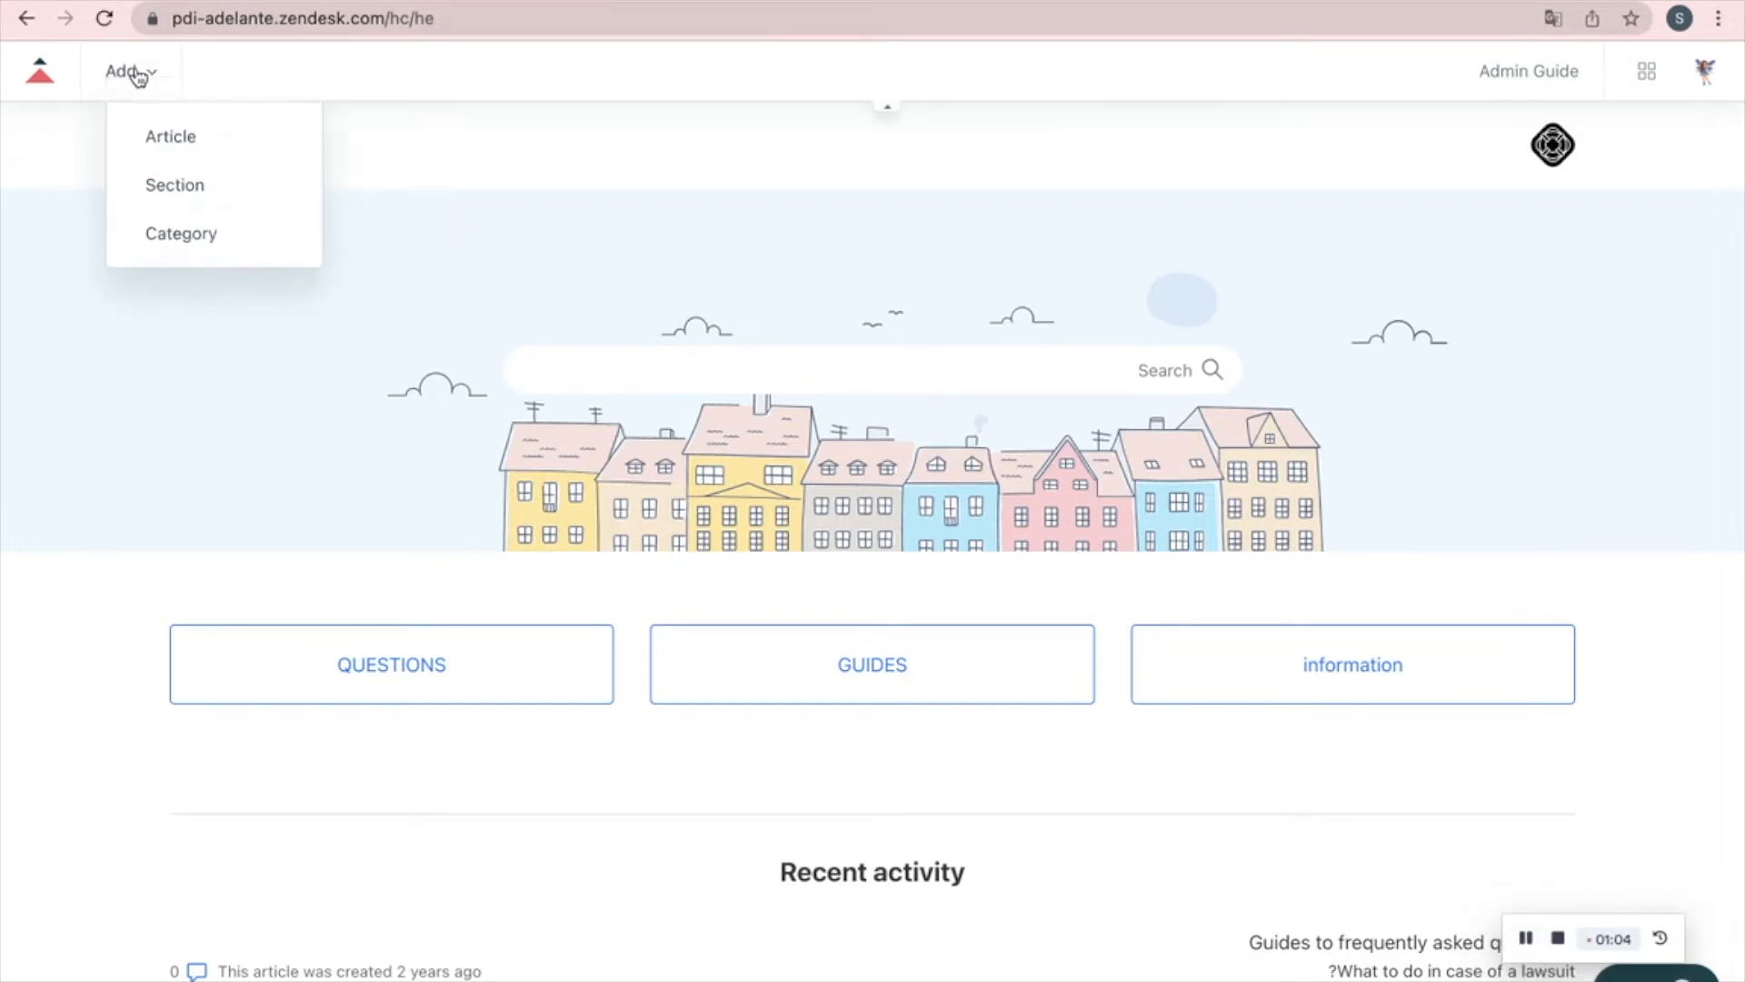
left_click(173, 185)
type("support")
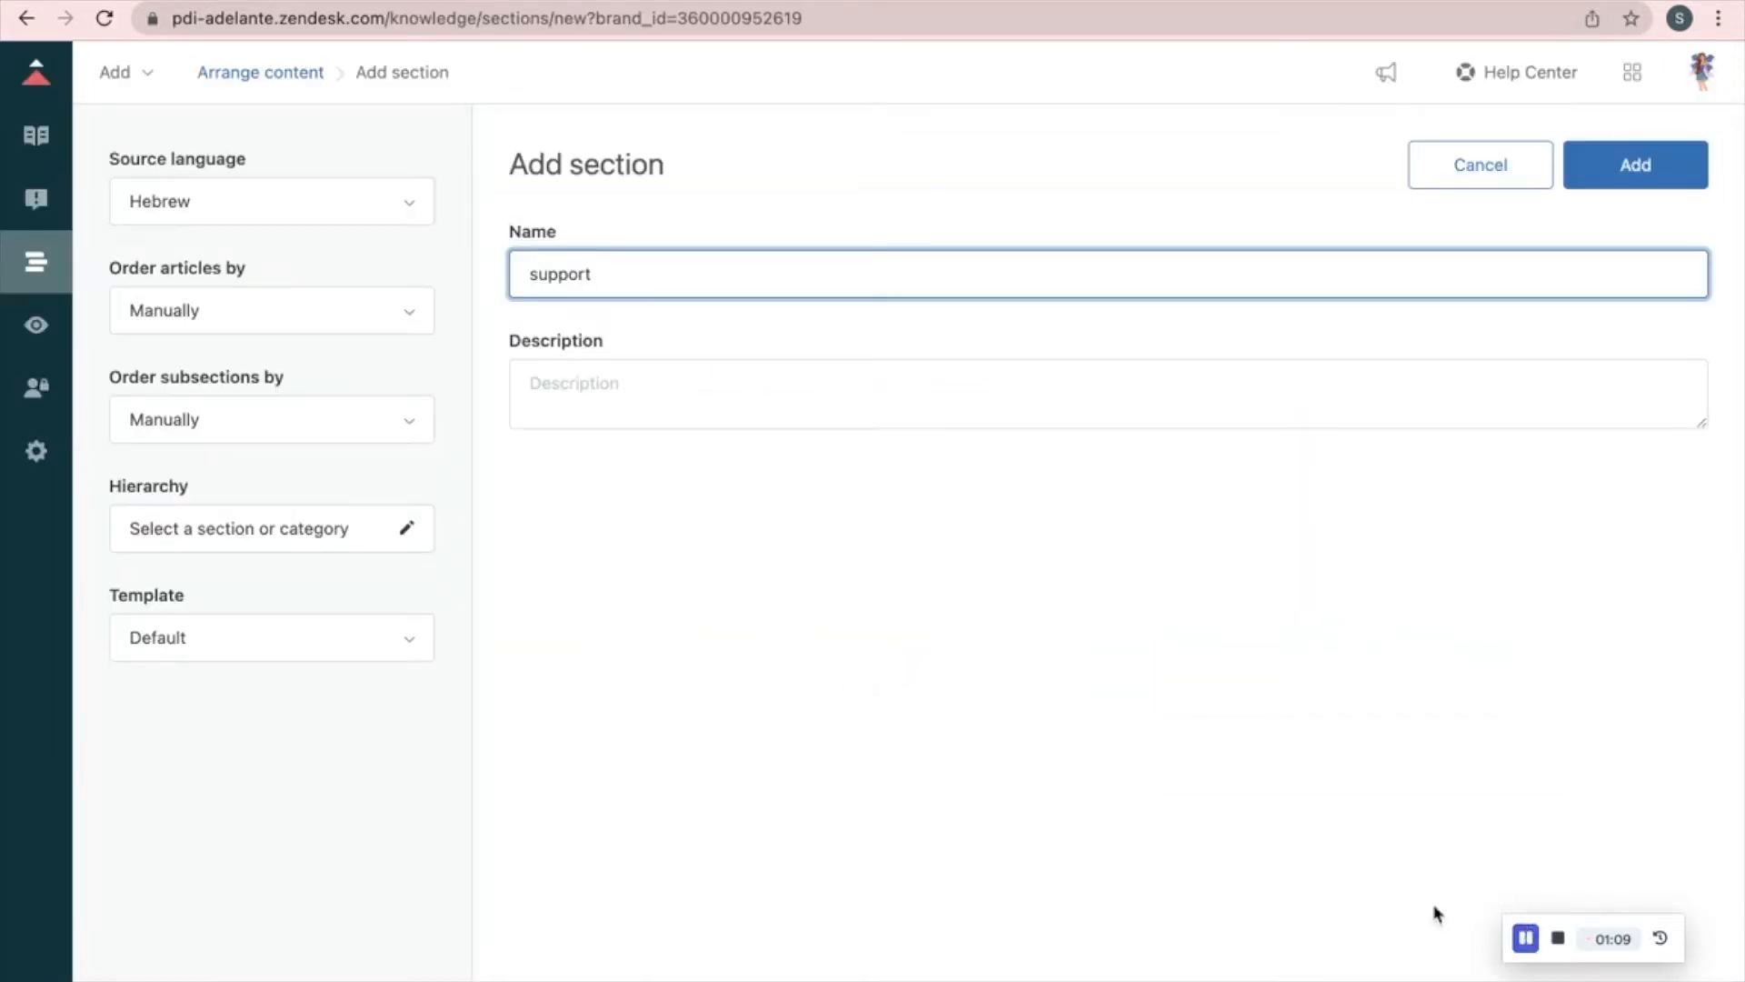
left_click(271, 419)
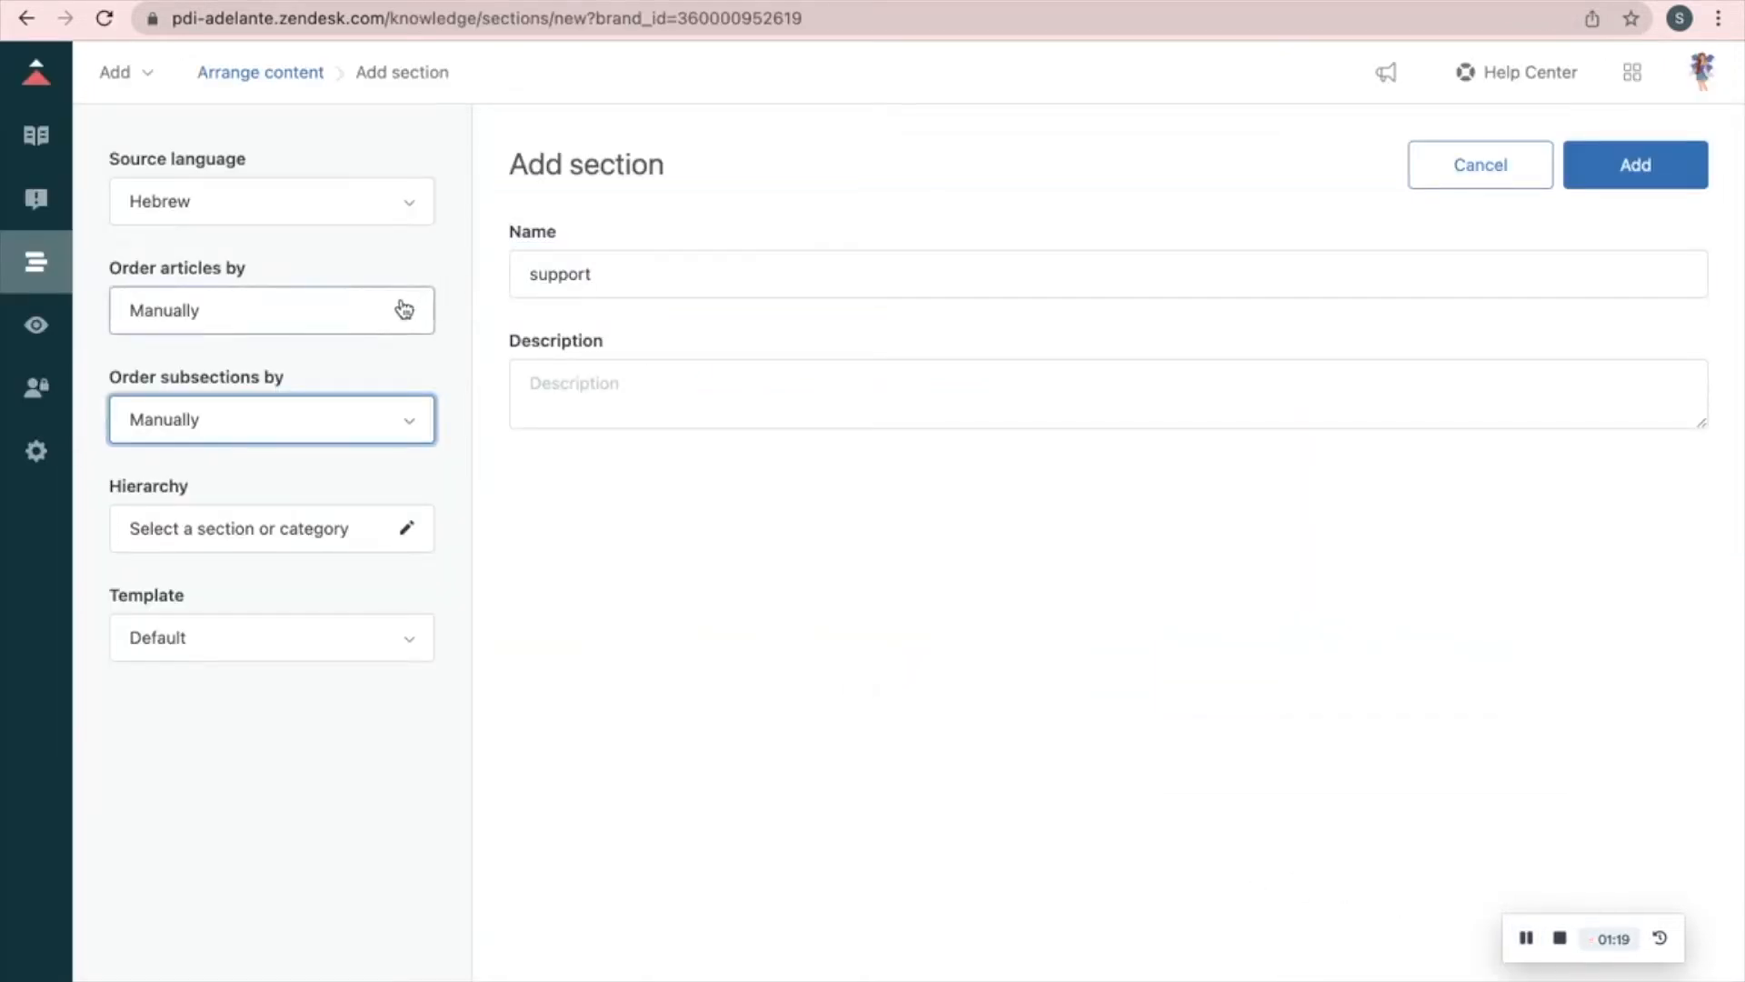
left_click(271, 310)
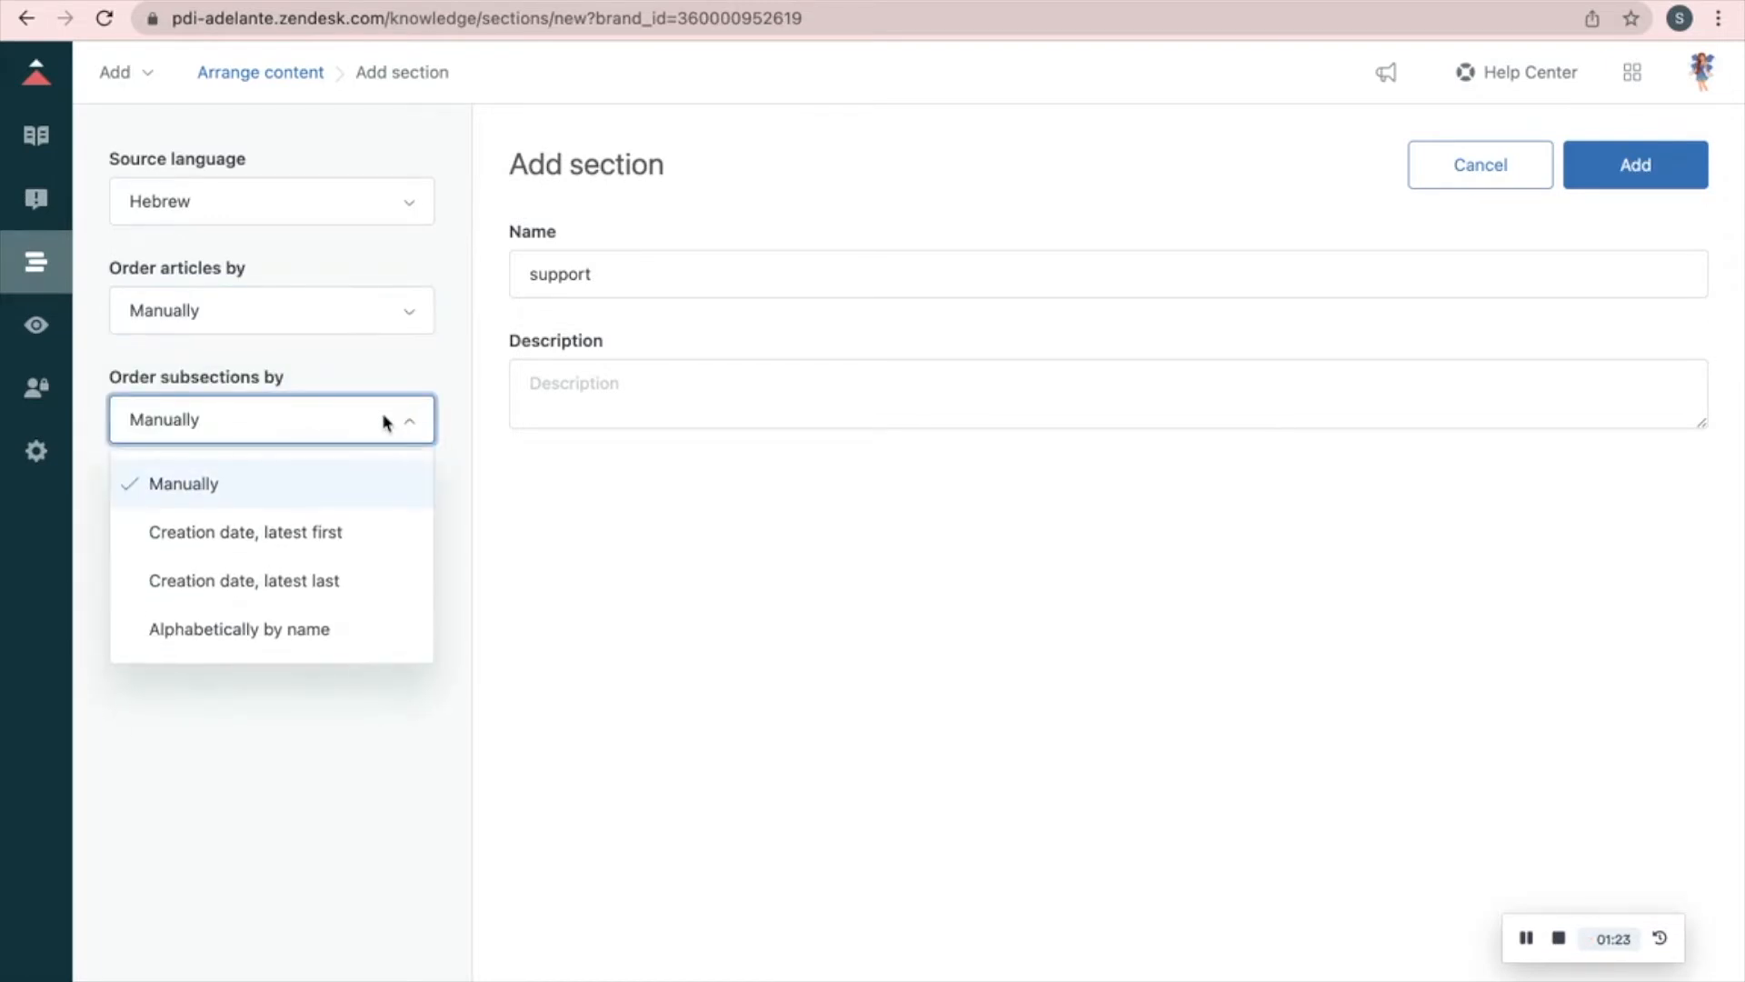
left_click(184, 483)
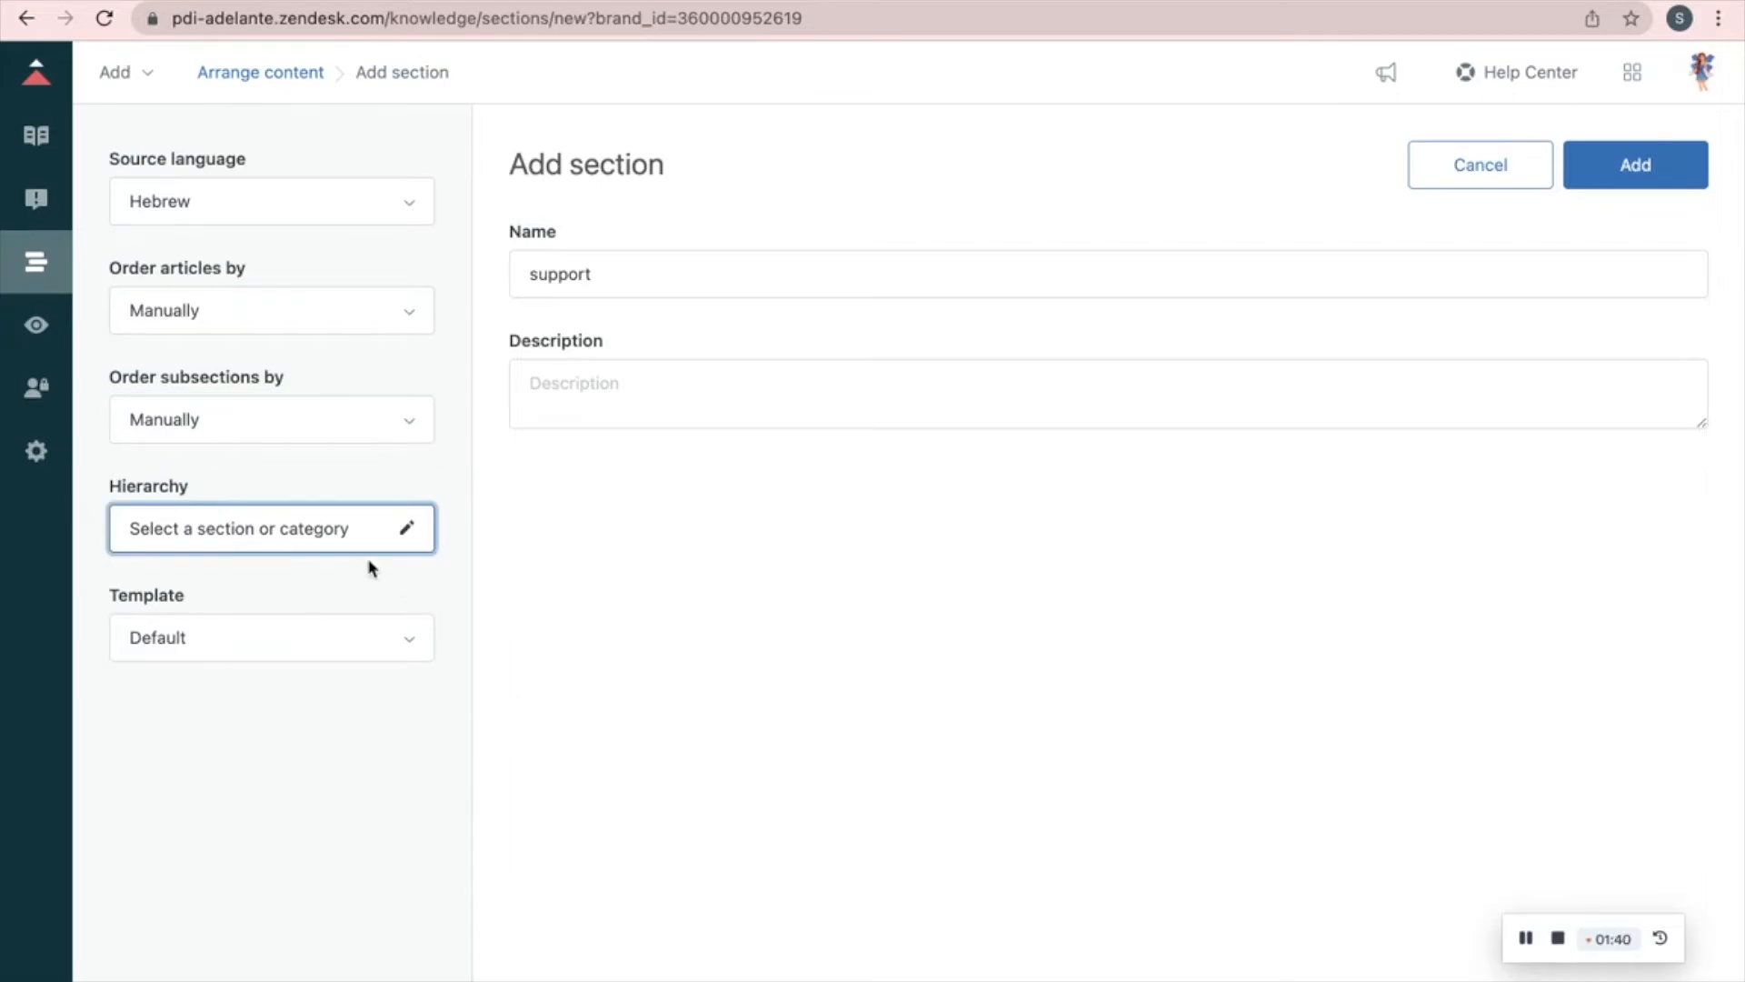
Place the 'support' section under the 'information' category and add it.
left_click(263, 529)
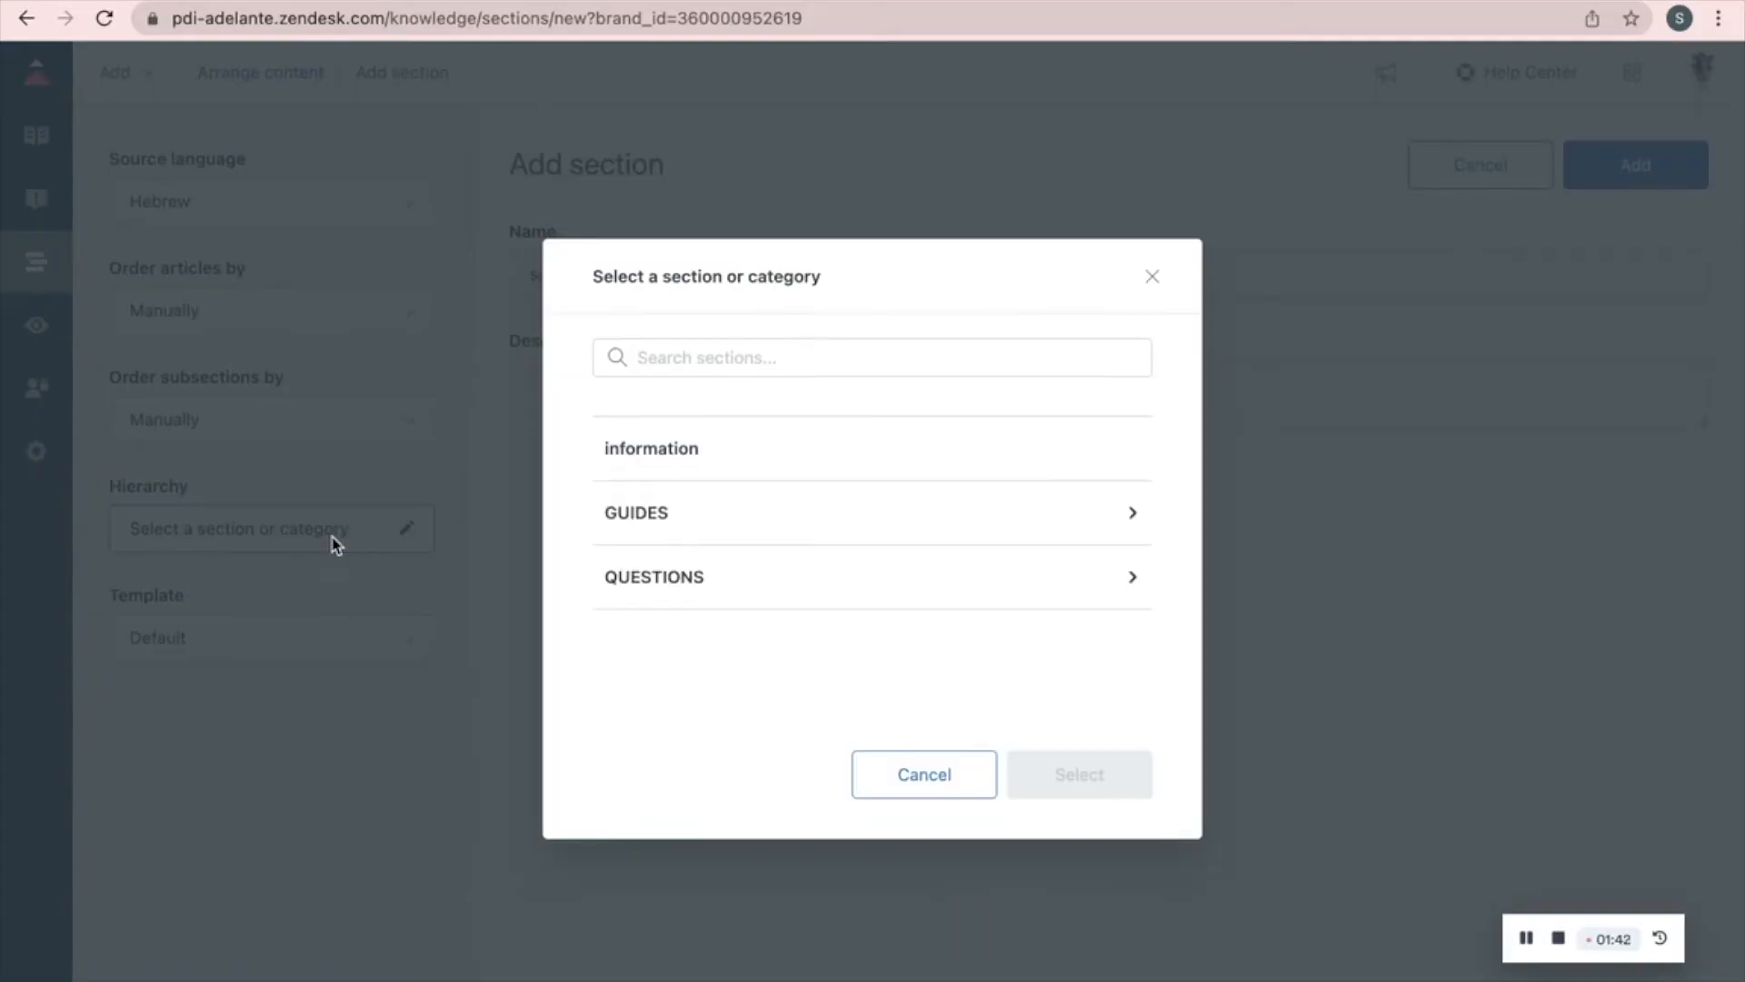
left_click(676, 447)
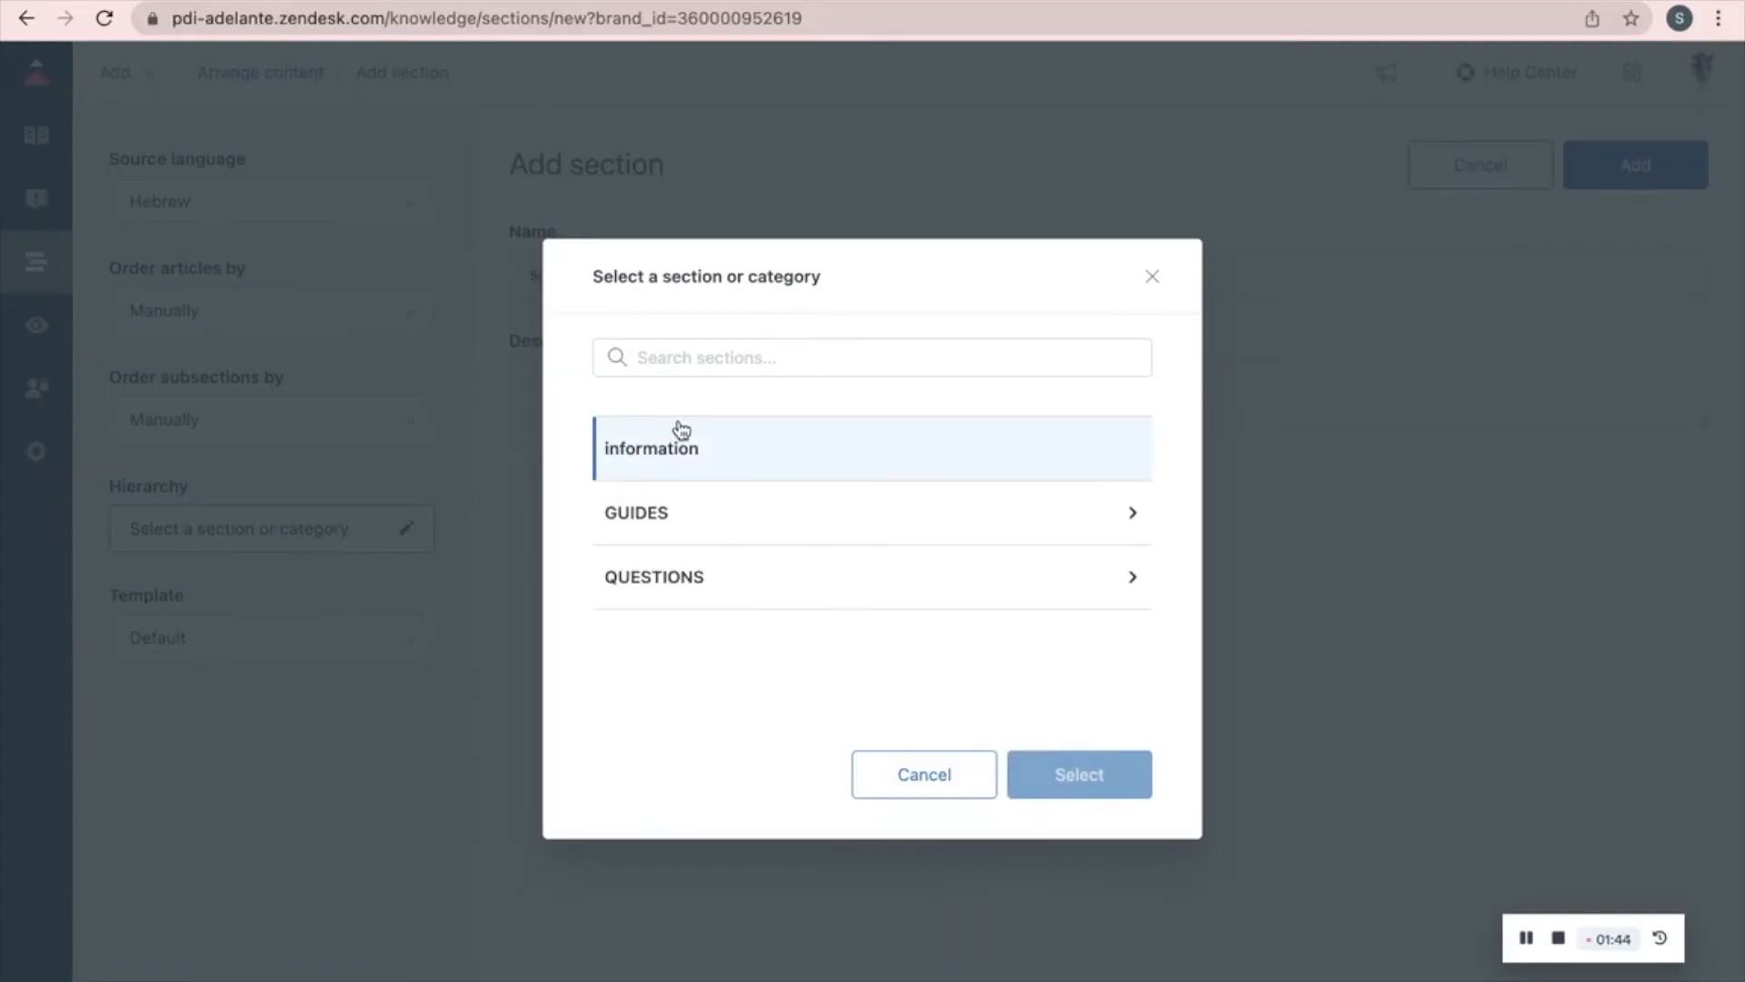
left_click(1079, 775)
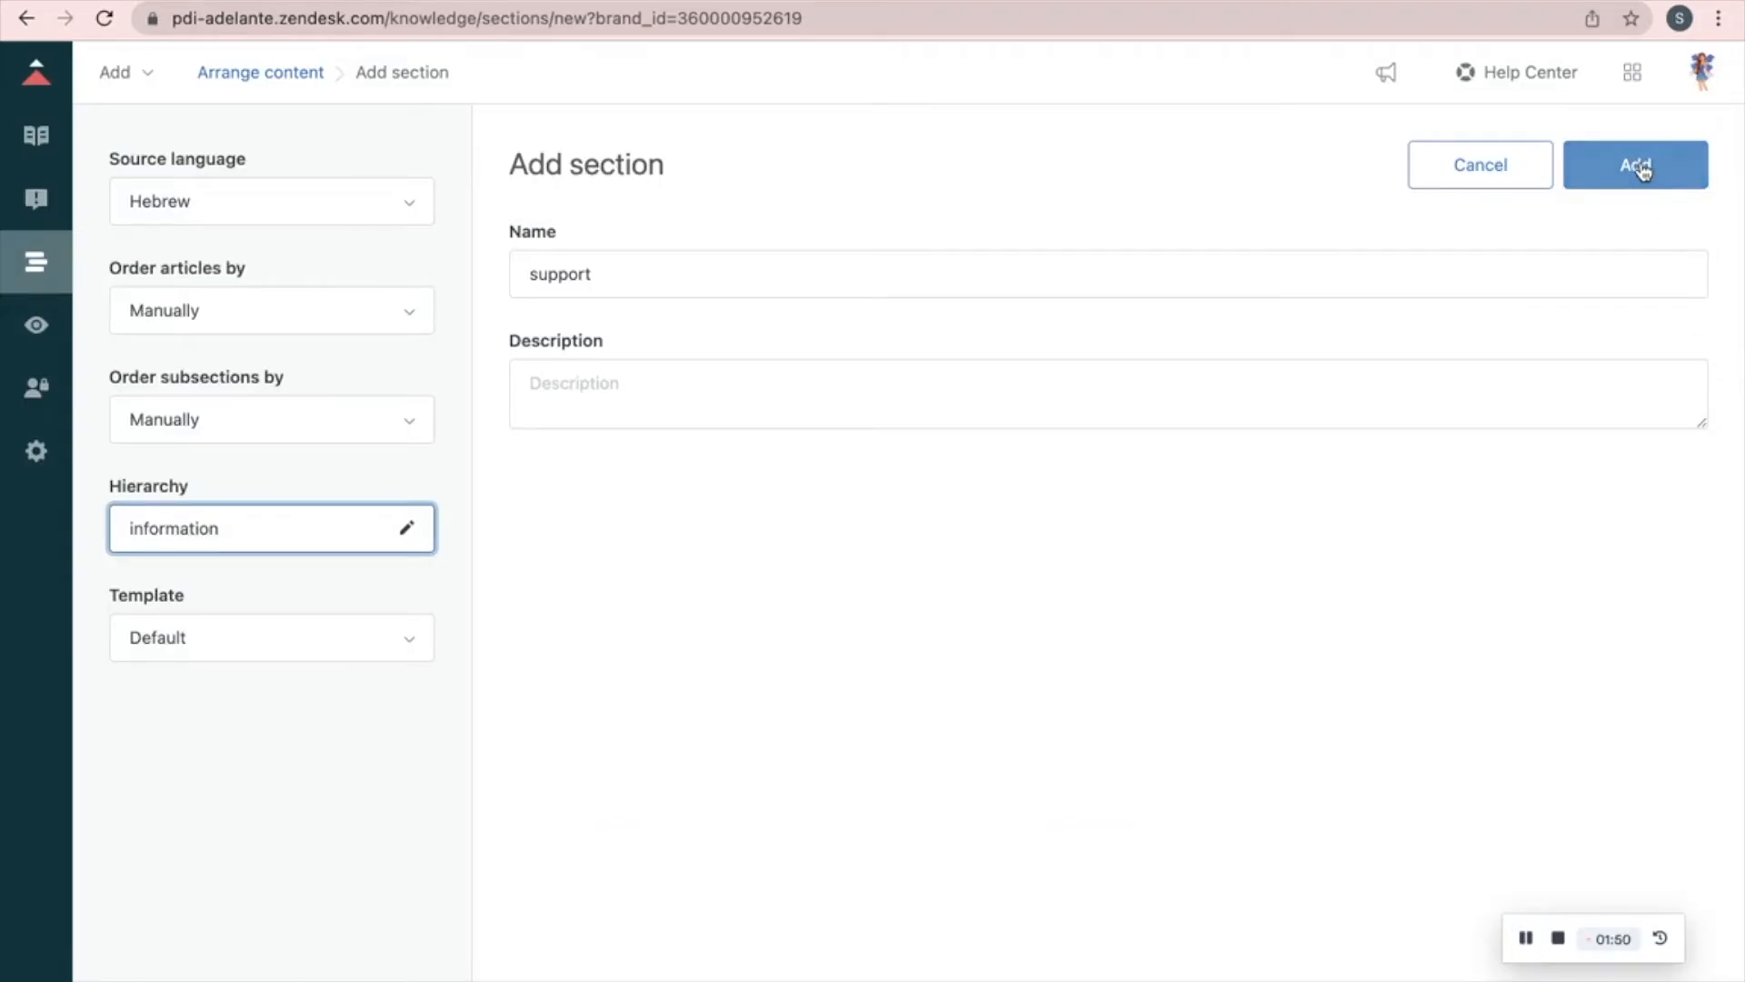
left_click(1635, 165)
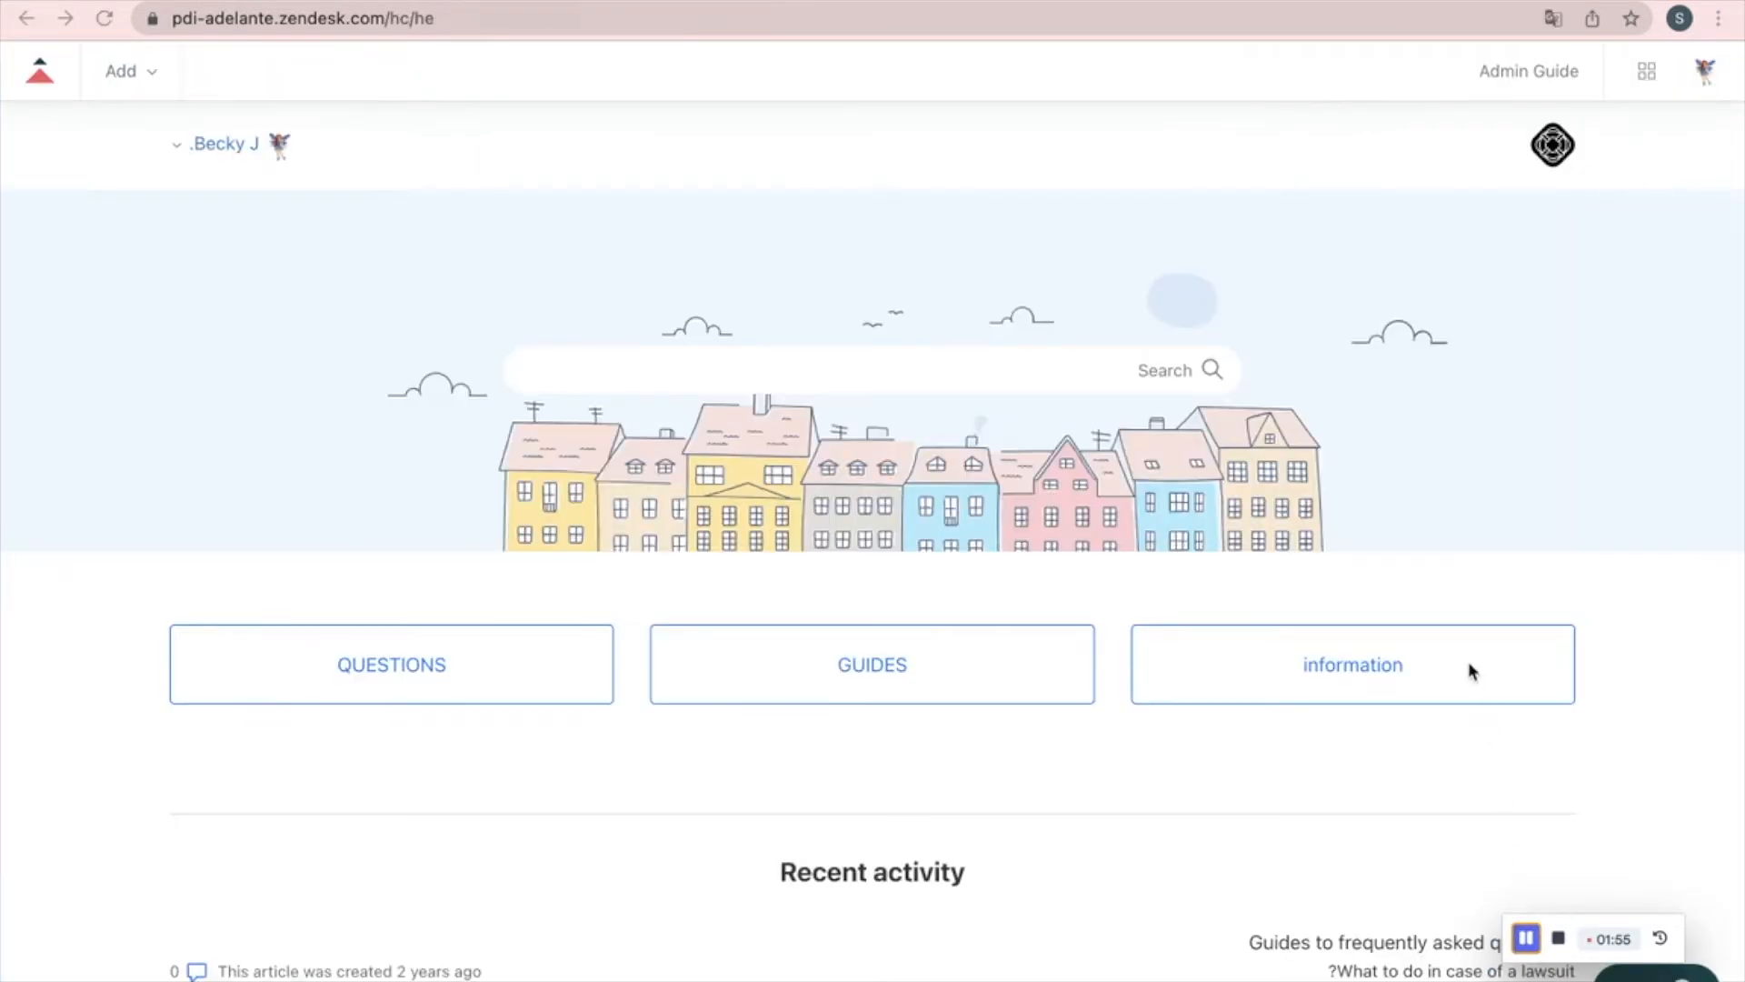
left_click(1353, 664)
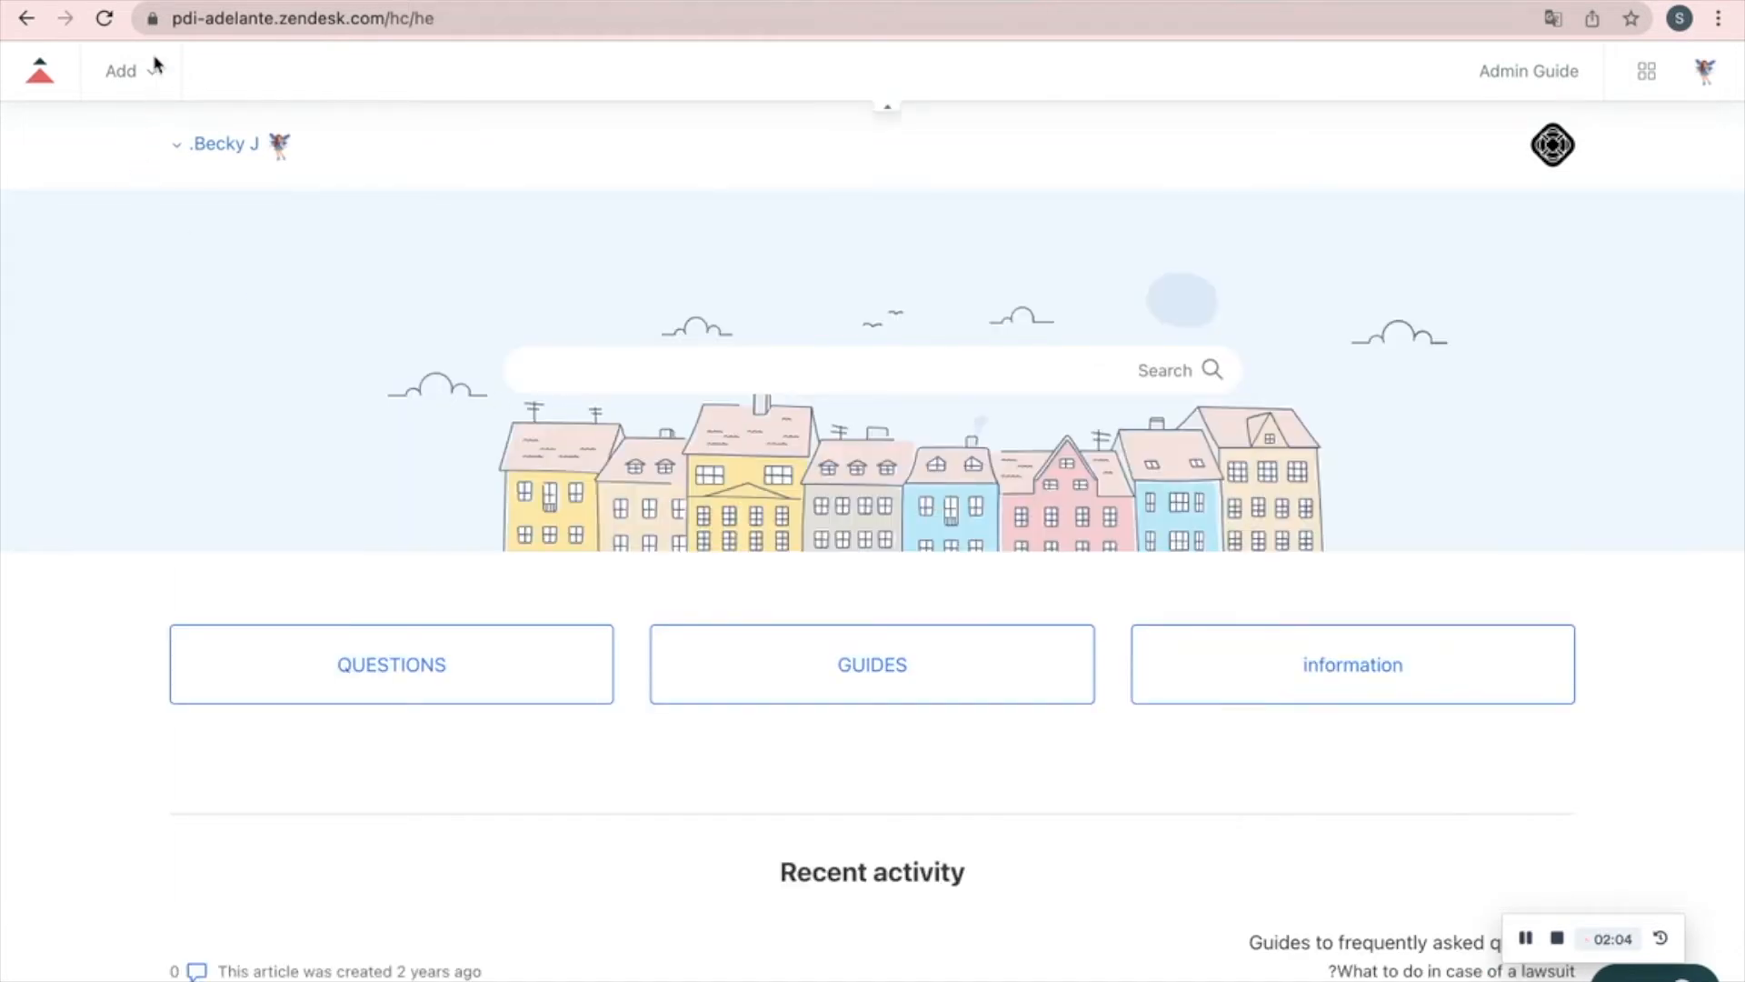
Start a new article kept visible to agents and admins.
left_click(121, 72)
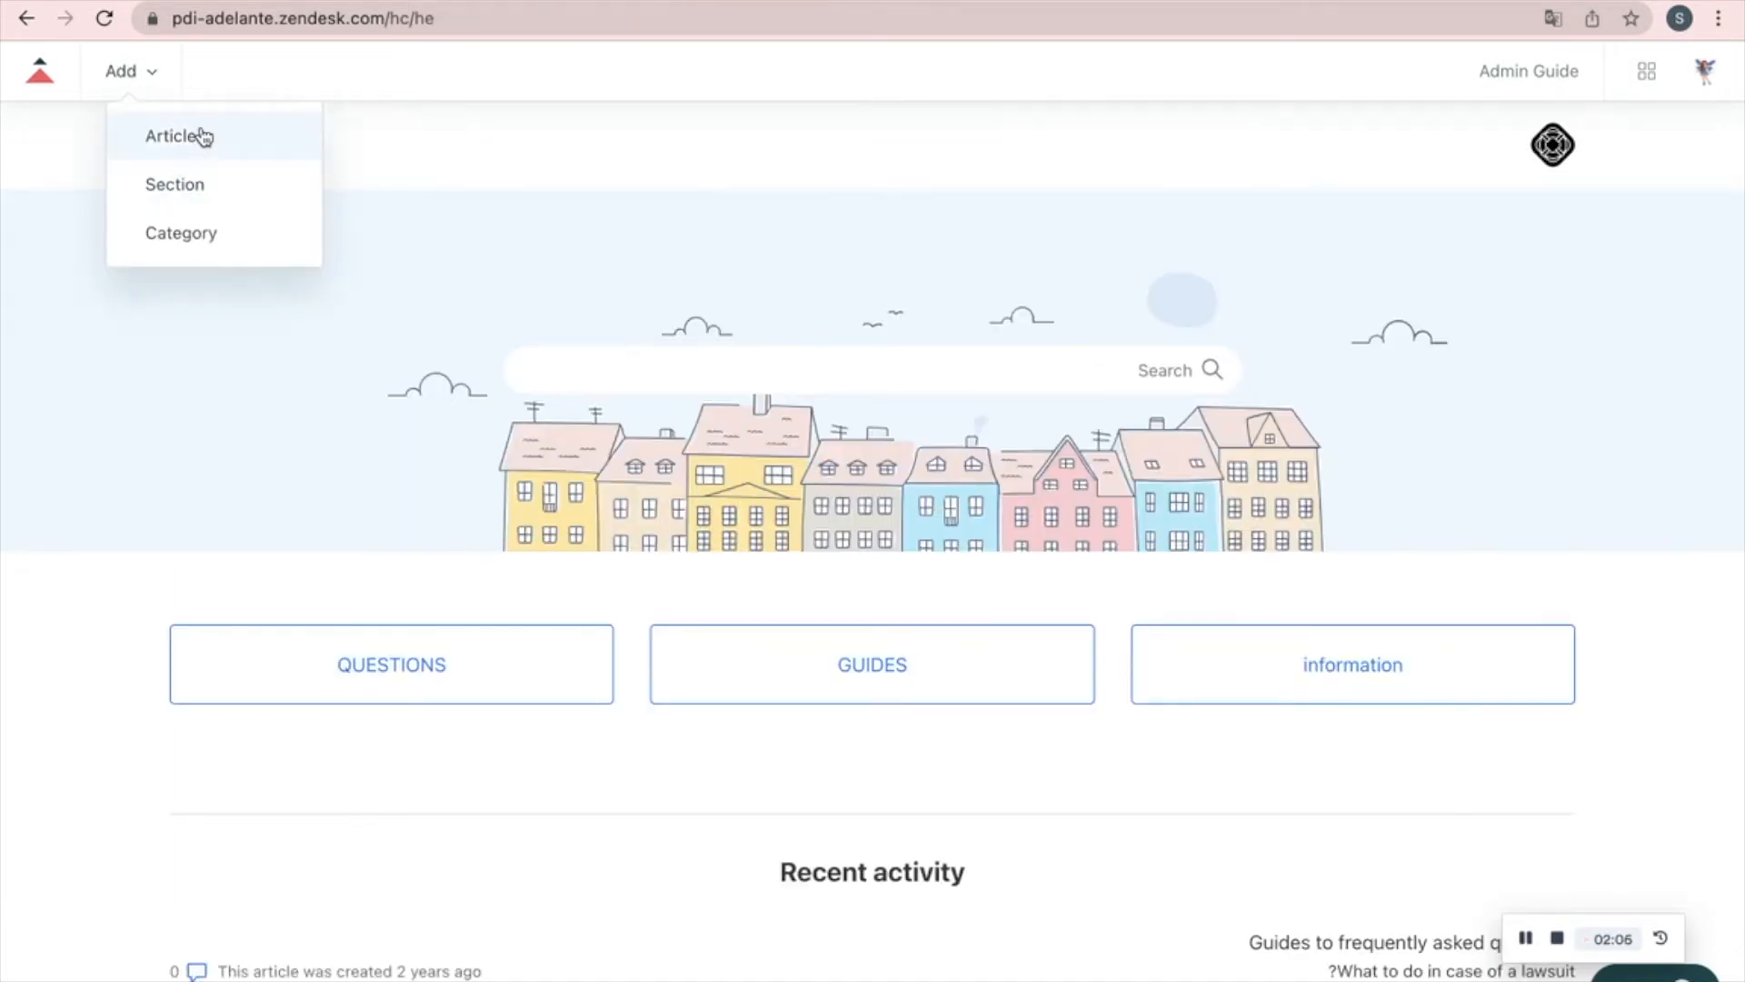
left_click(168, 136)
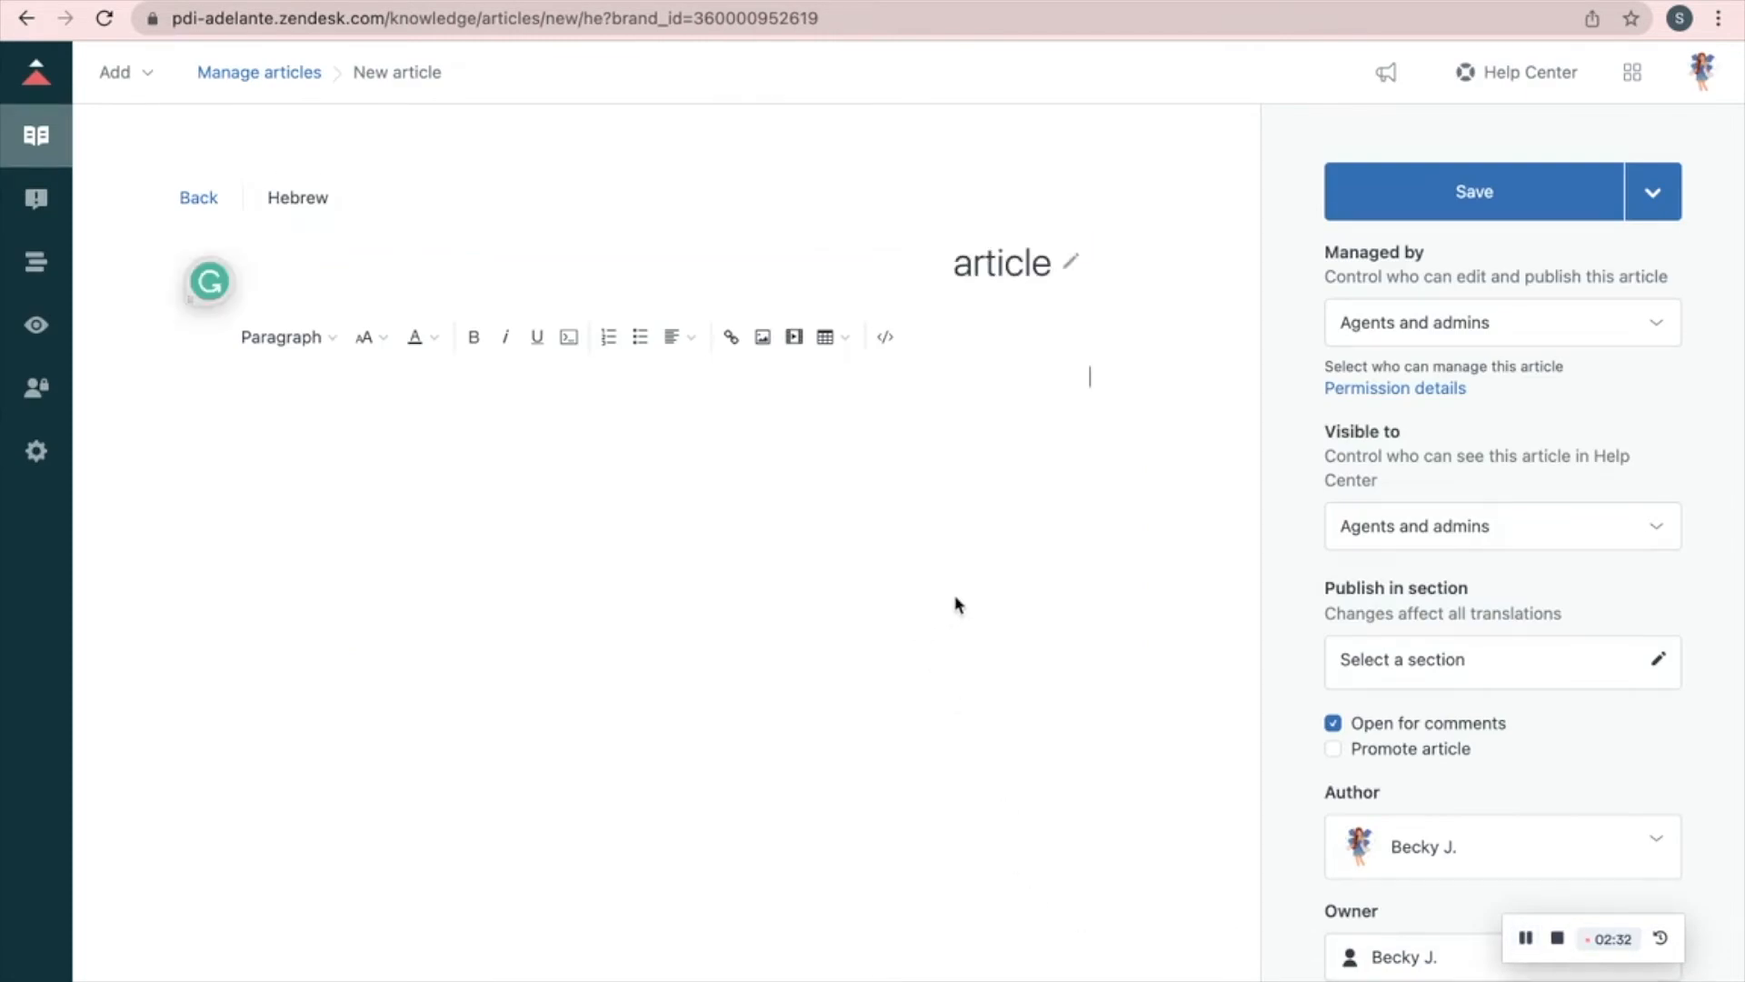
mouse_move(1118, 457)
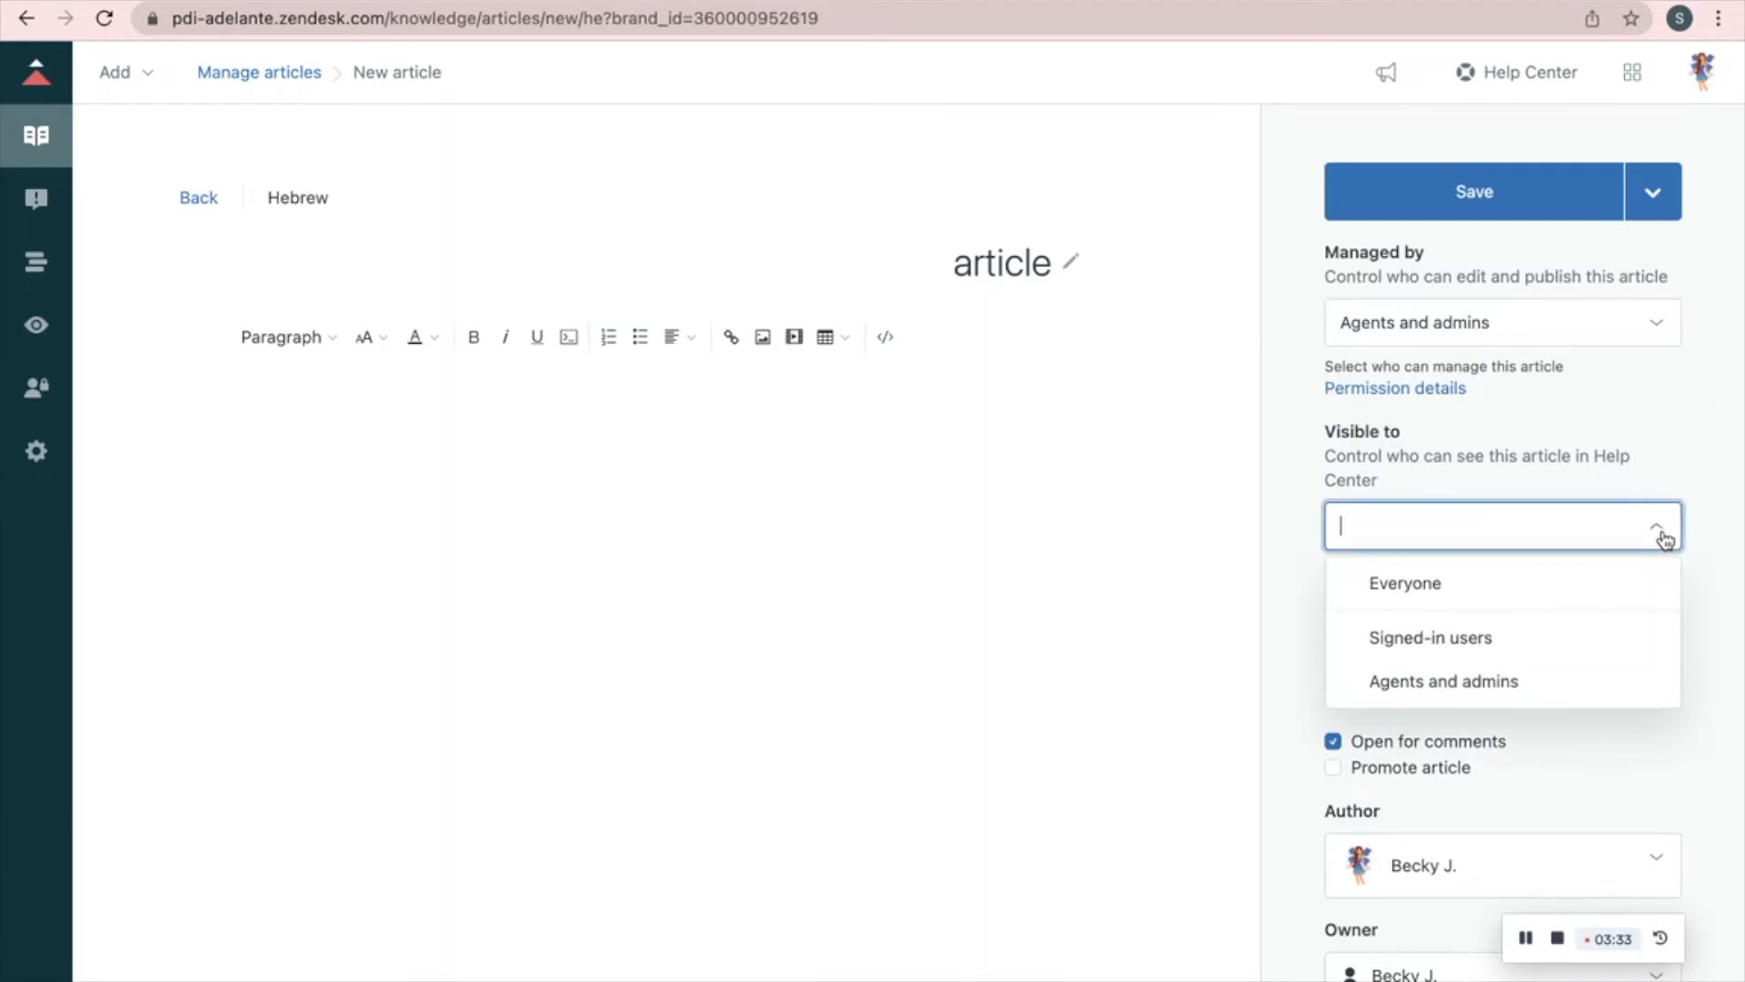
left_click(1443, 681)
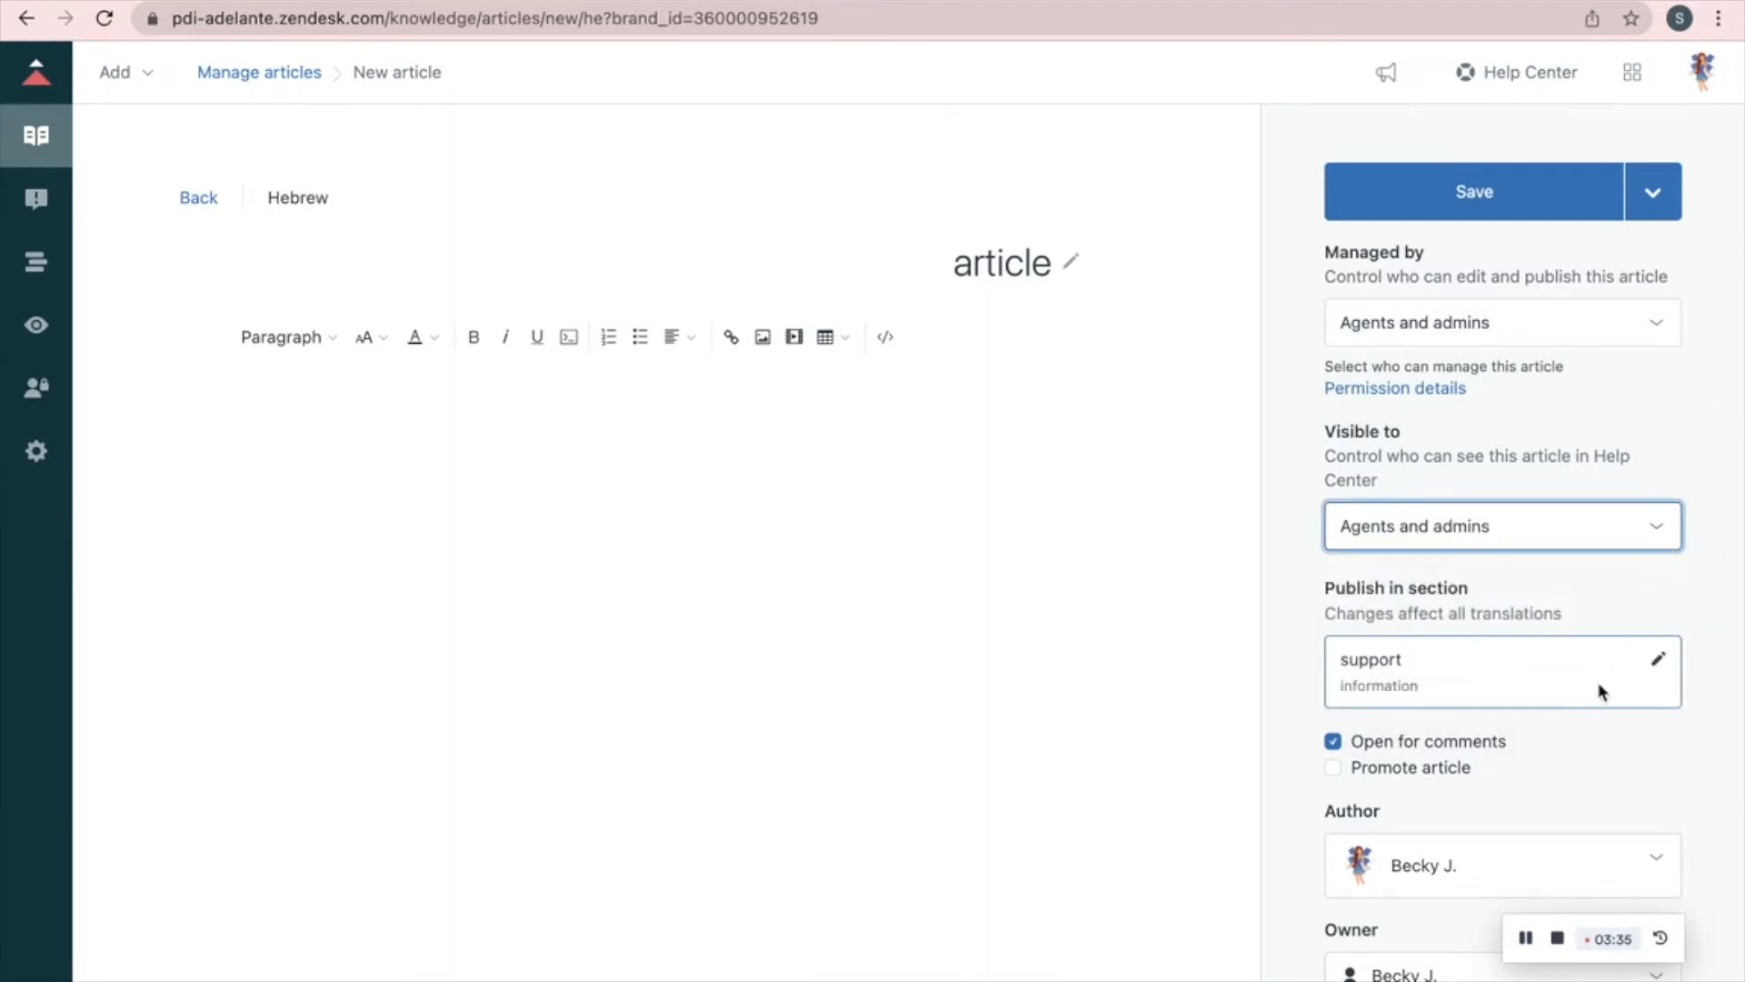
Set the article to publish in information > support and save it as a draft.
left_click(1657, 659)
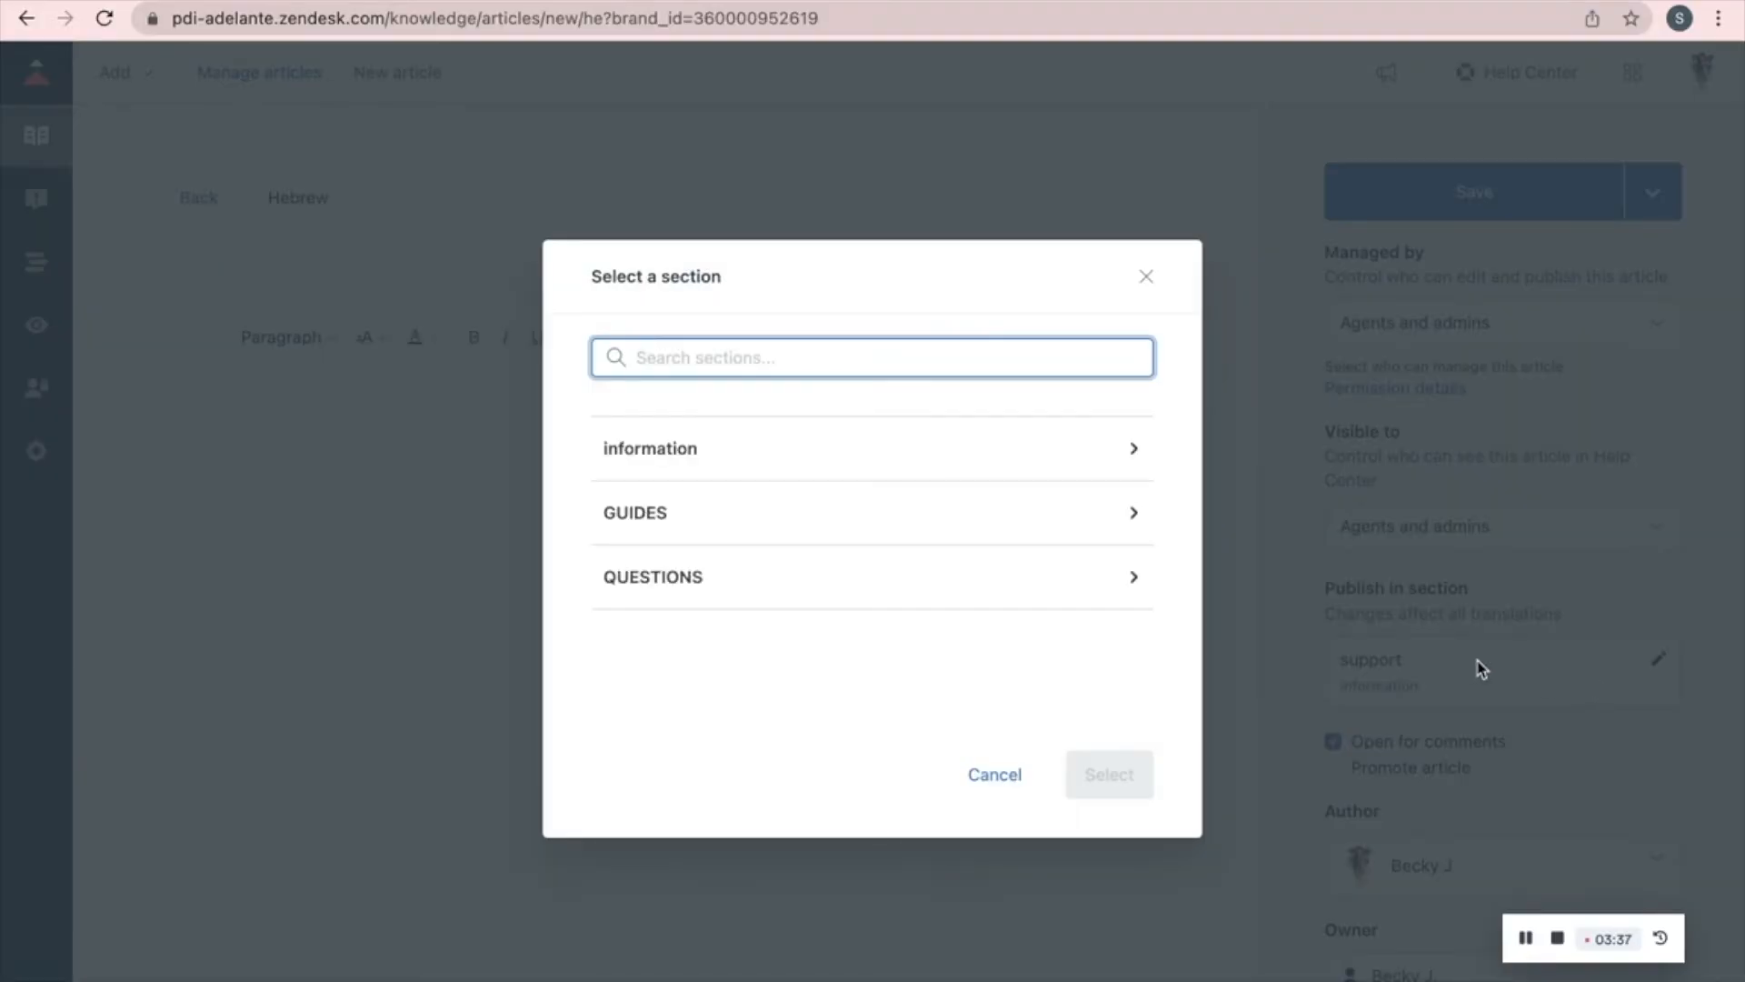
mouse_move(1015, 463)
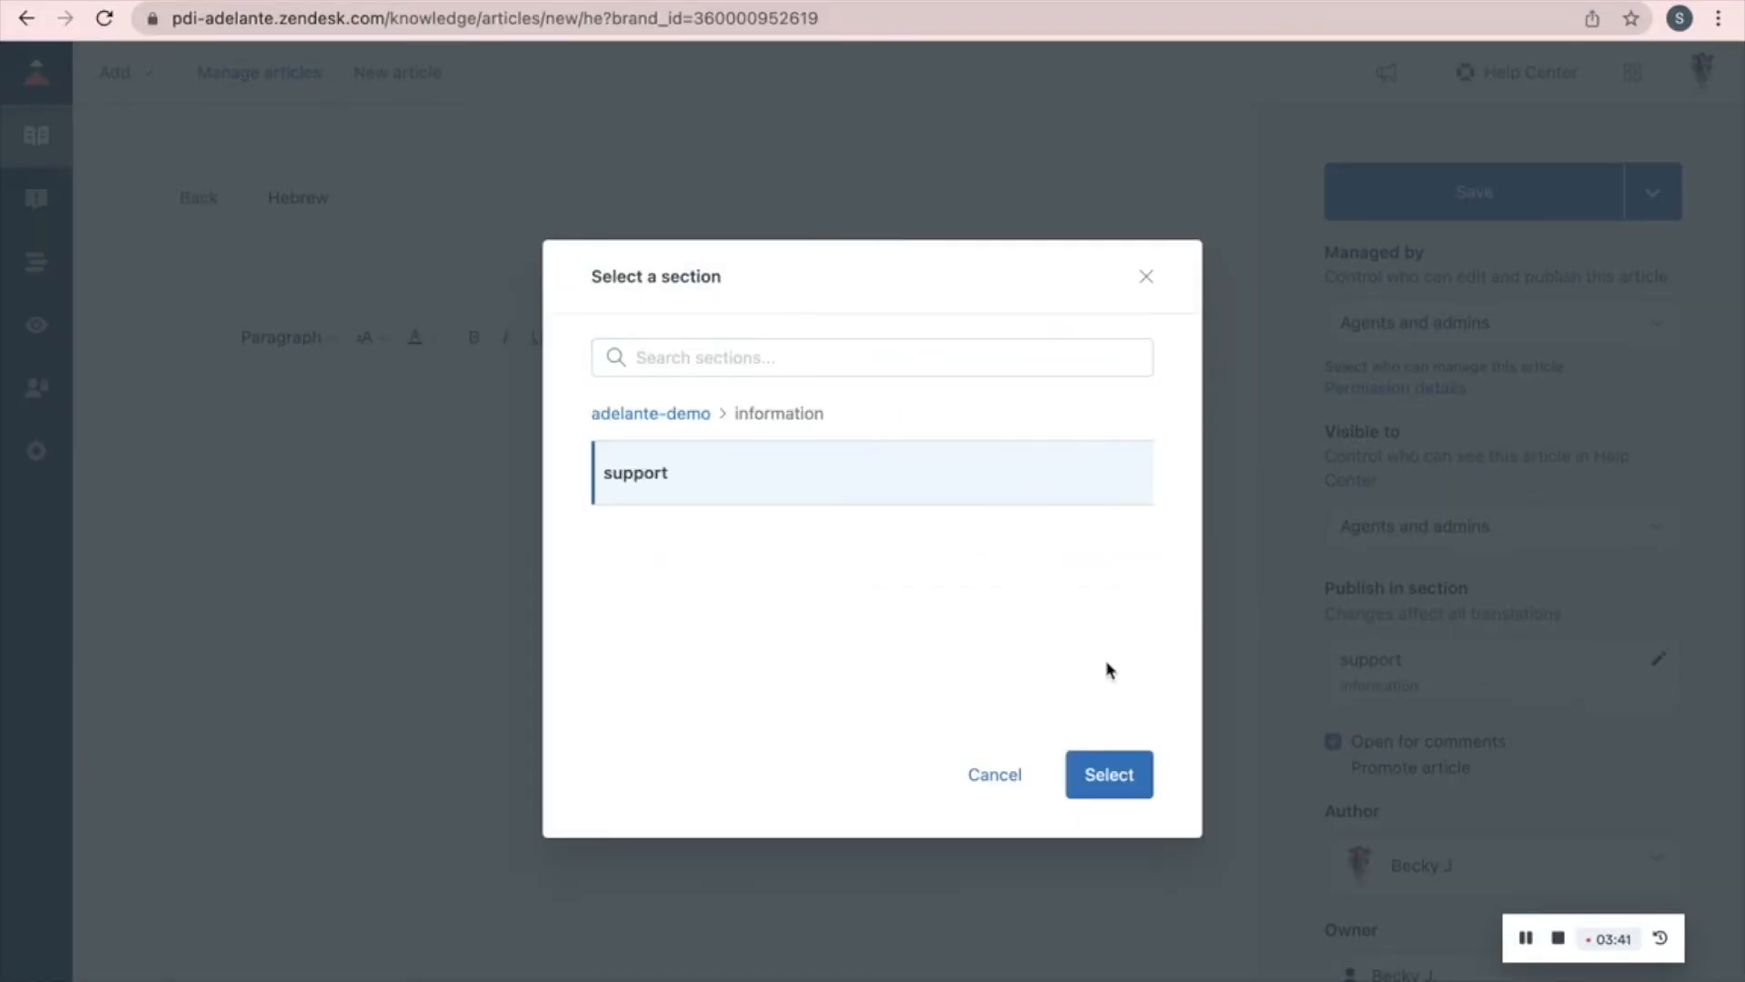
left_click(1109, 775)
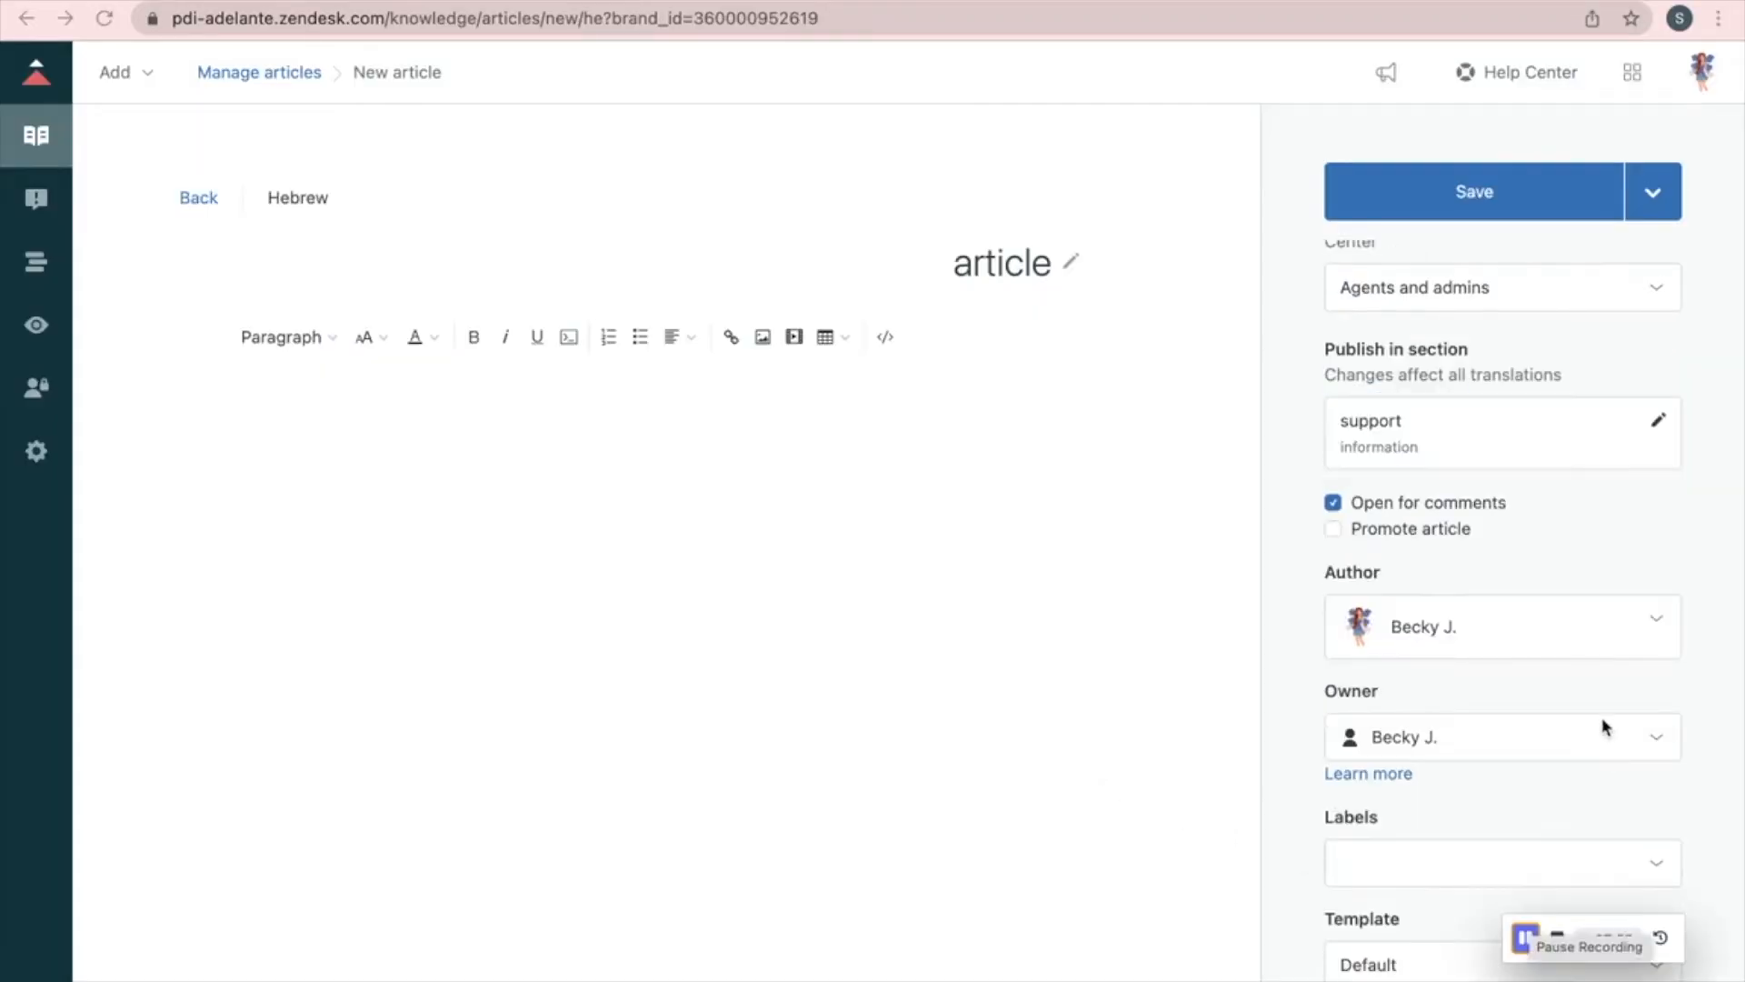
mouse_move(1624, 752)
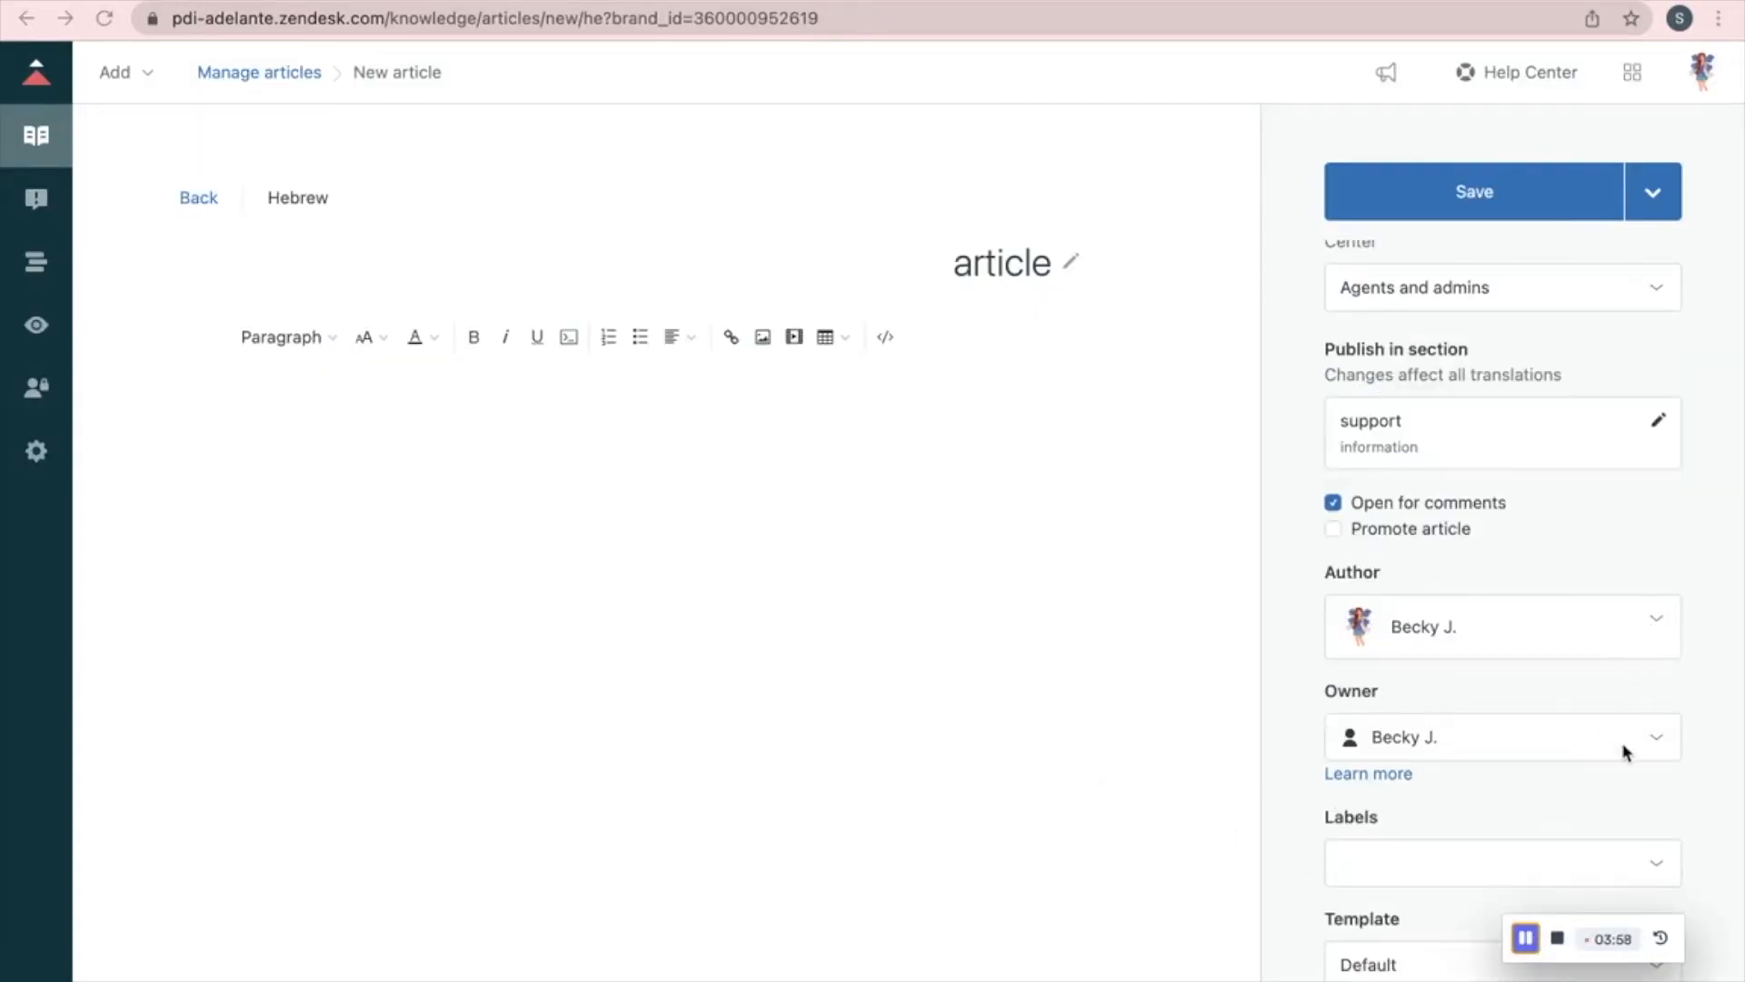
scroll("down", 3)
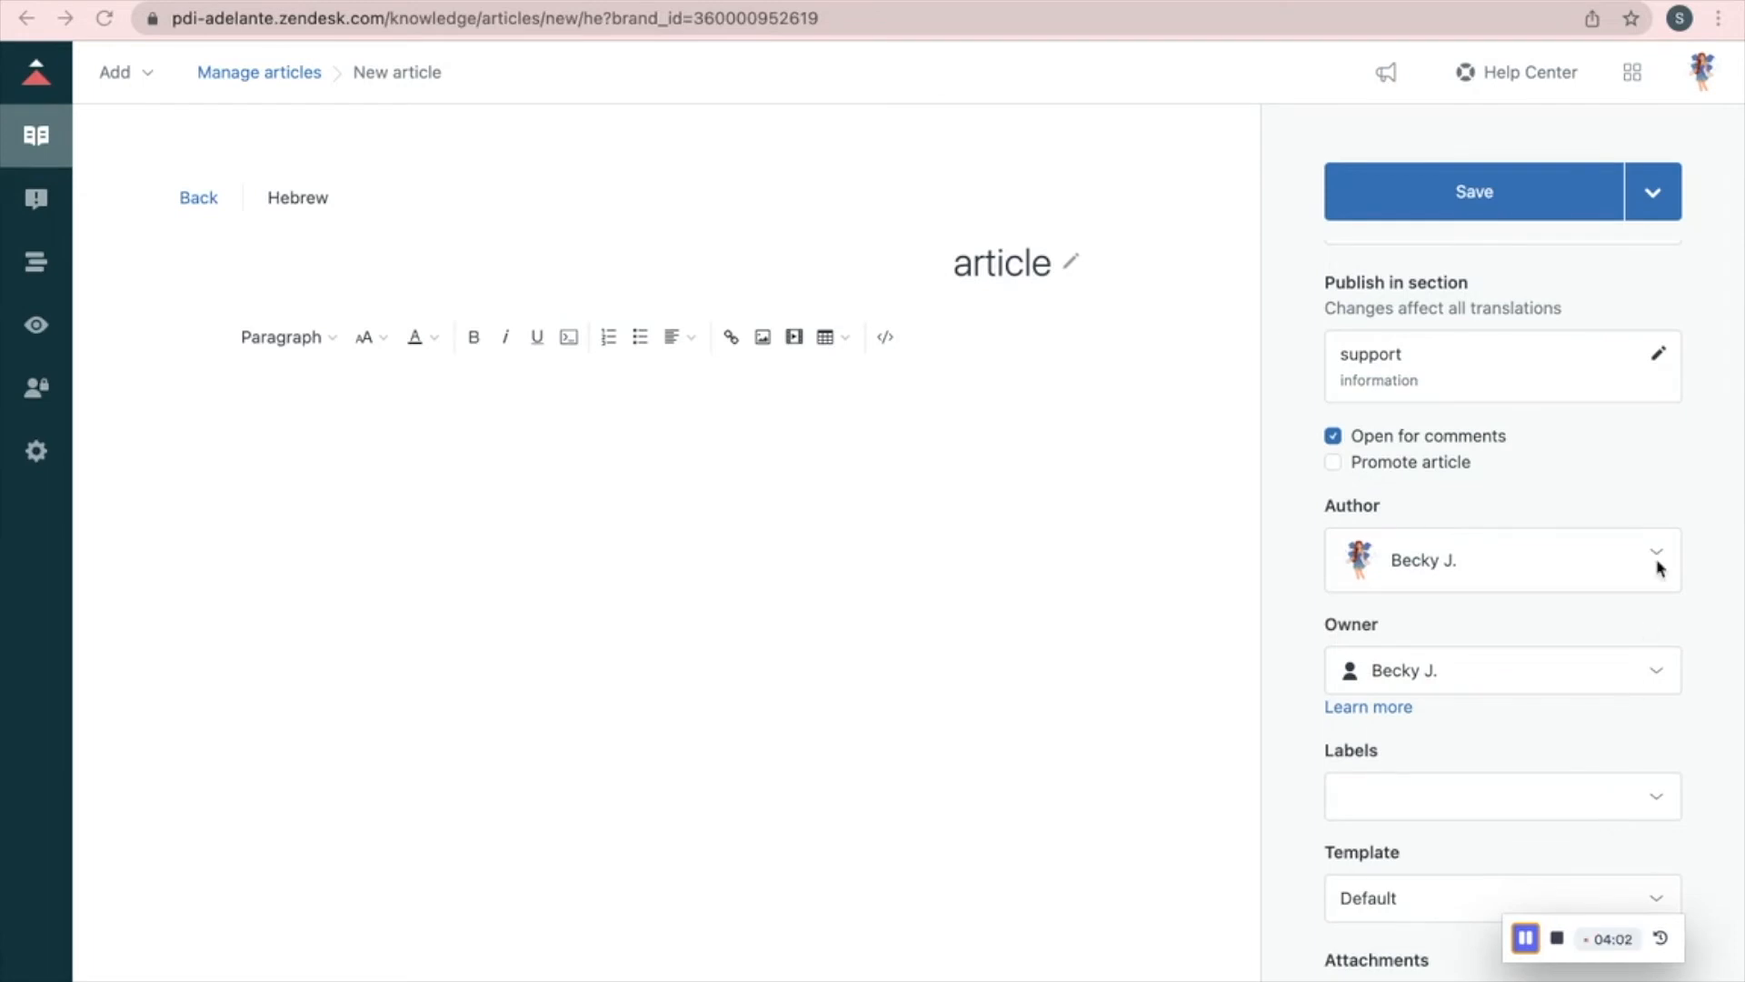
left_click(1475, 191)
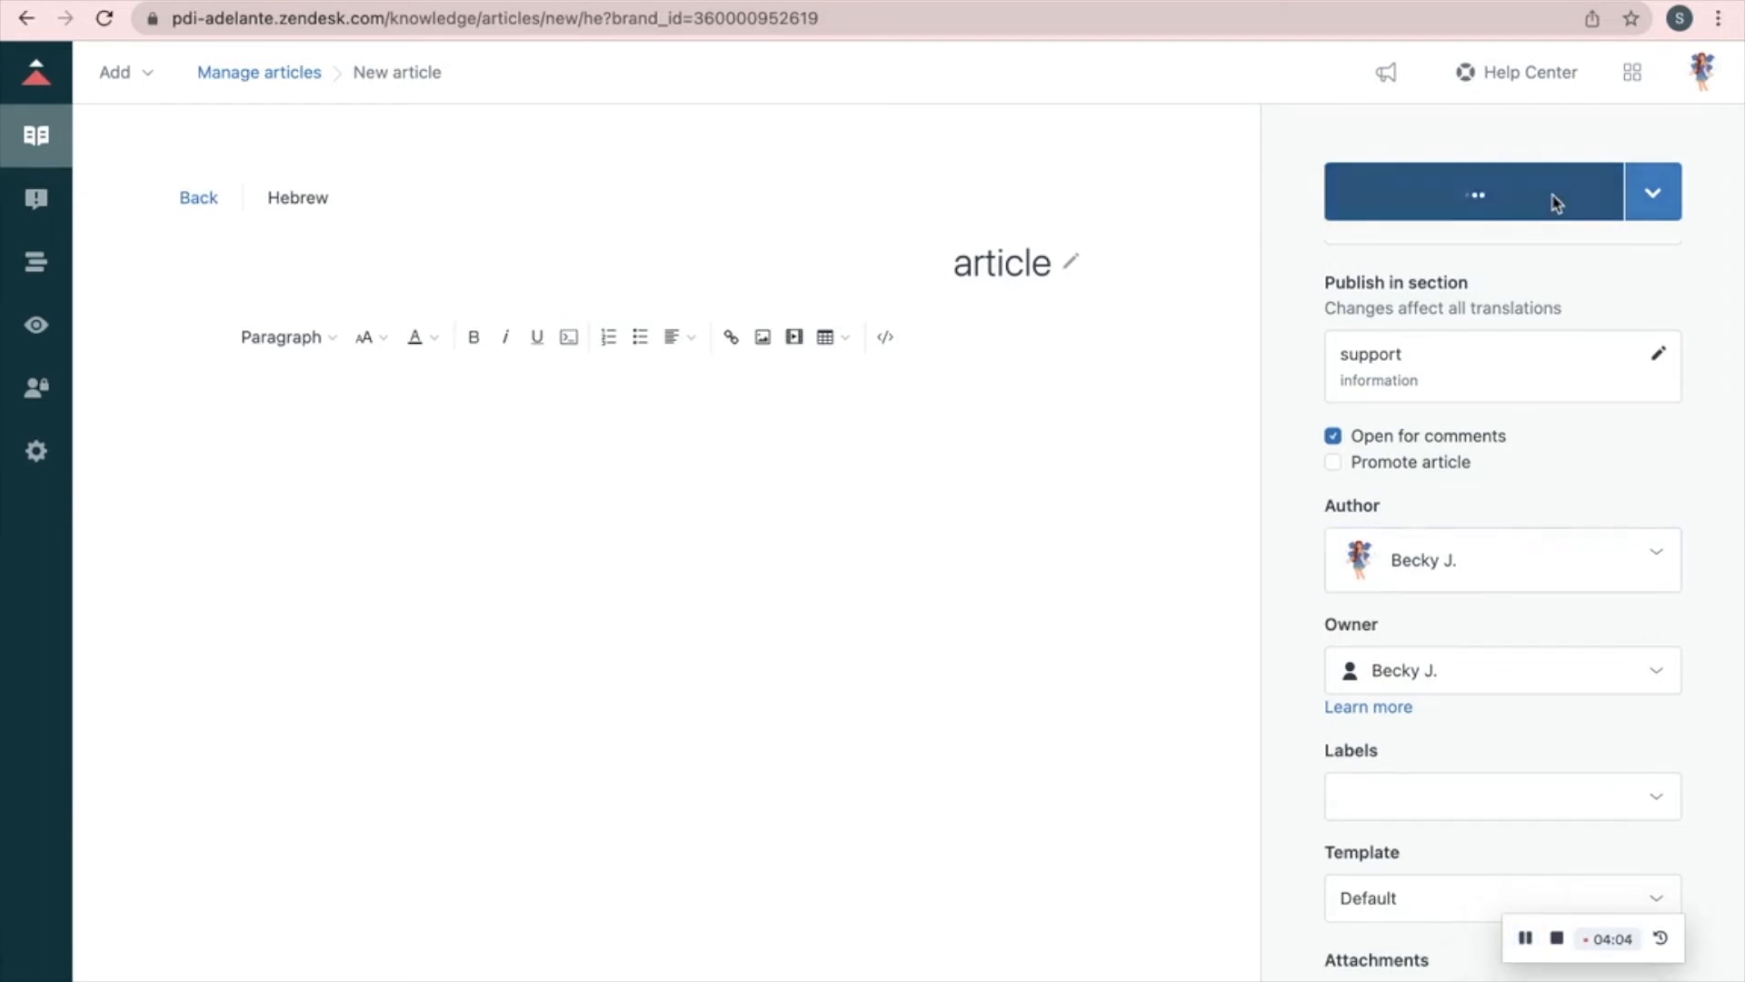
left_click(1473, 191)
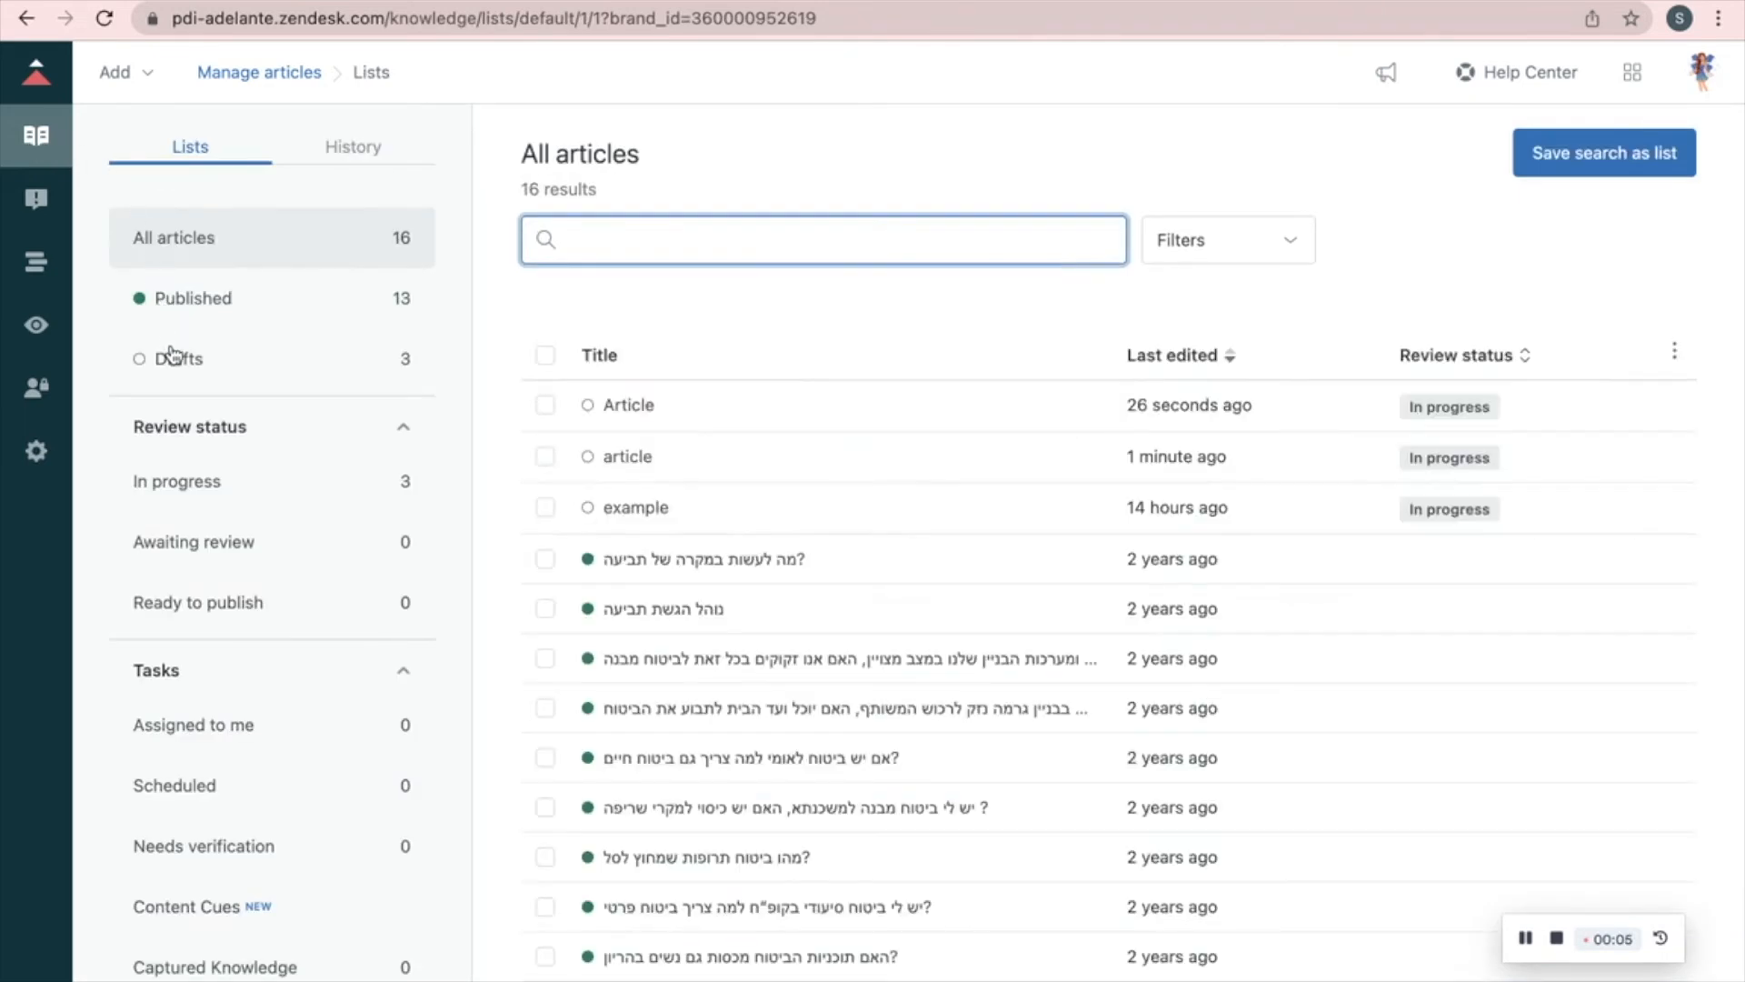
Publish the 'Article' draft from the Drafts list via bulk actions.
left_click(179, 359)
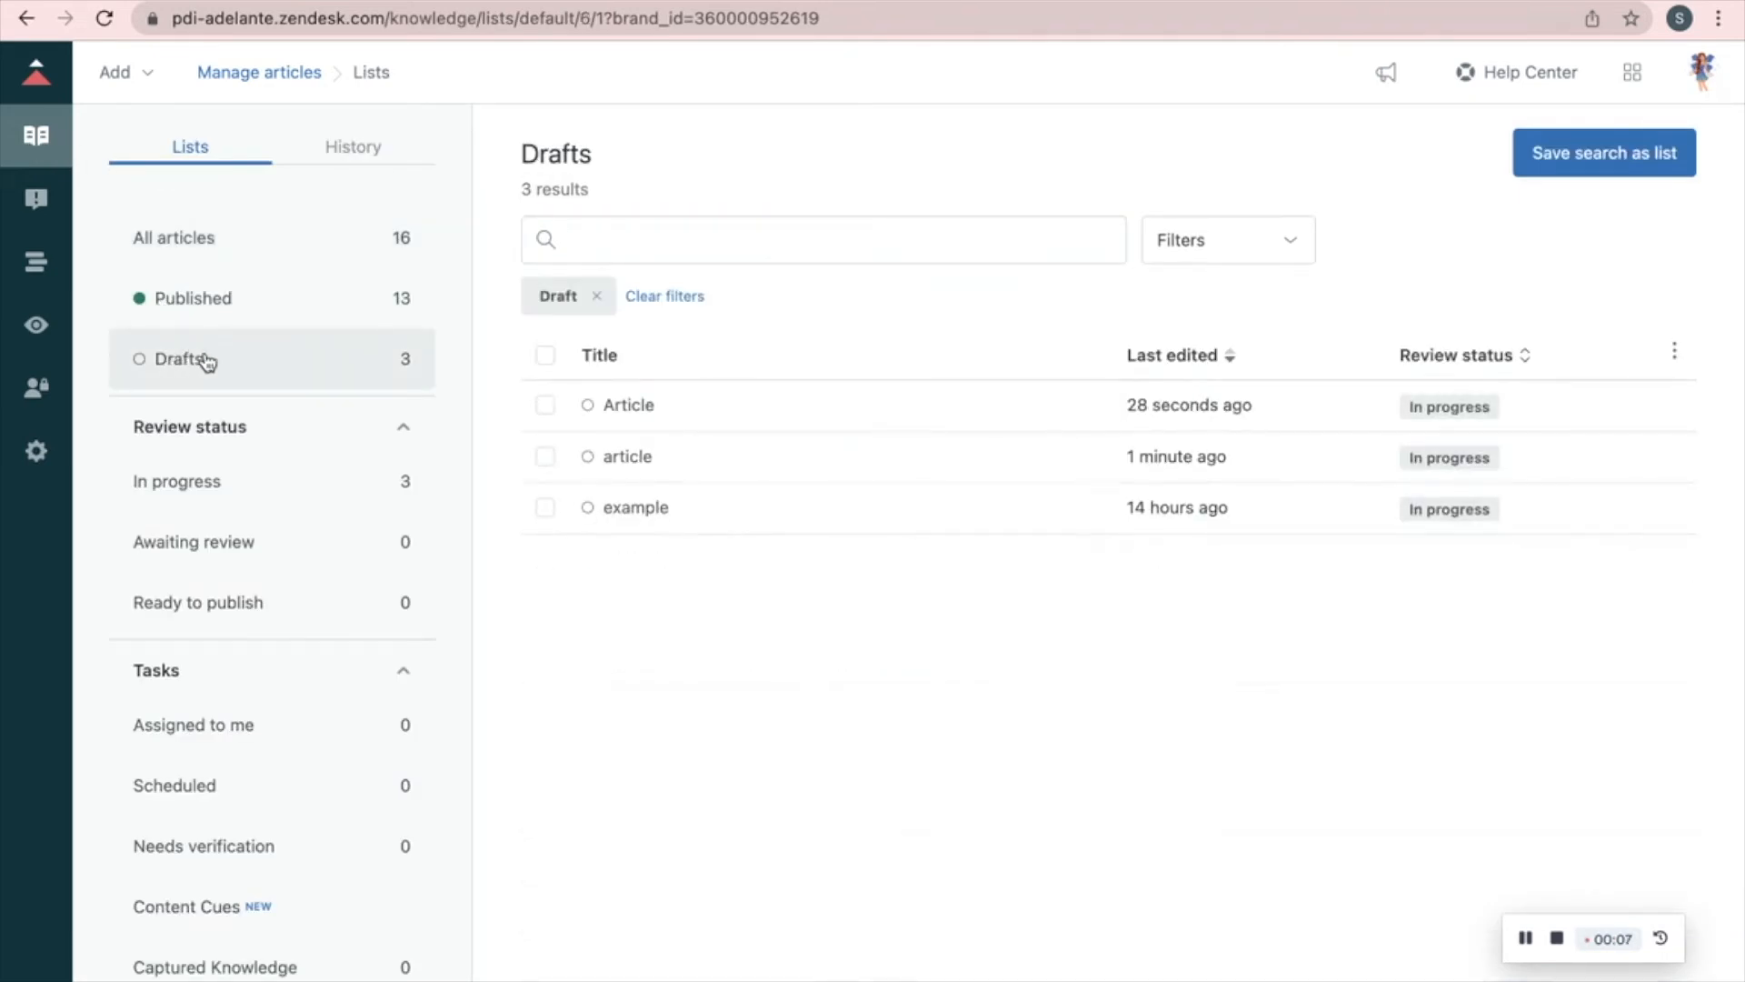
left_click(544, 405)
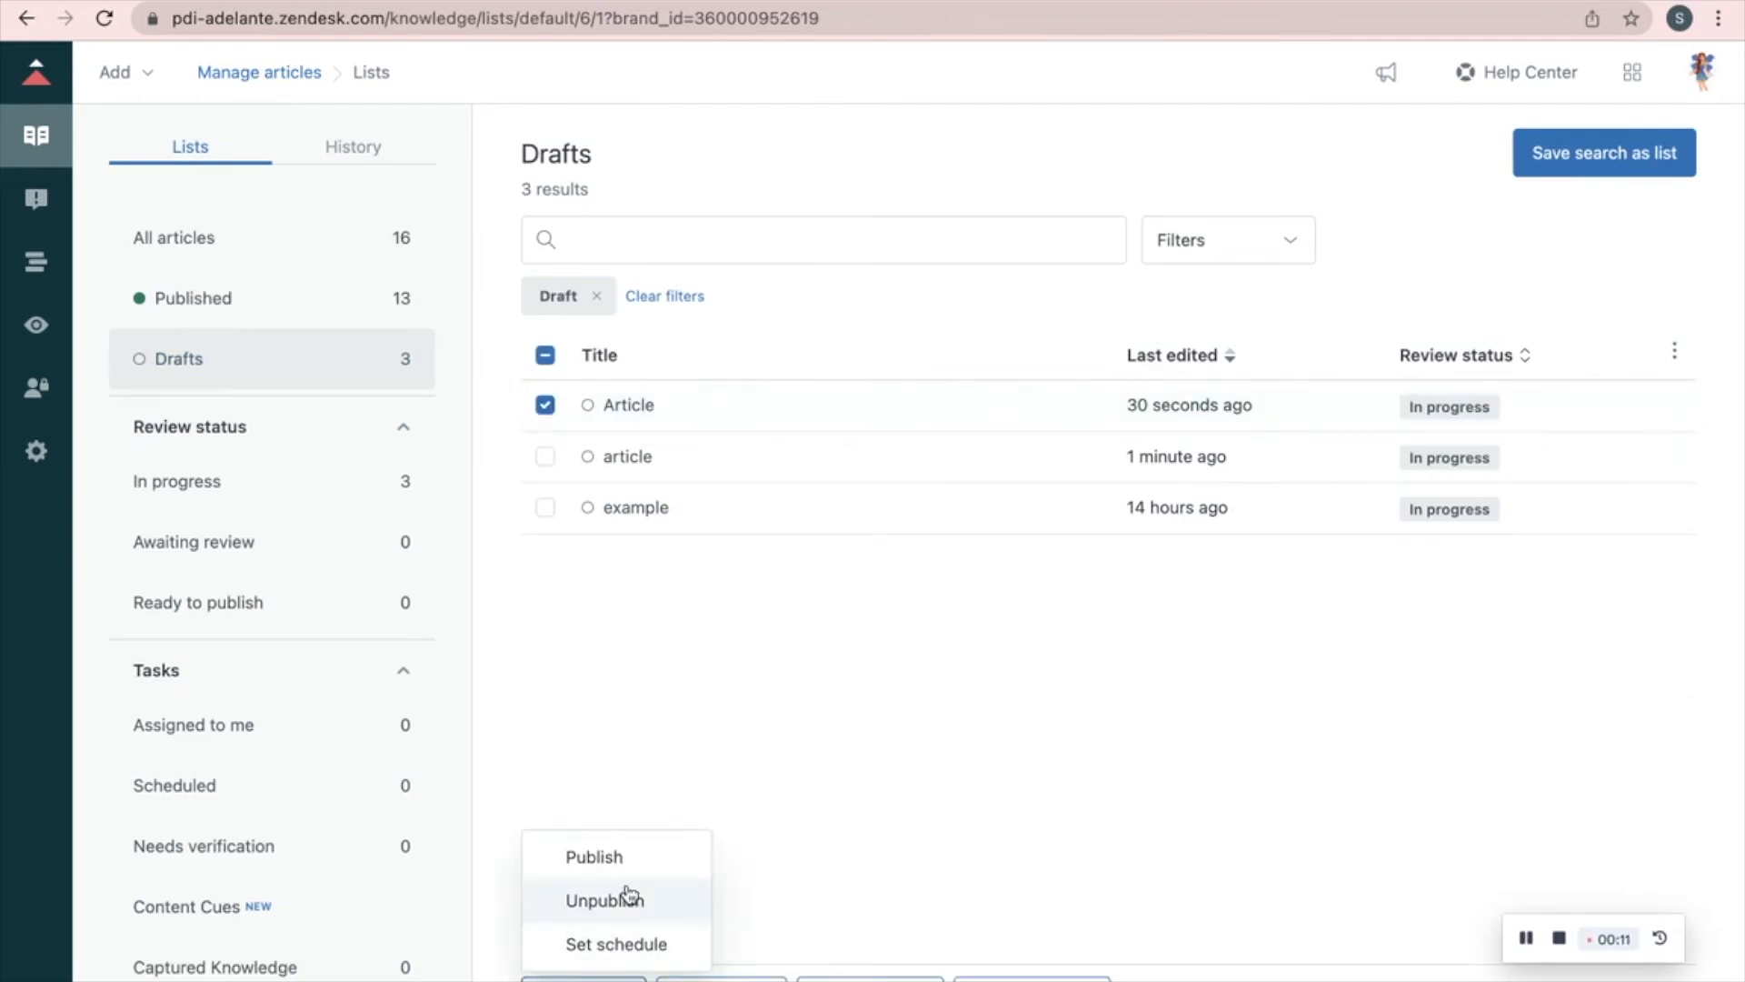
left_click(596, 857)
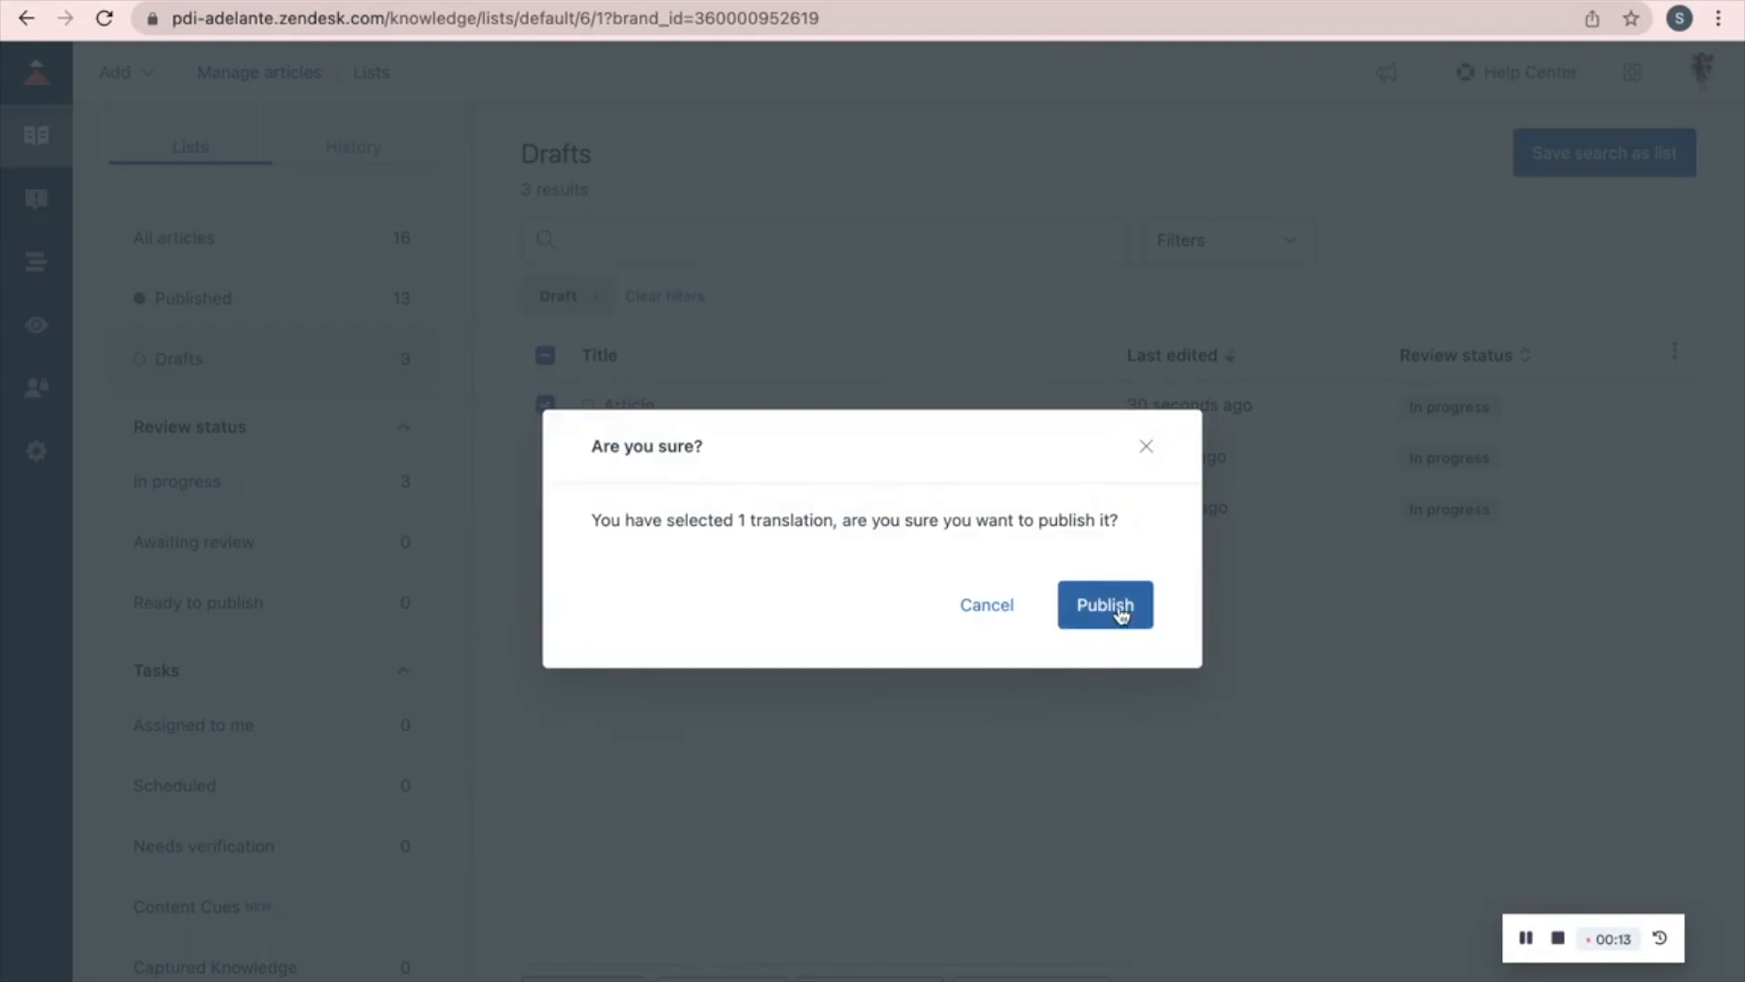
left_click(1105, 604)
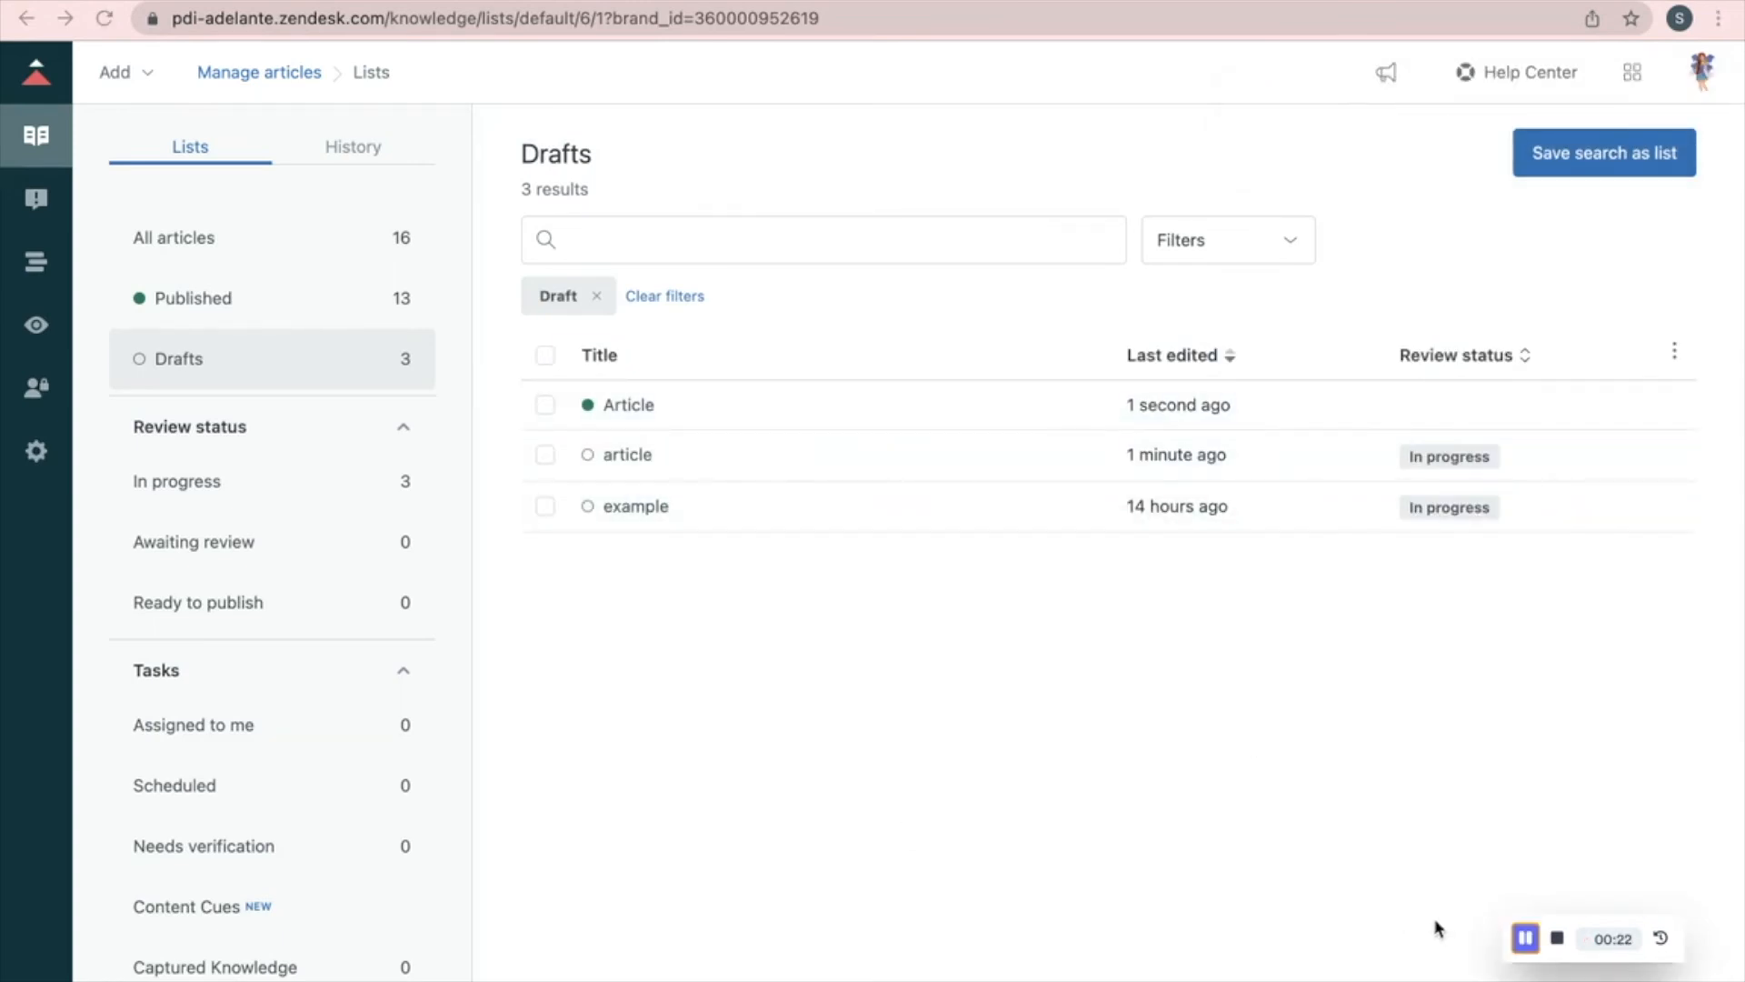
mouse_move(634, 485)
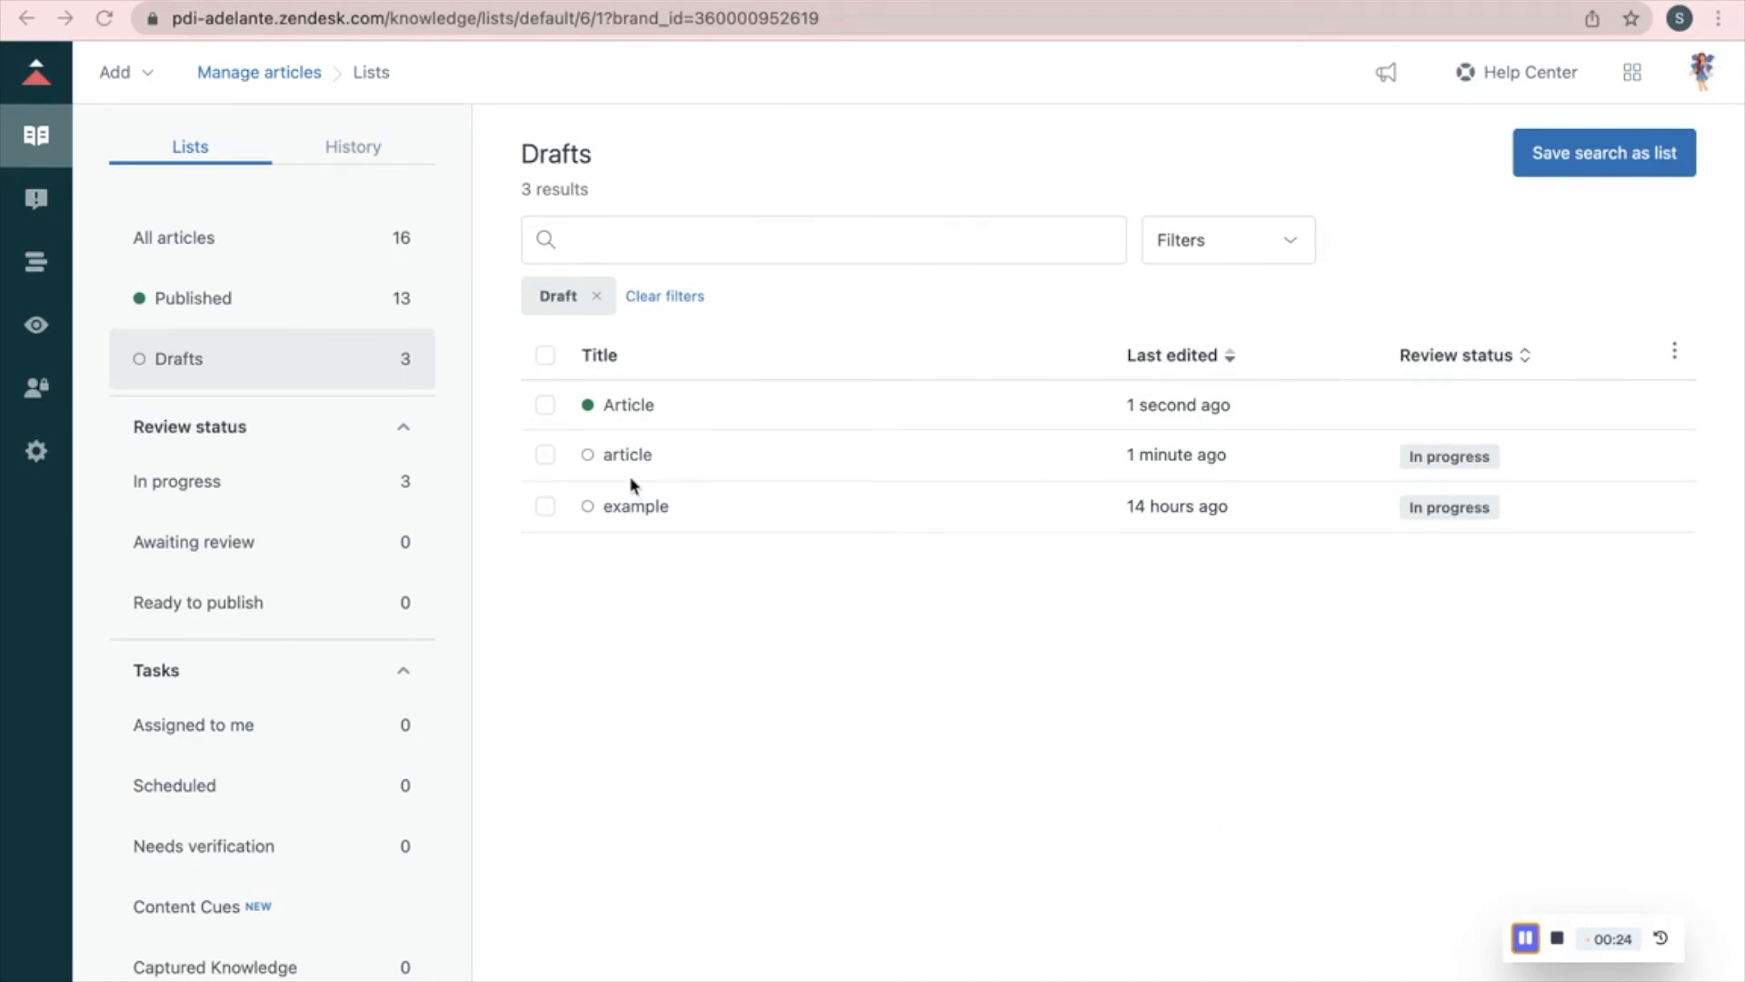
Review the published articles list and return to the help center home page.
left_click(192, 298)
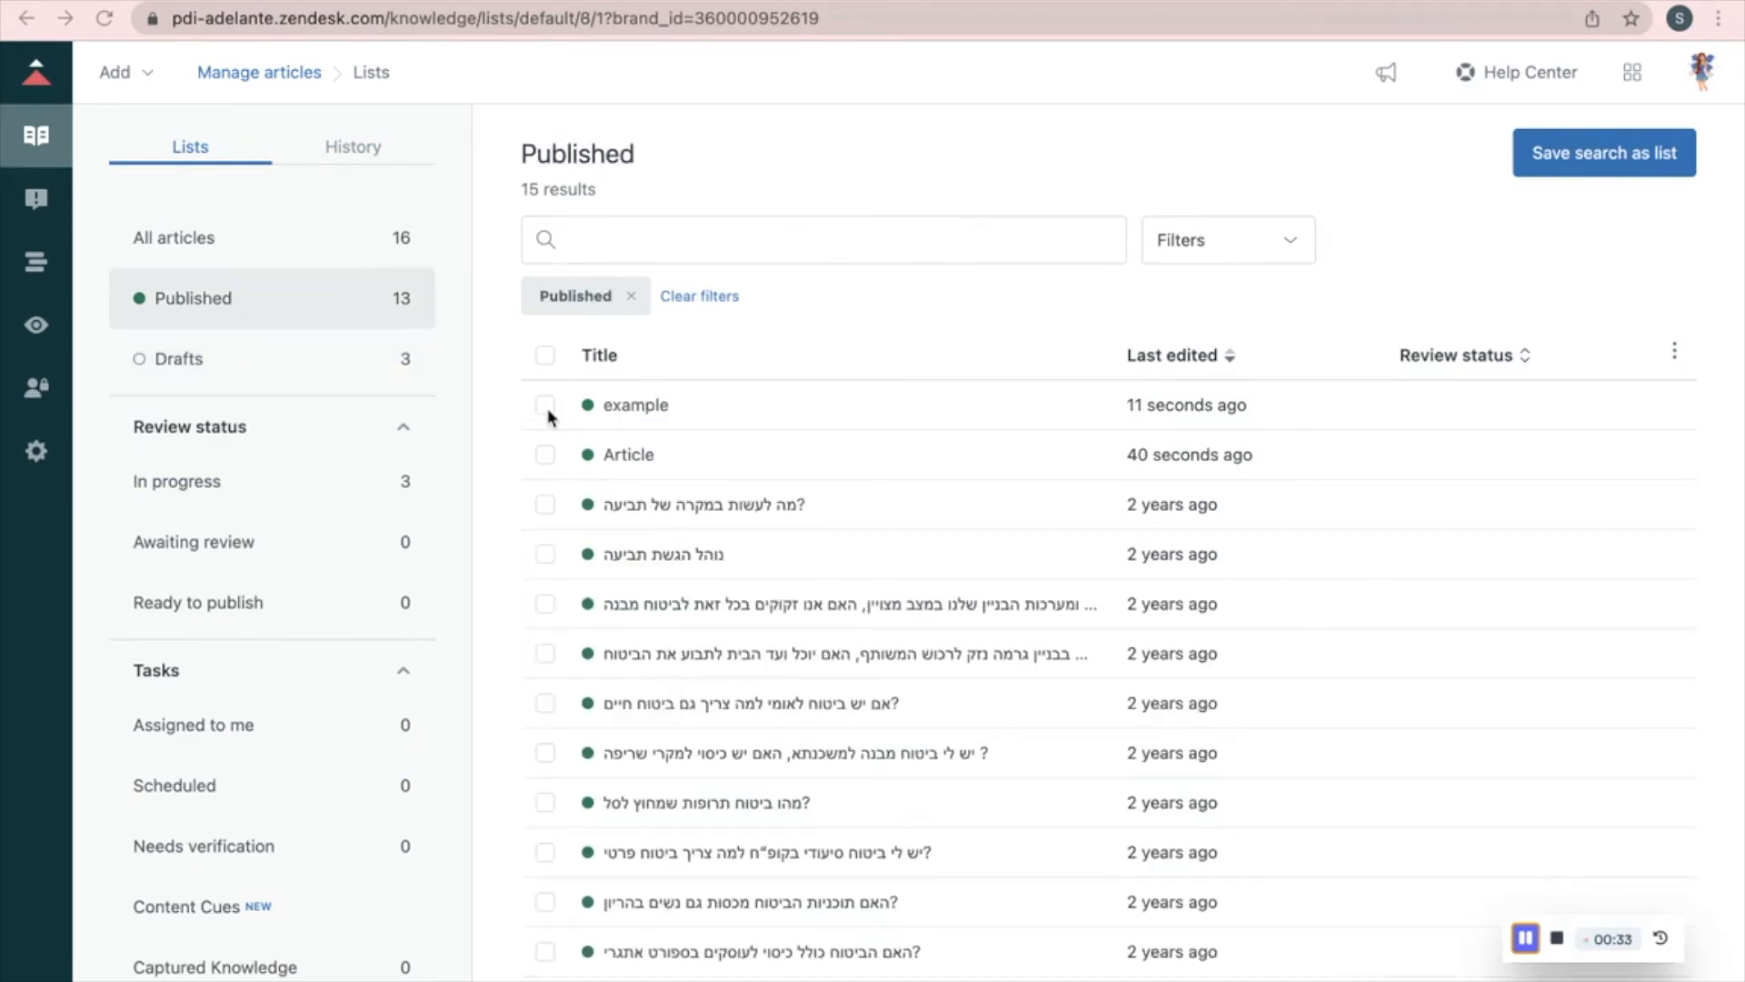
left_click(544, 405)
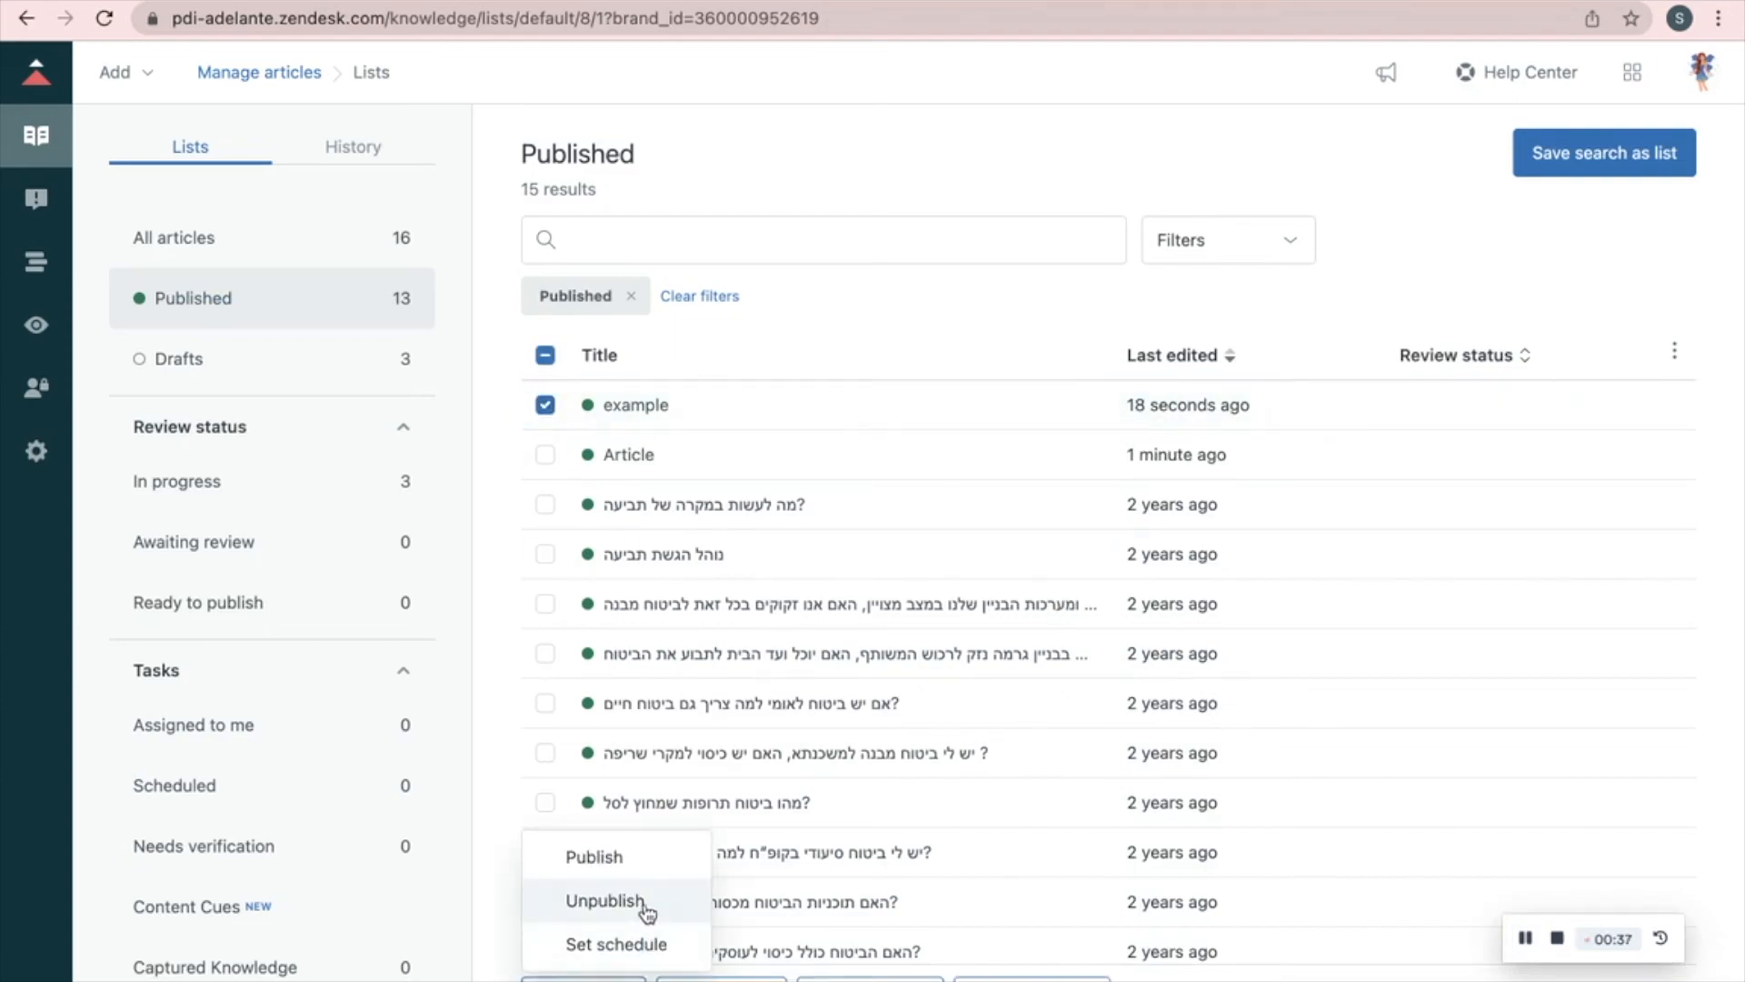
left_click(604, 901)
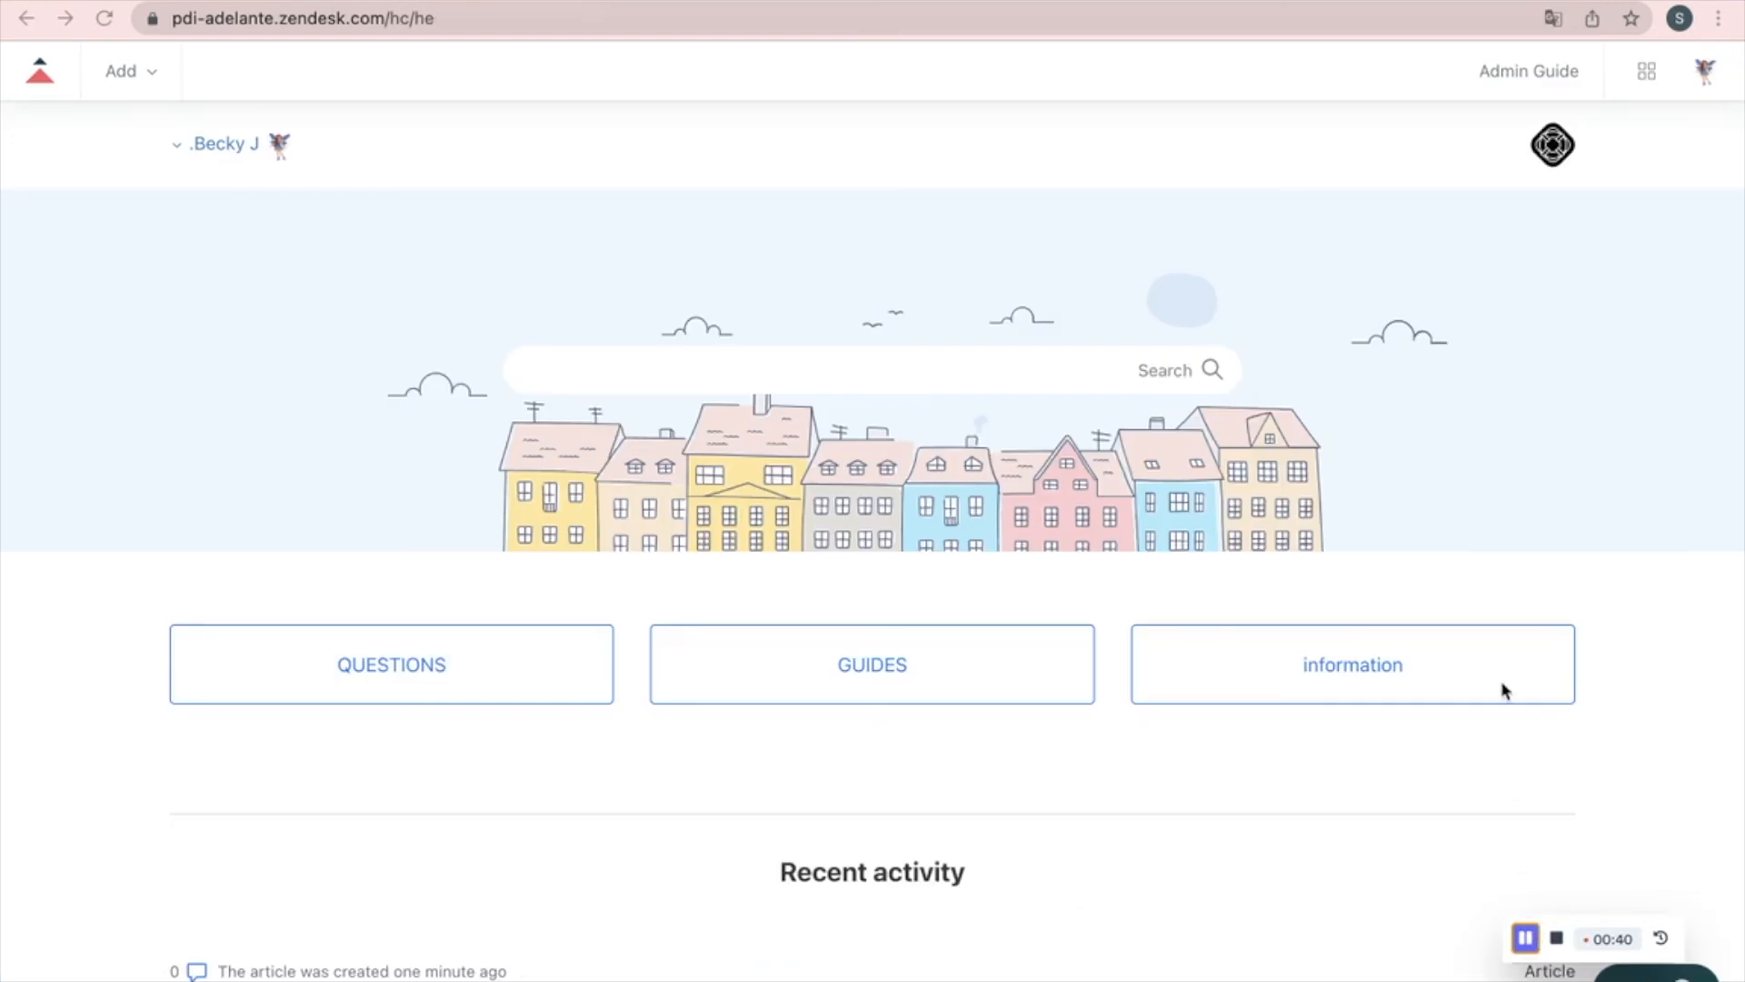
View the published 'Article' on the site under information > support.
left_click(1390, 671)
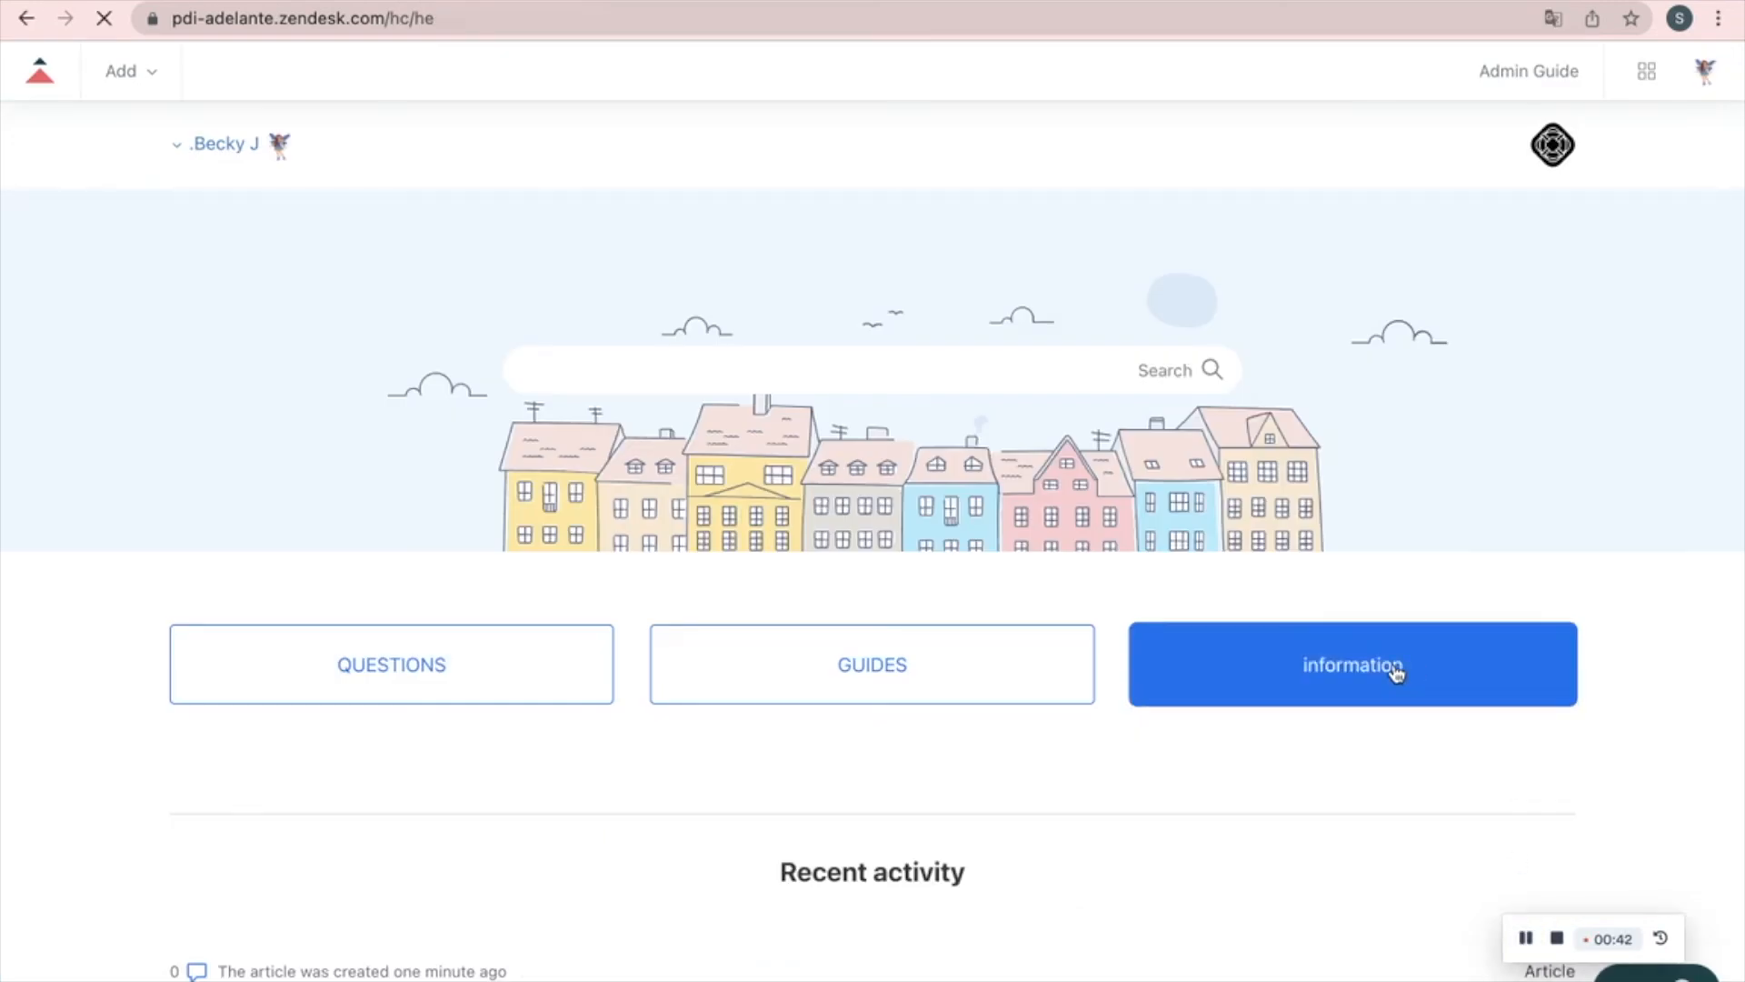
left_click(1386, 667)
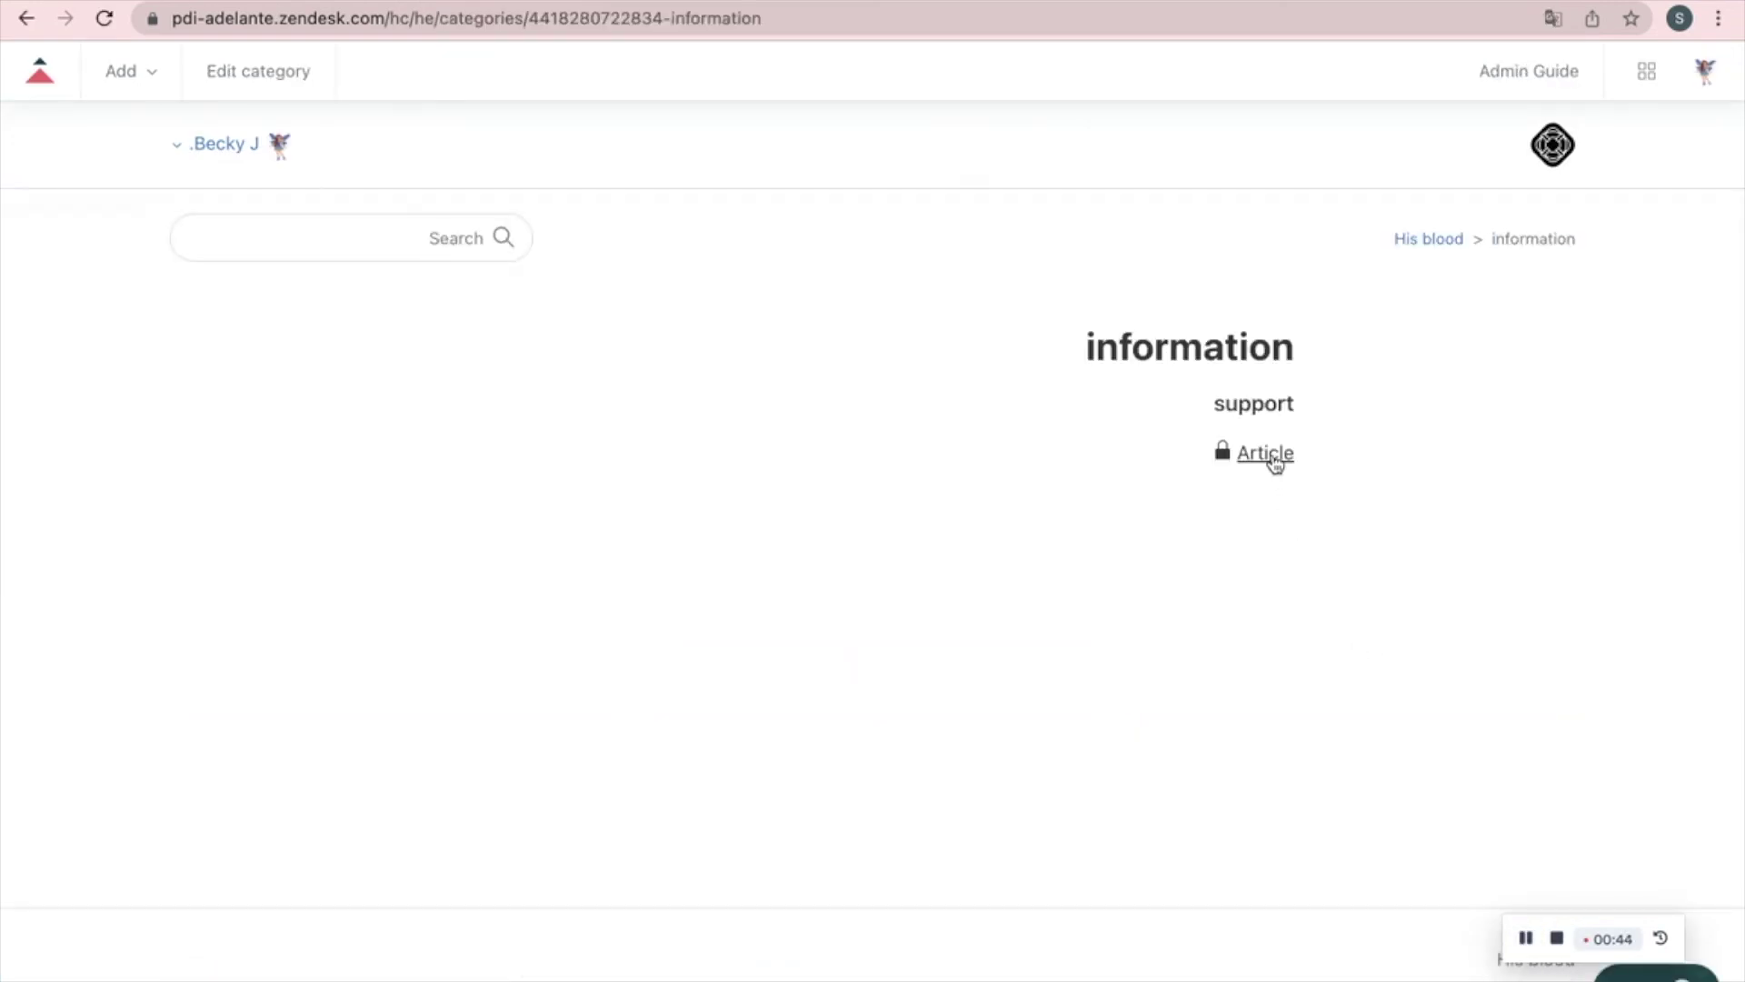
left_click(1264, 453)
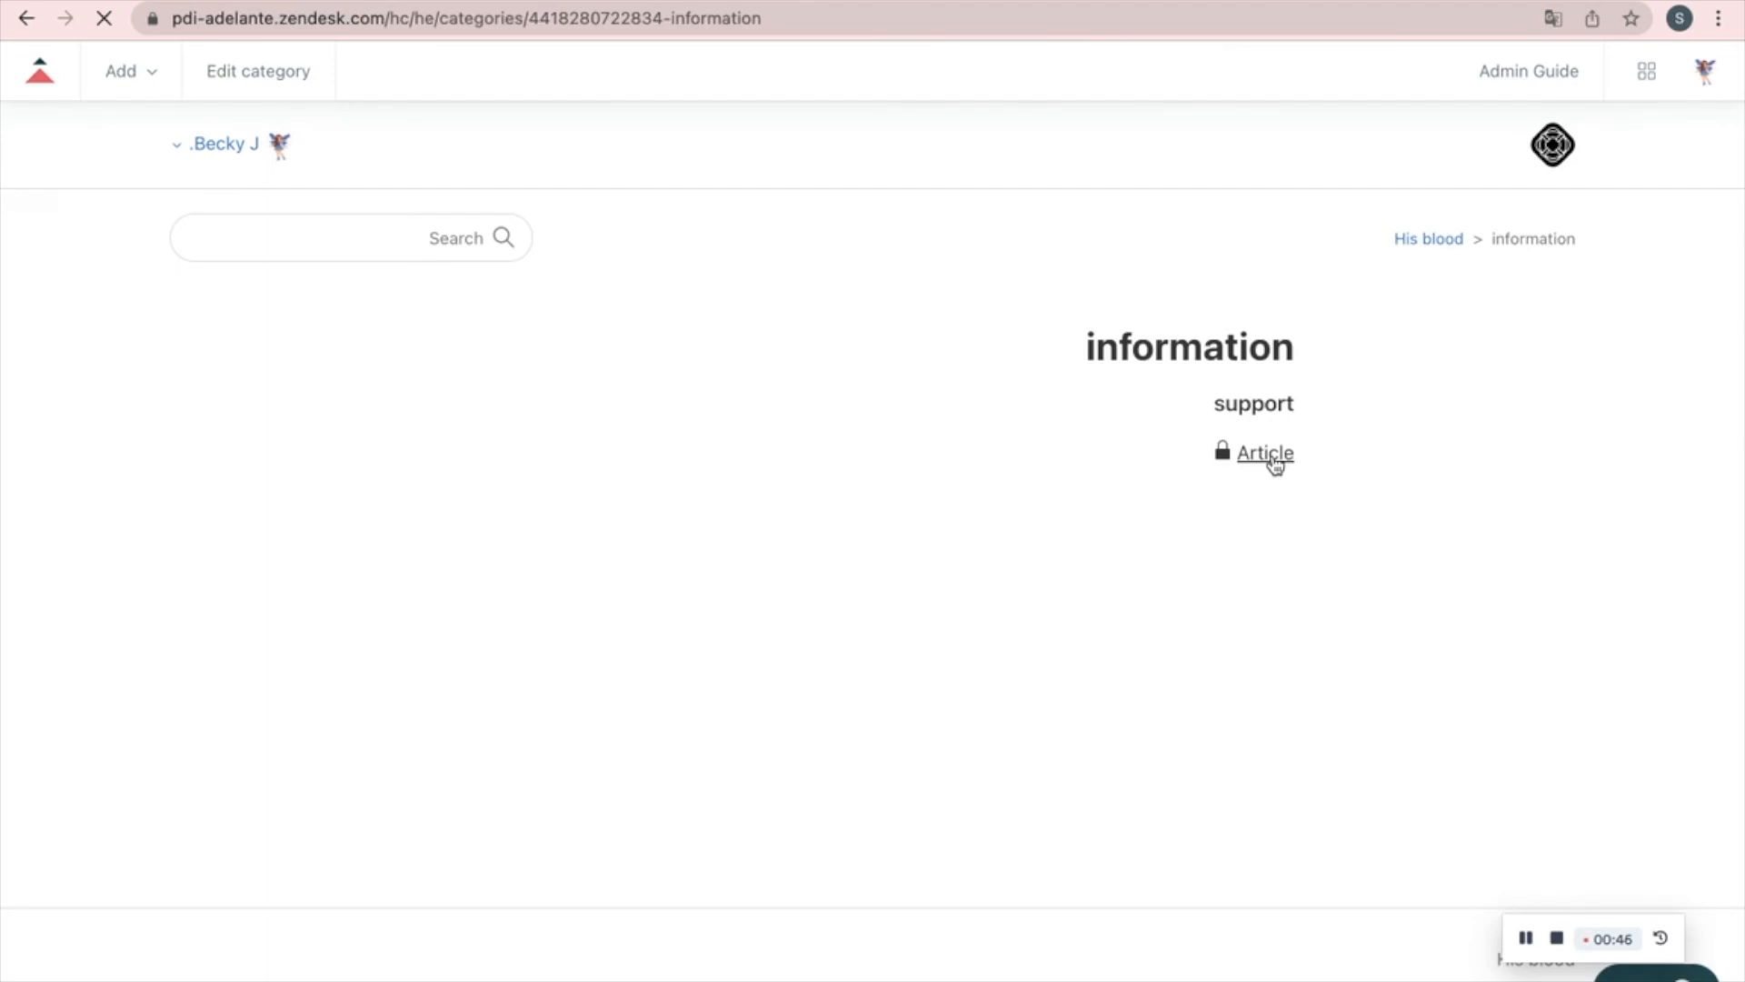
left_click(1267, 453)
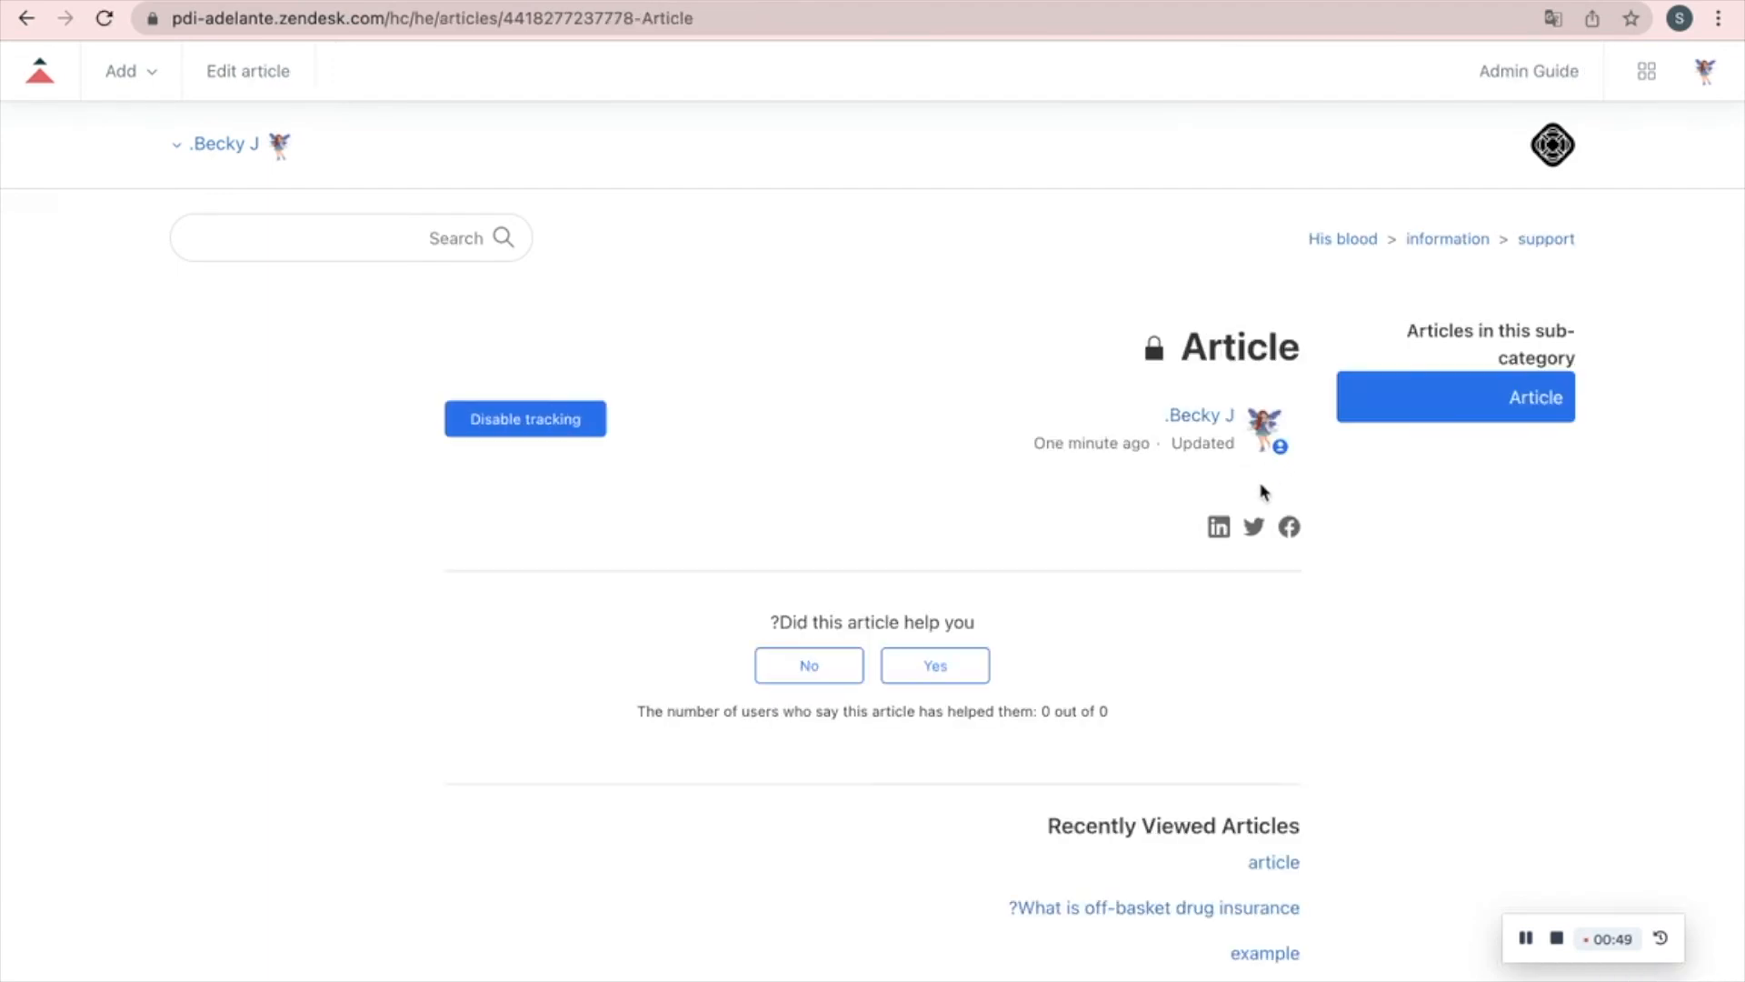
mouse_move(1080, 691)
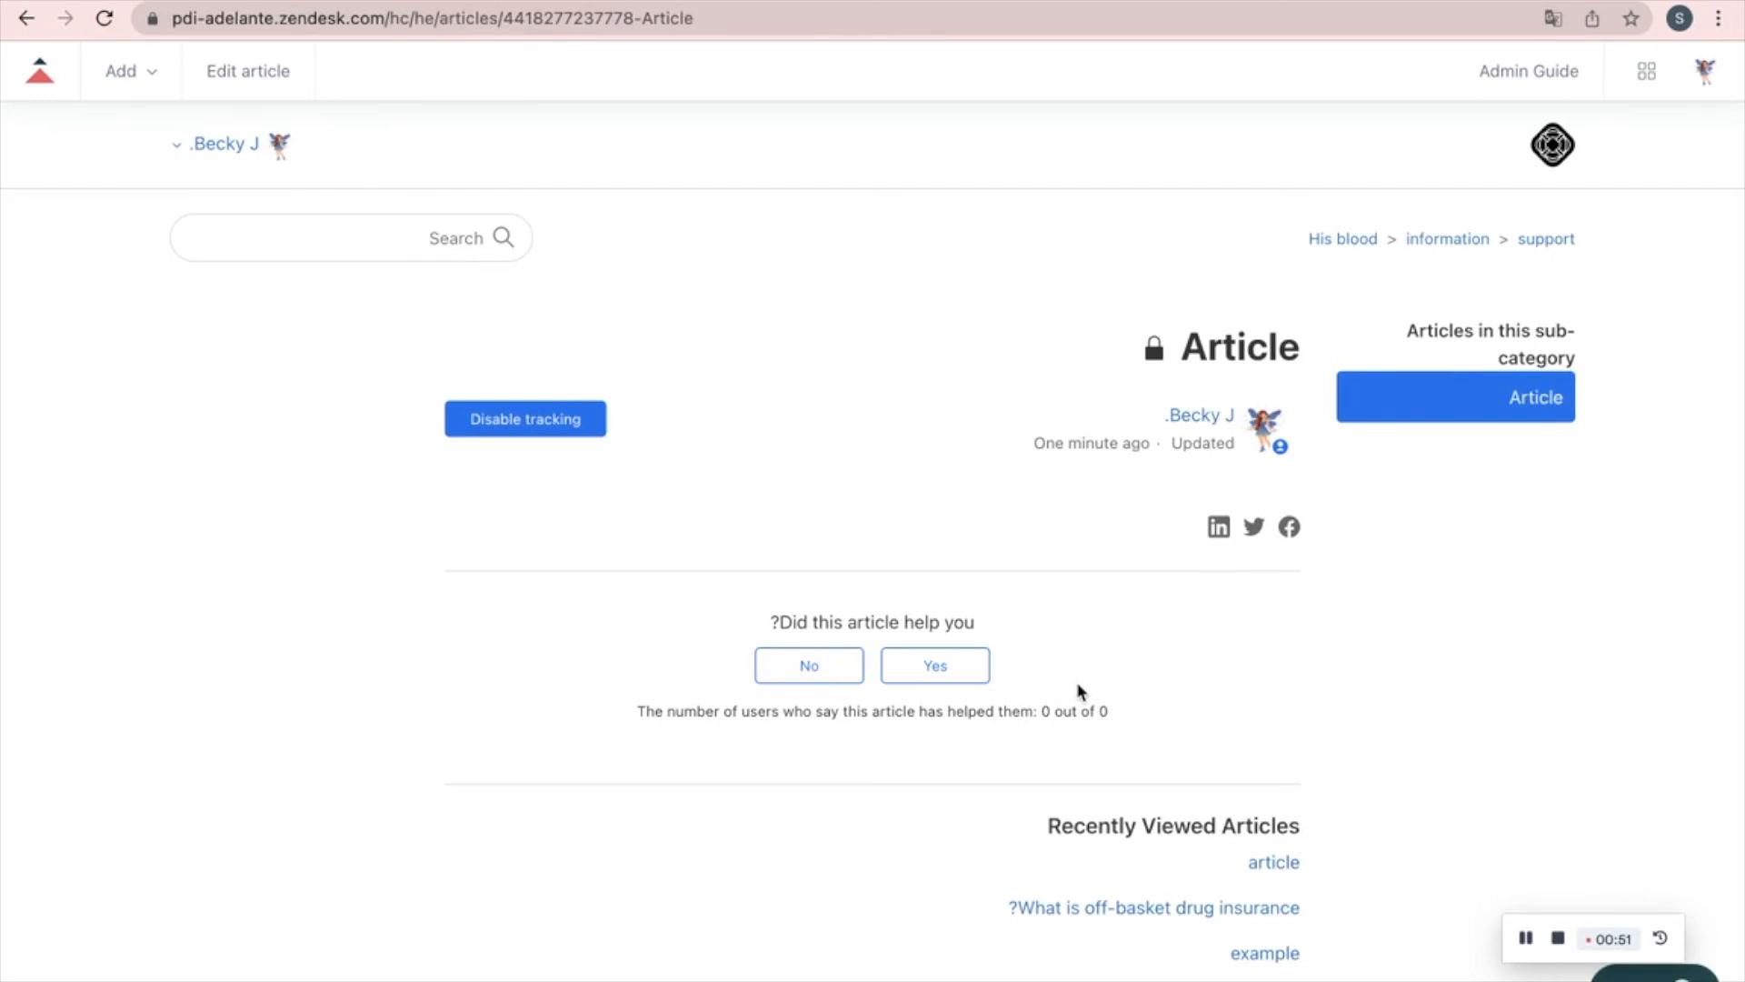
scroll("down", 3)
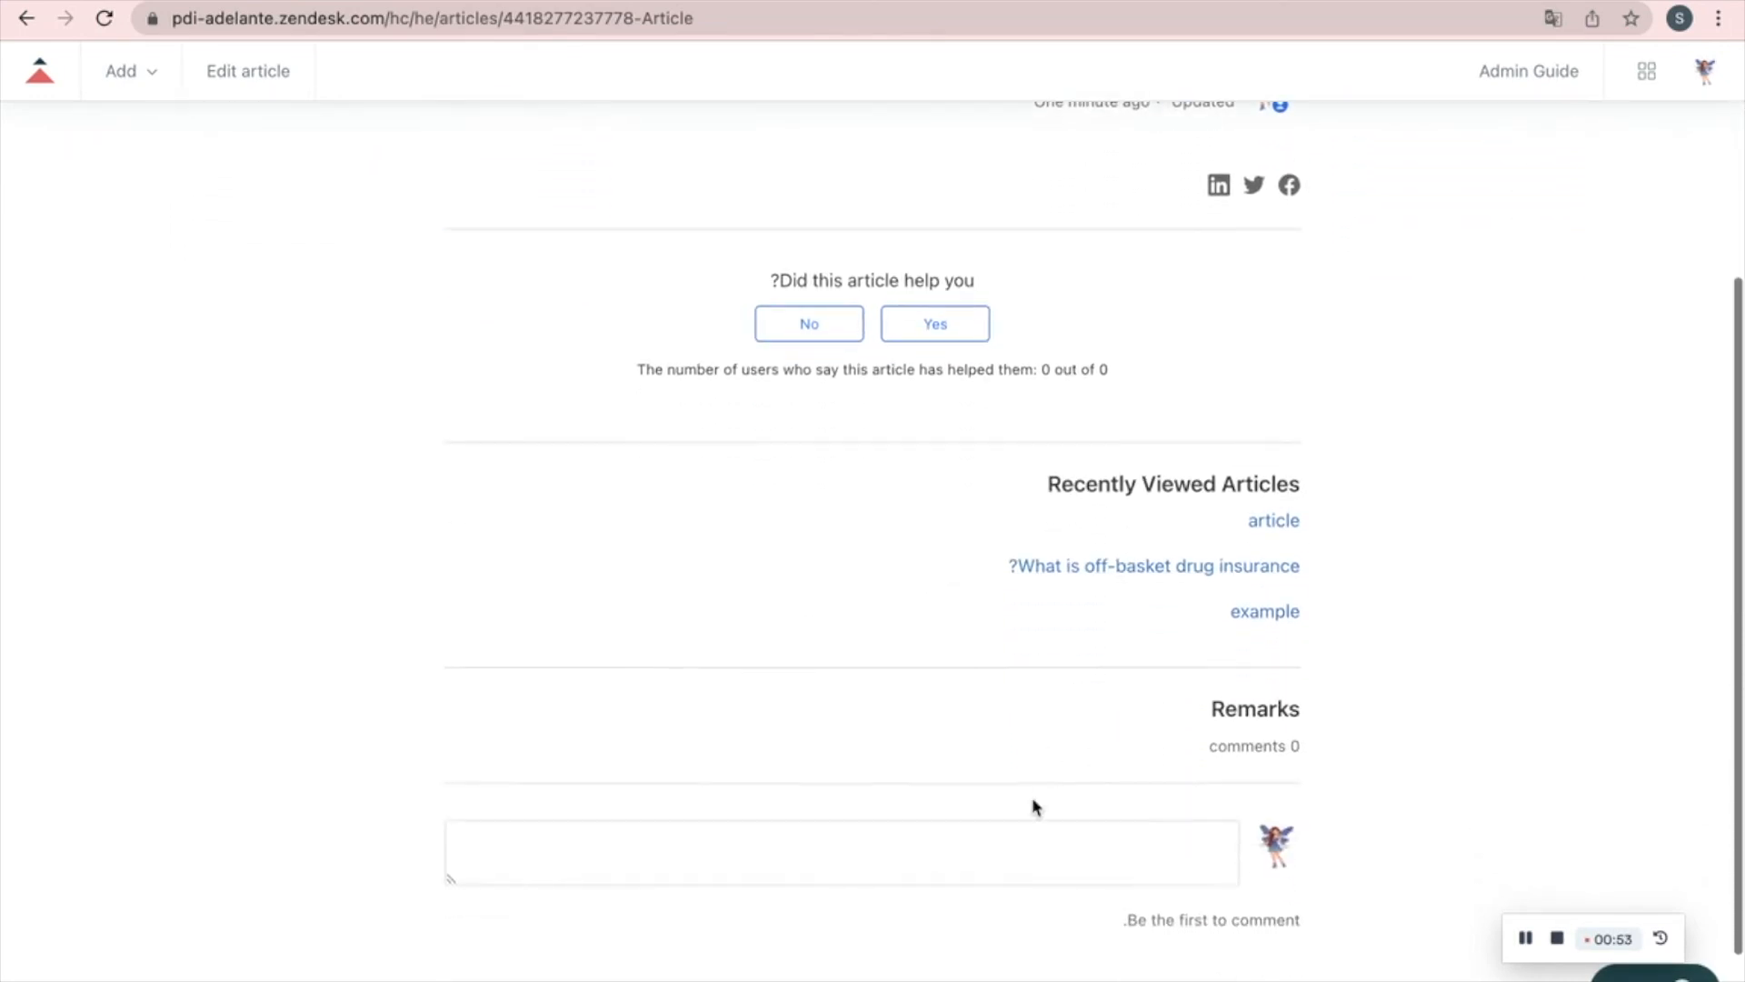